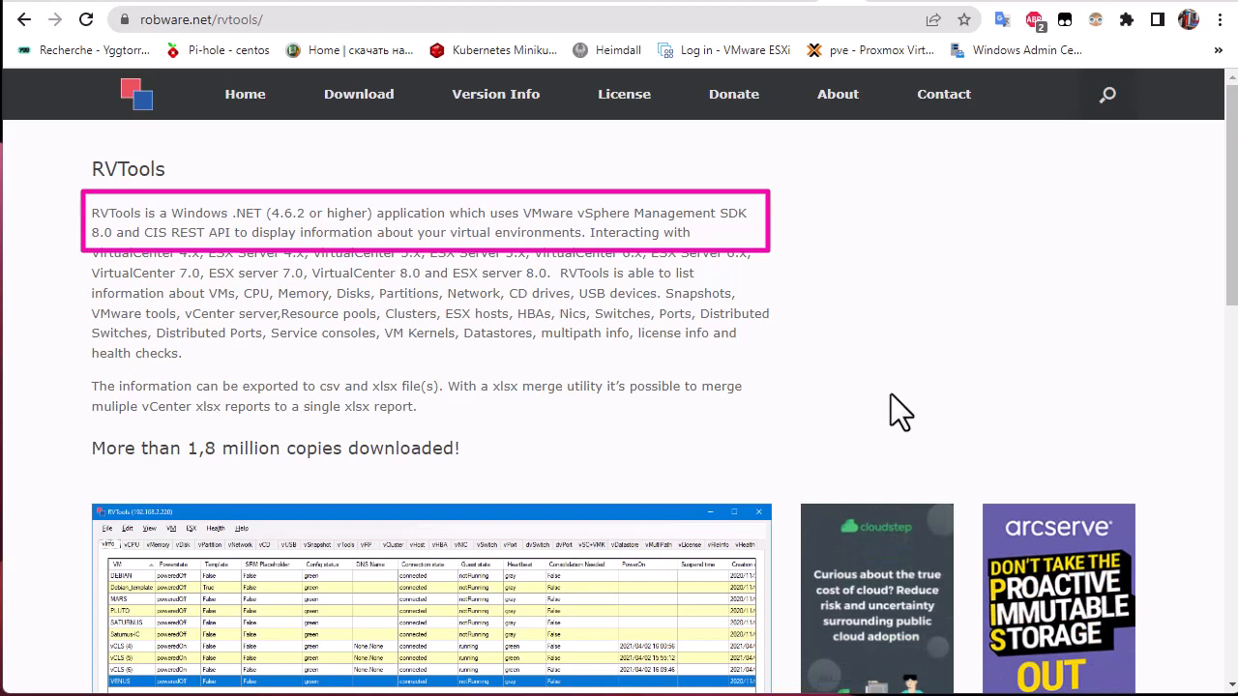
pyautogui.moveTo(619, 390)
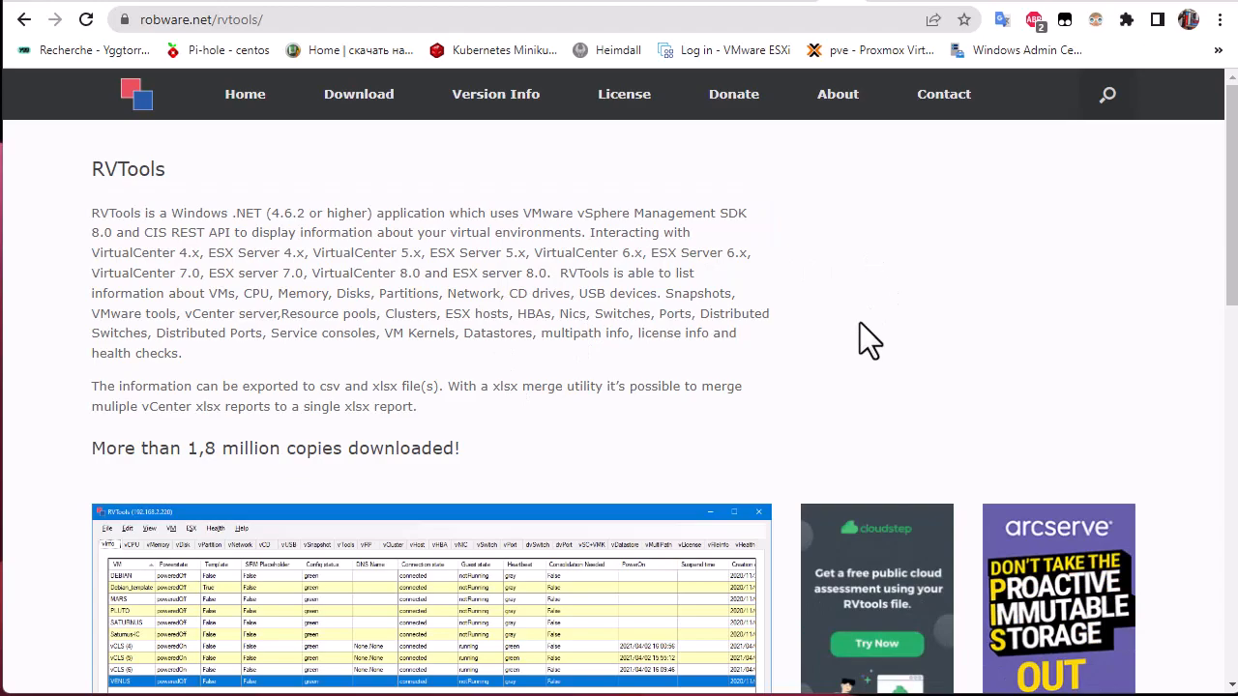
# Scroll to the Latest Version section and request the RVTools 4.4.1 download
pyautogui.scroll(-3)
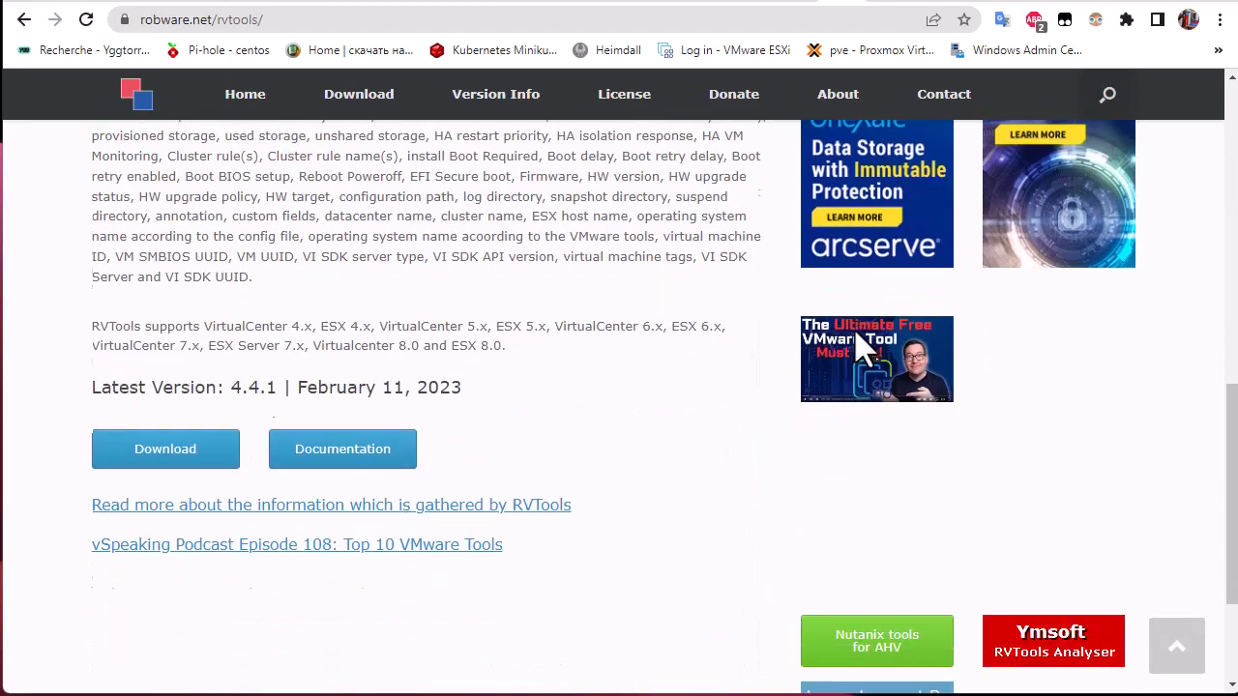
pyautogui.scroll(-3)
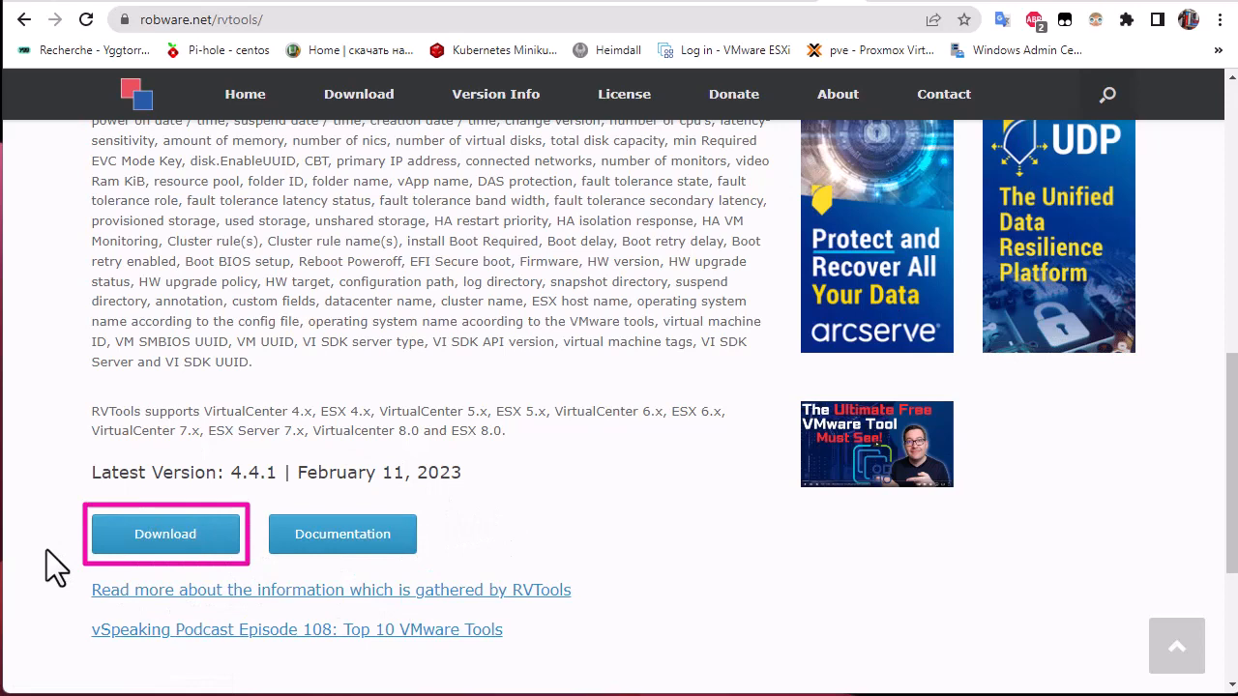
pyautogui.click(164, 533)
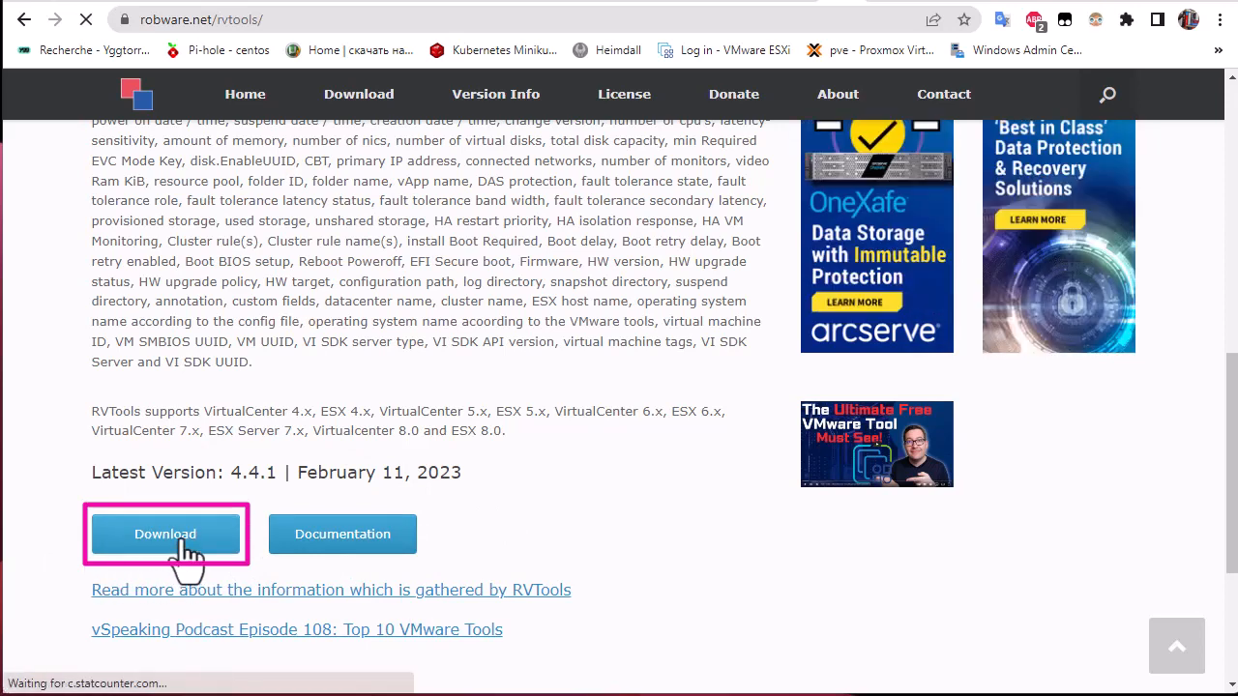
# Load the RVTools download registration page on robware.net
pyautogui.click(164, 534)
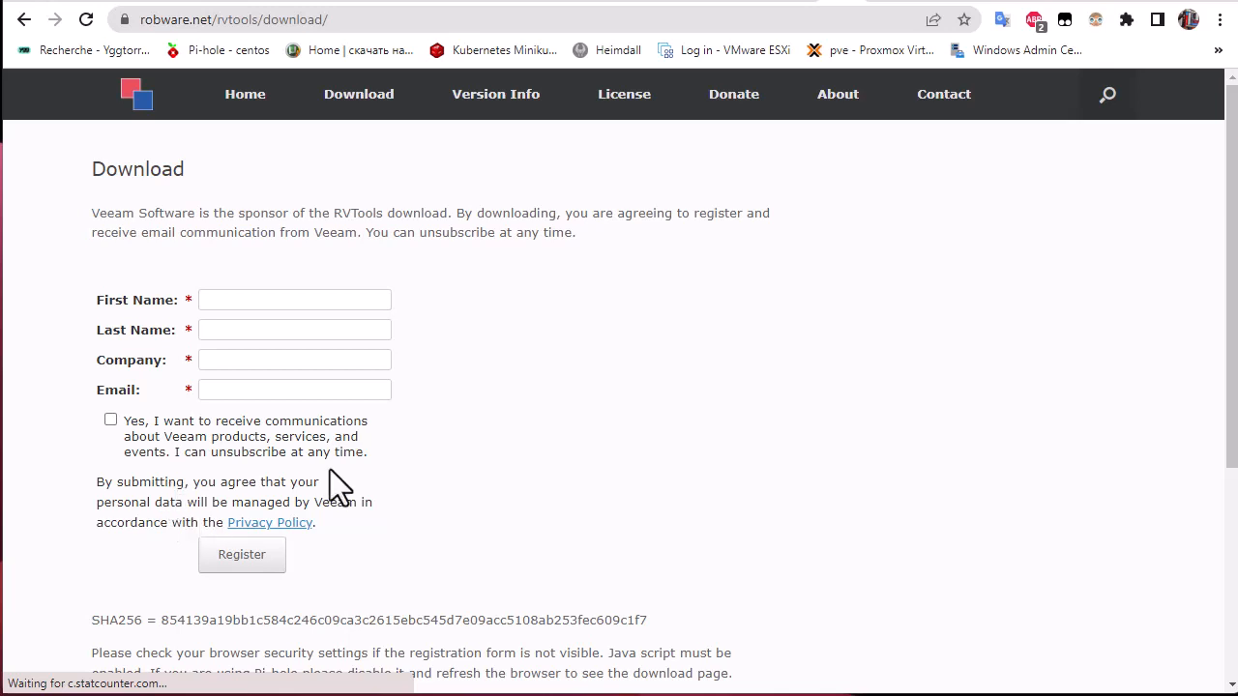
pyautogui.moveTo(306, 333)
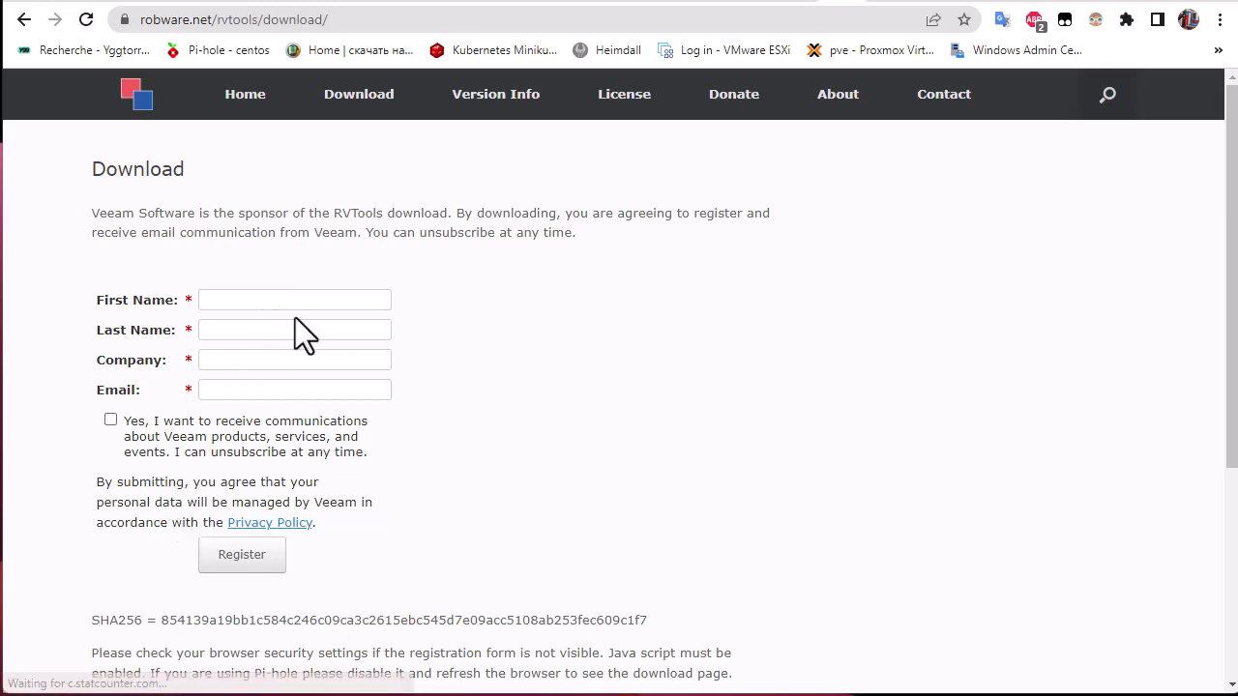
pyautogui.moveTo(333, 309)
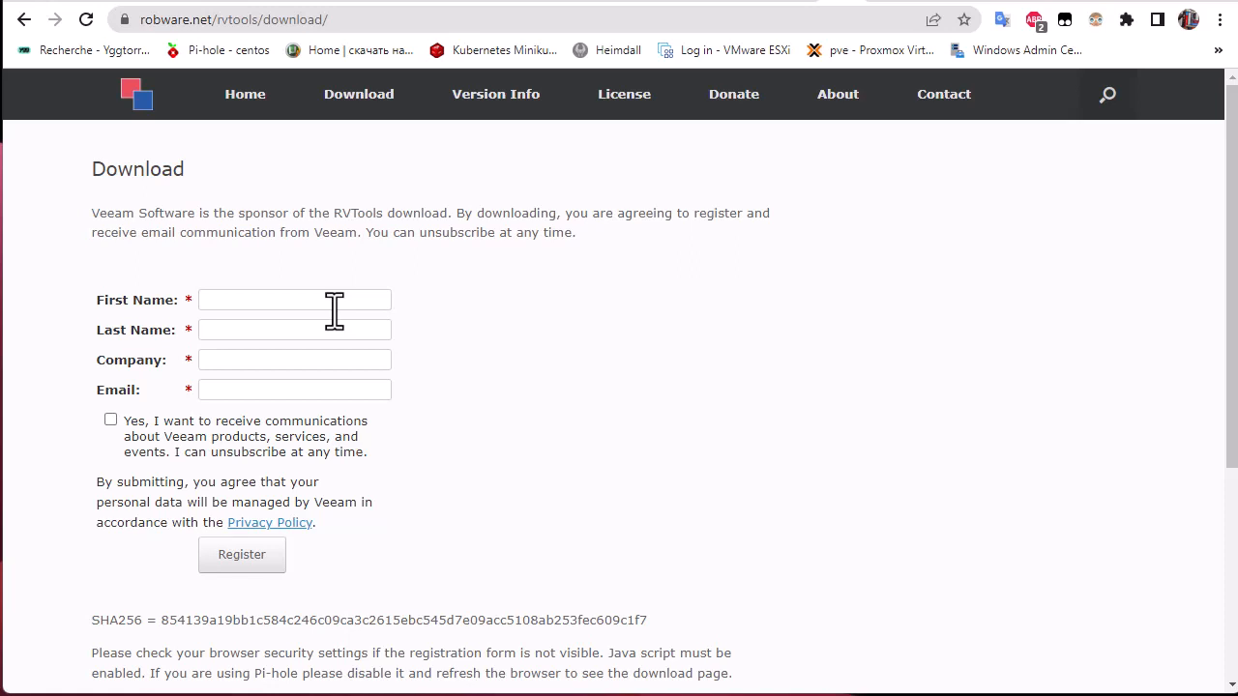
pyautogui.moveTo(831, 329)
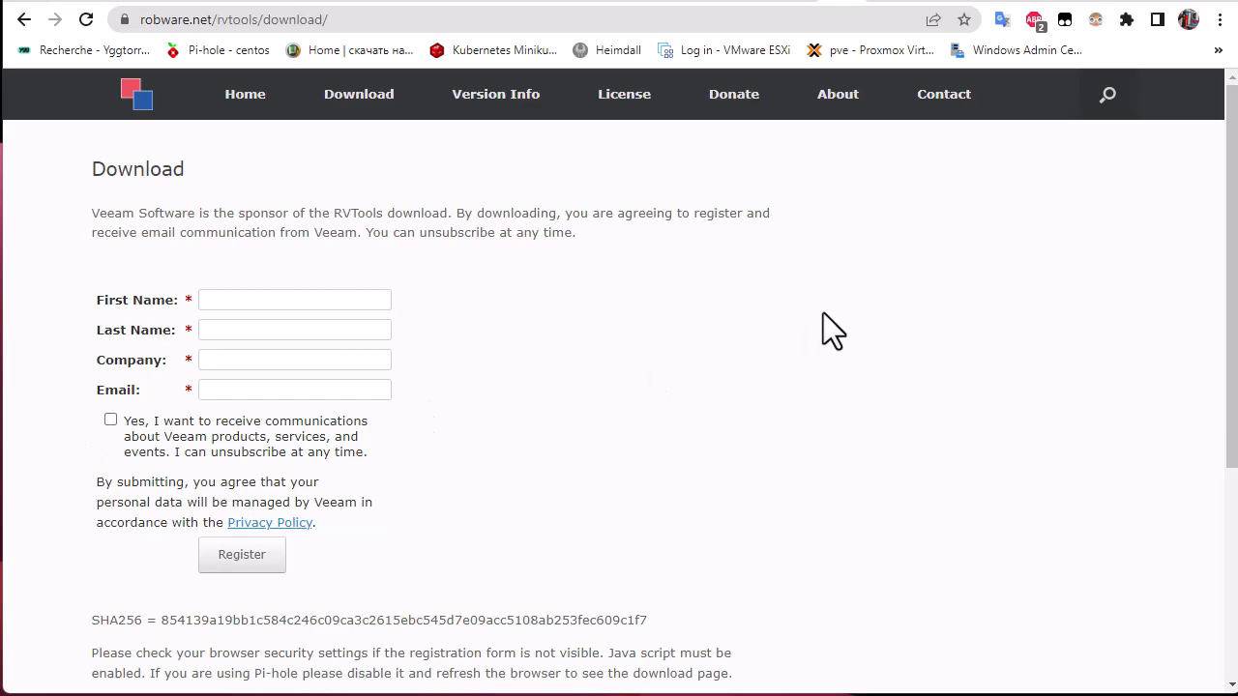
pyautogui.moveTo(1151, 8)
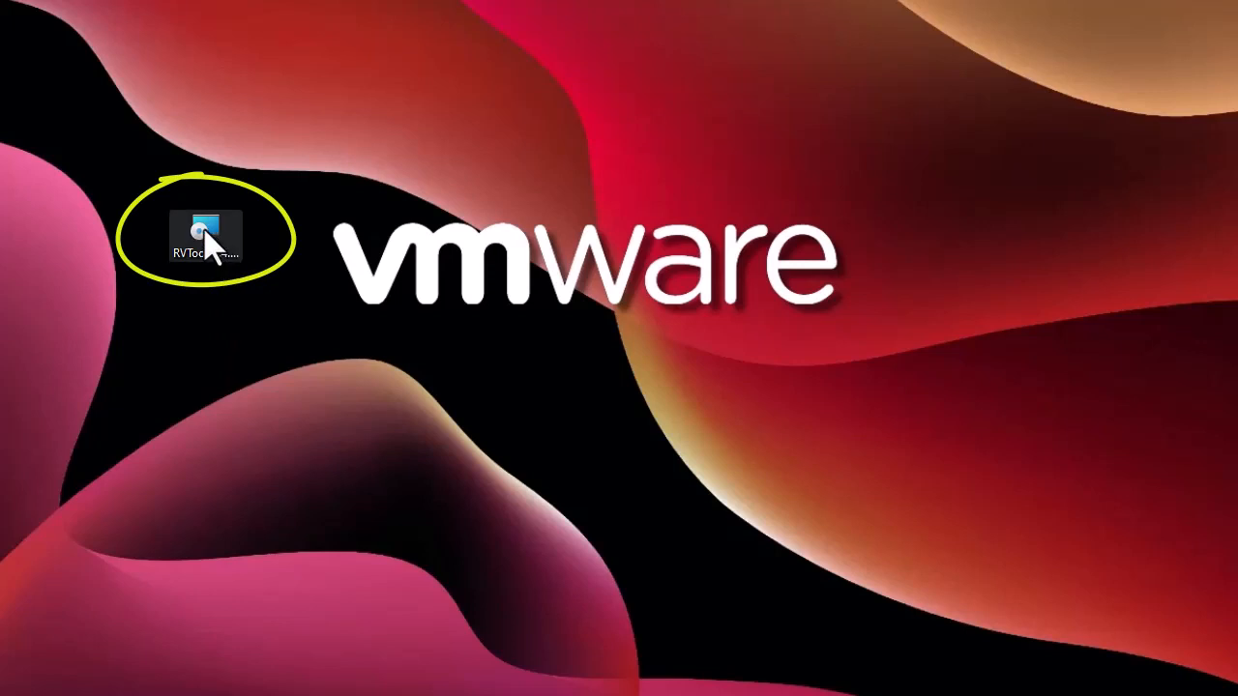
# Run the downloaded installer and install RVTools for Everyone into the default folder
pyautogui.doubleClick(205, 236)
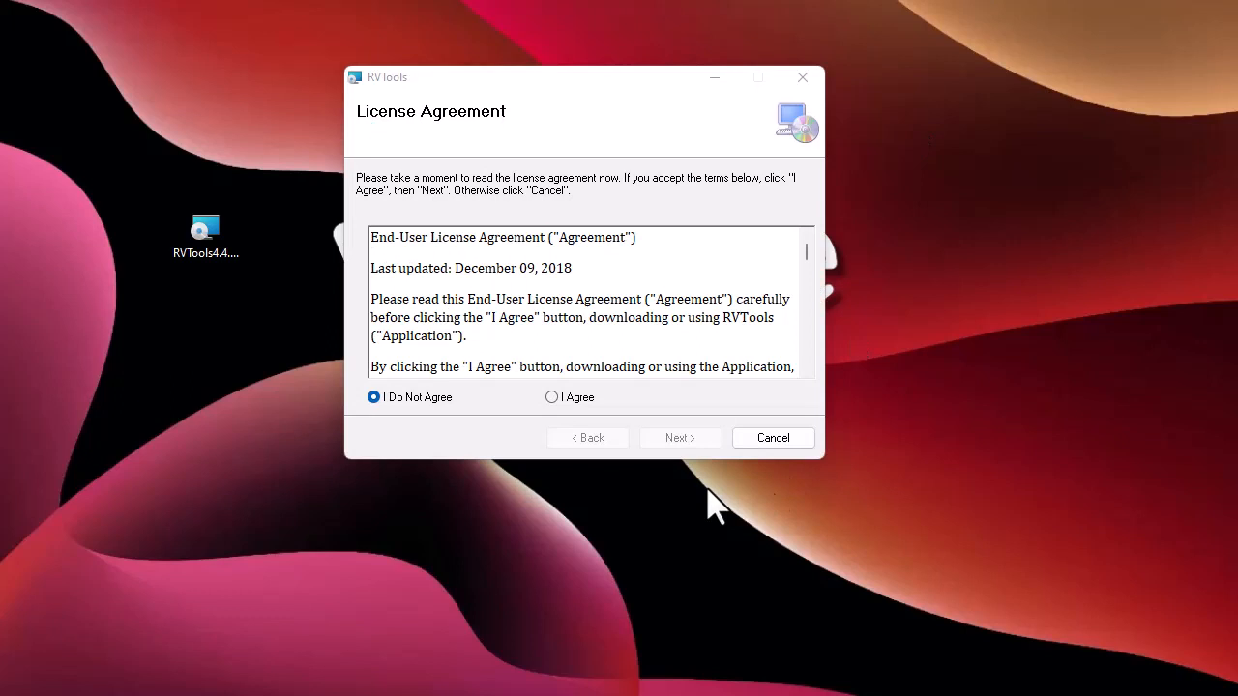
pyautogui.moveTo(526, 356)
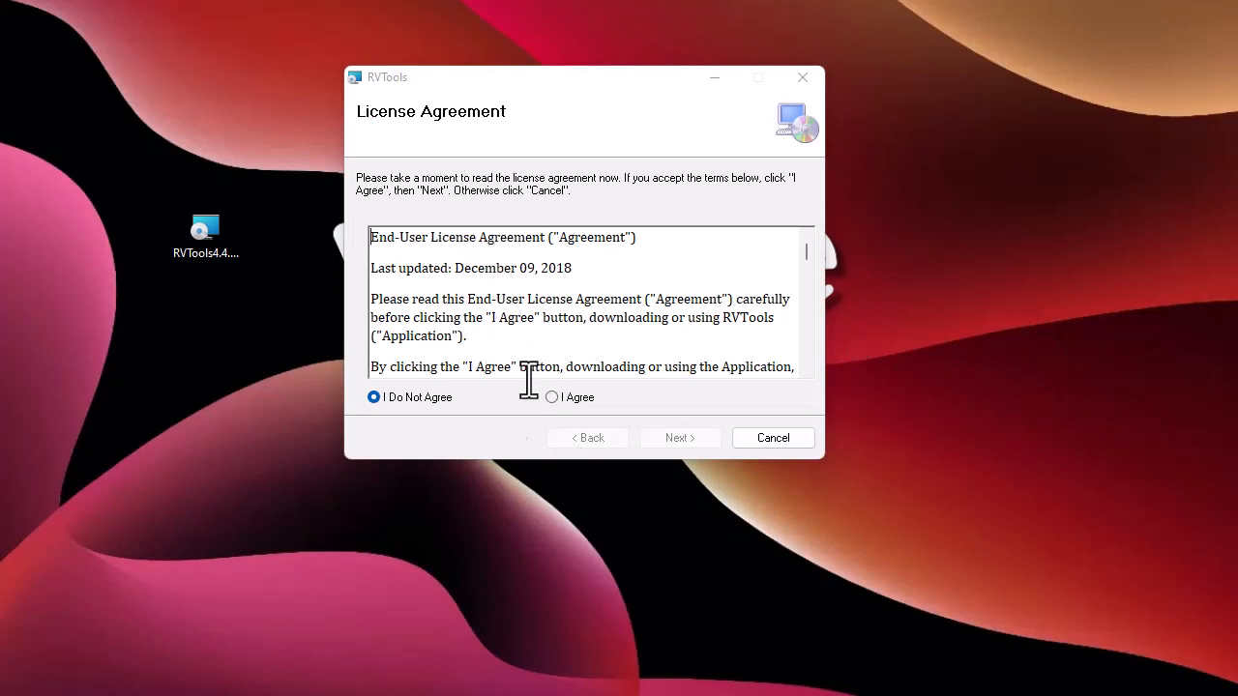
pyautogui.moveTo(561, 410)
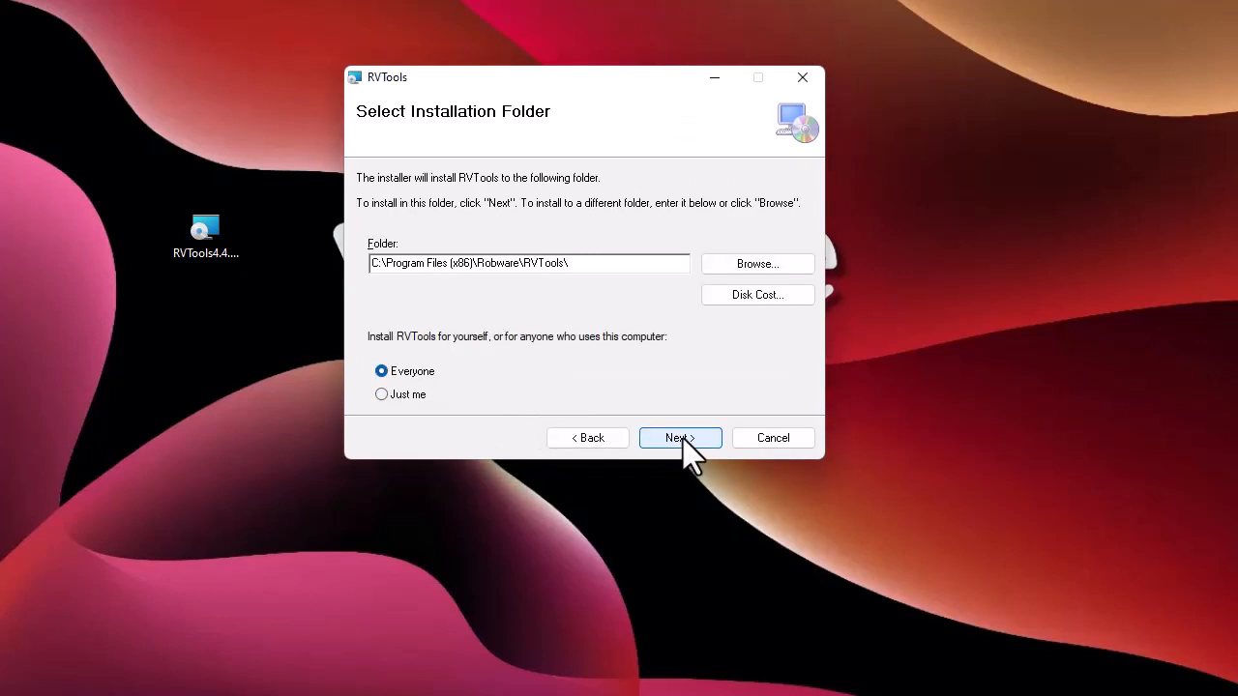
pyautogui.moveTo(410, 406)
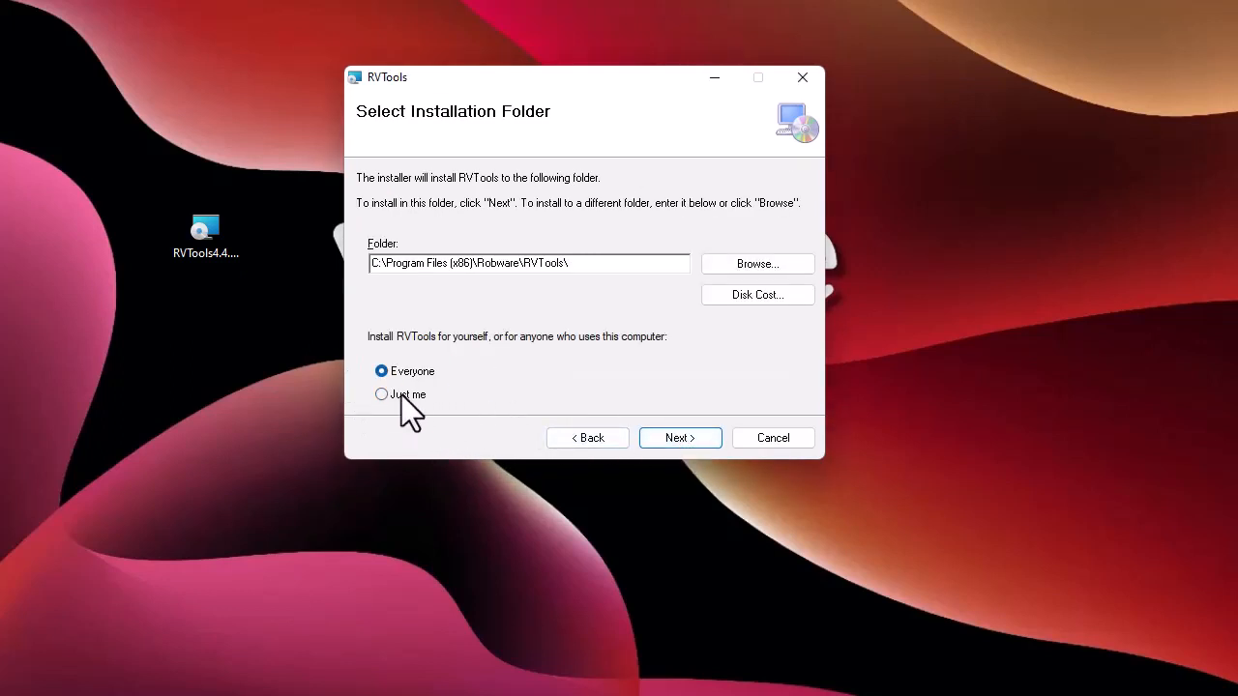
pyautogui.moveTo(468, 377)
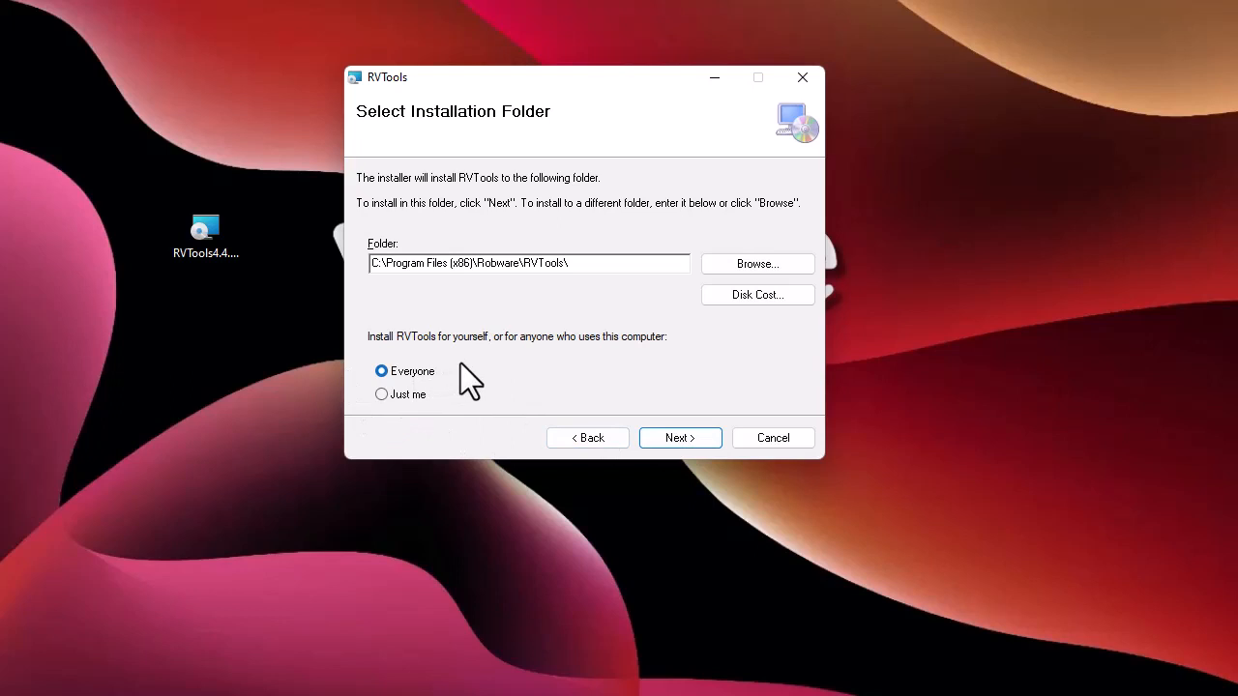
pyautogui.moveTo(529, 422)
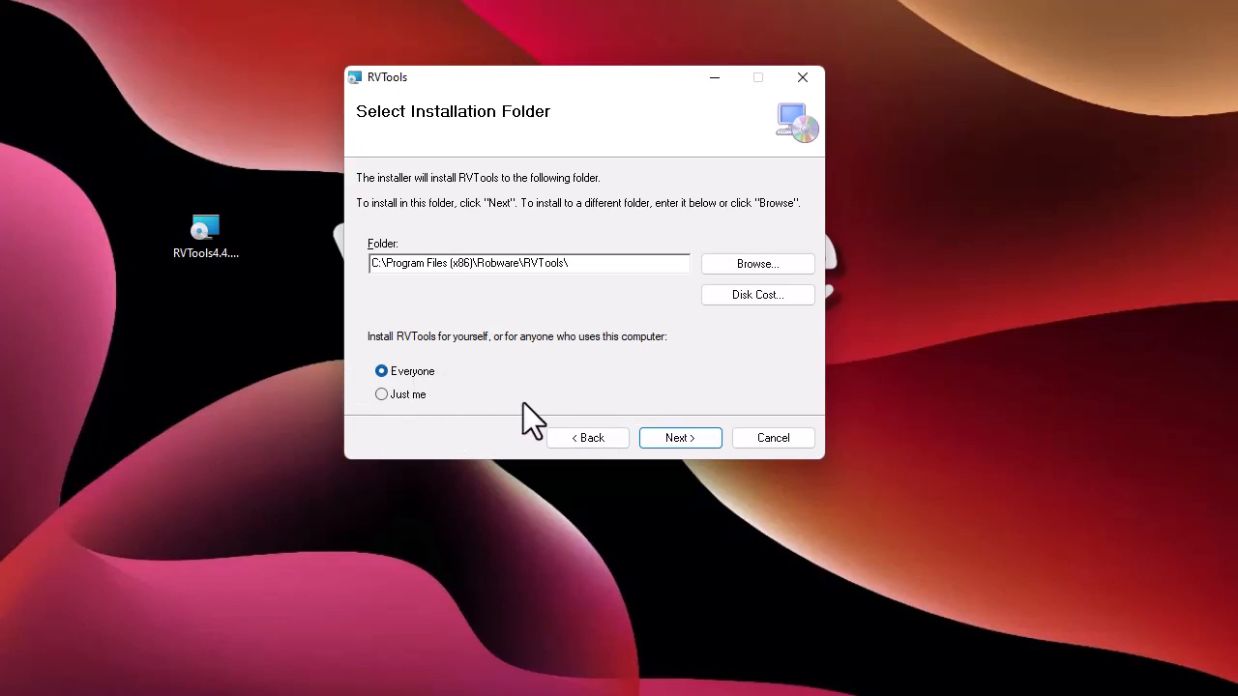
pyautogui.click(681, 437)
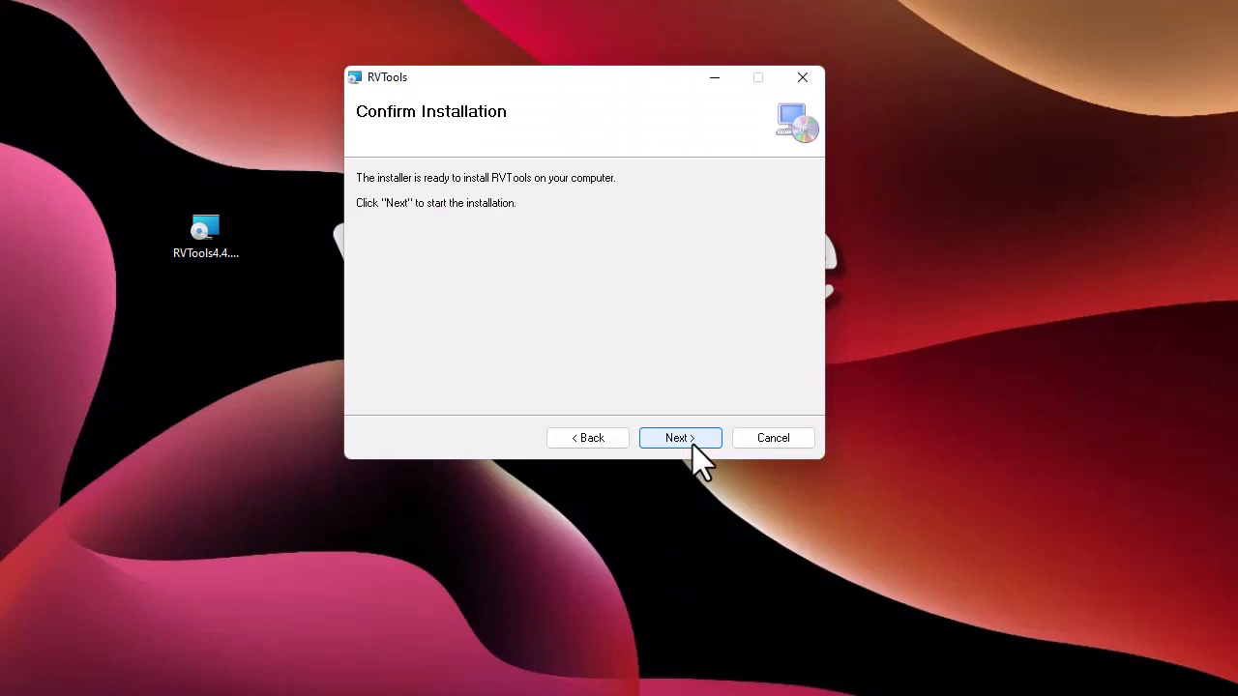
pyautogui.click(681, 437)
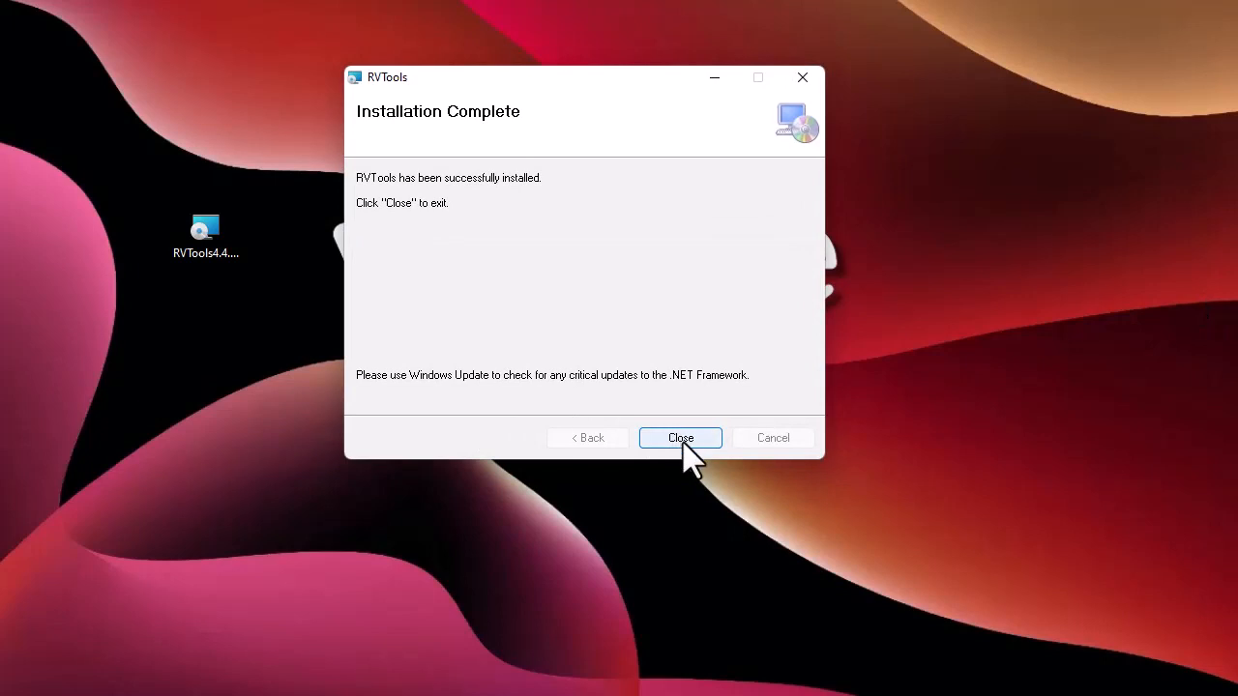
pyautogui.click(681, 437)
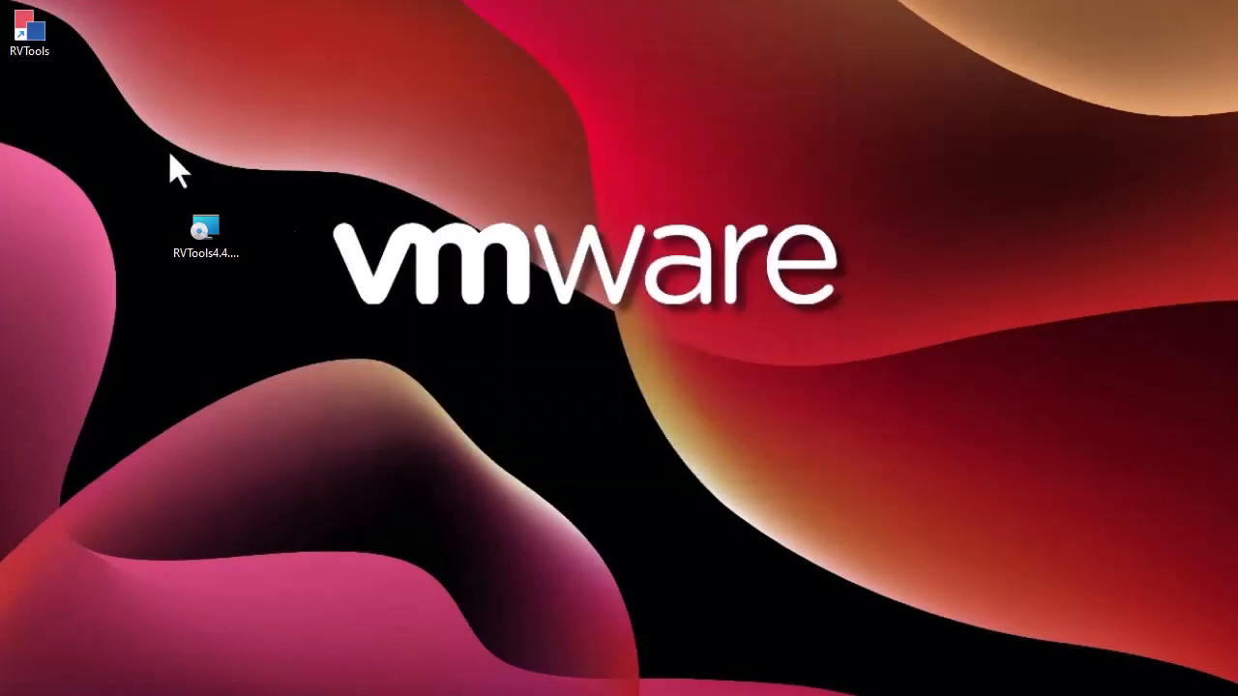
# Launch RVTools and enter host 192.168.1.202 with user root instead of Windows session credentials
pyautogui.doubleClick(205, 229)
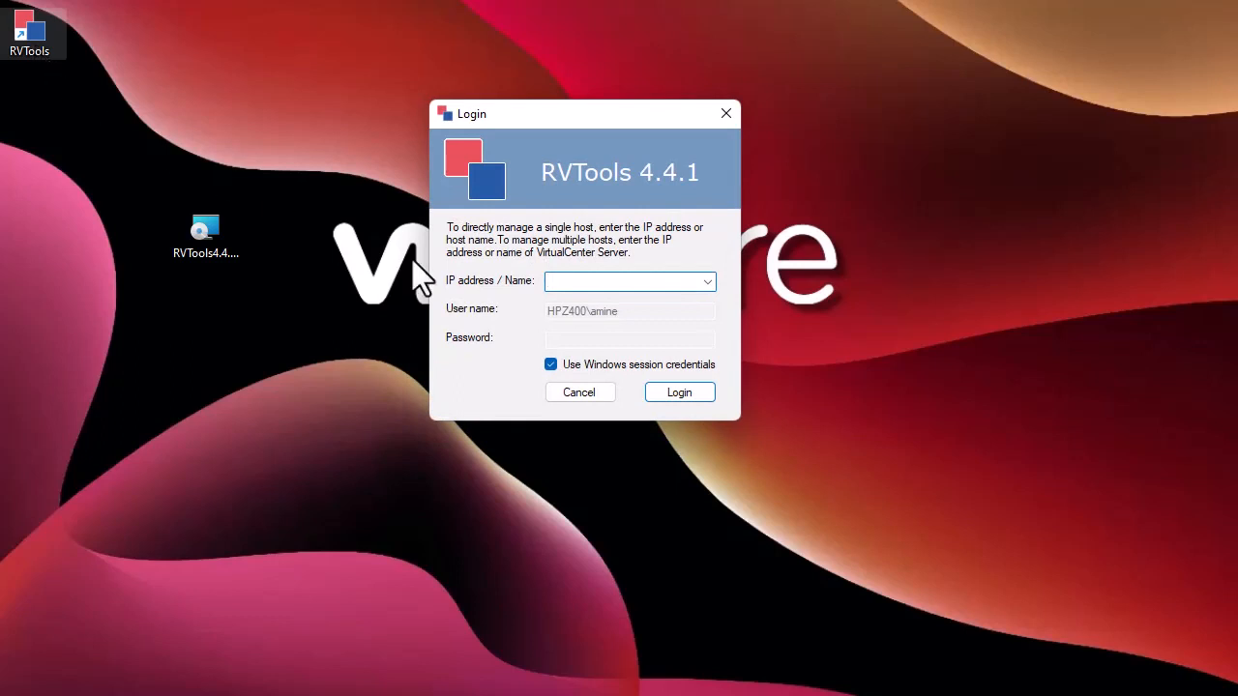
pyautogui.moveTo(599, 352)
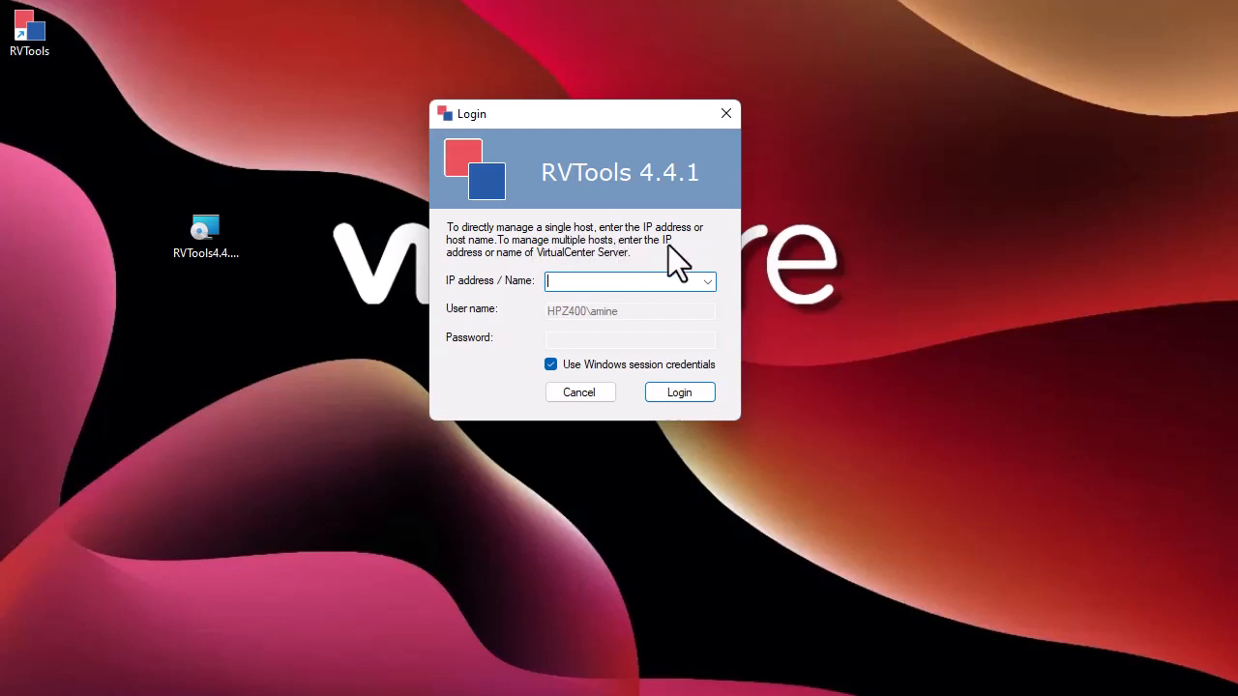
pyautogui.moveTo(723, 256)
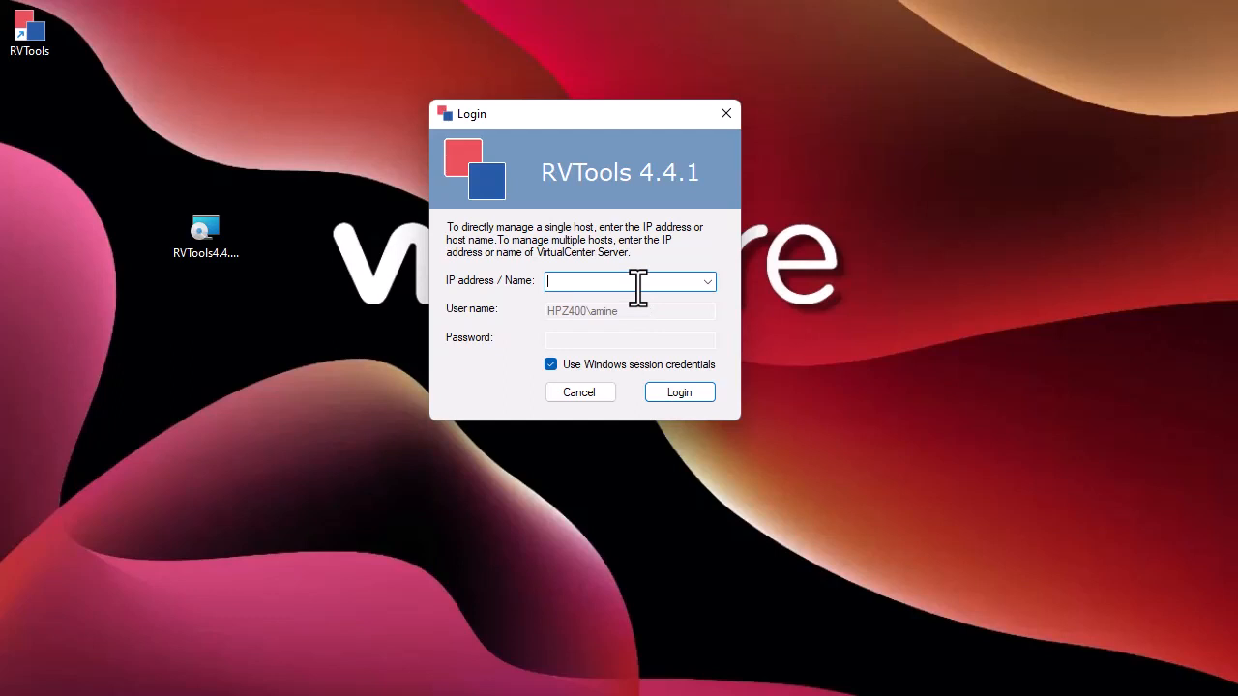
pyautogui.write('192.')
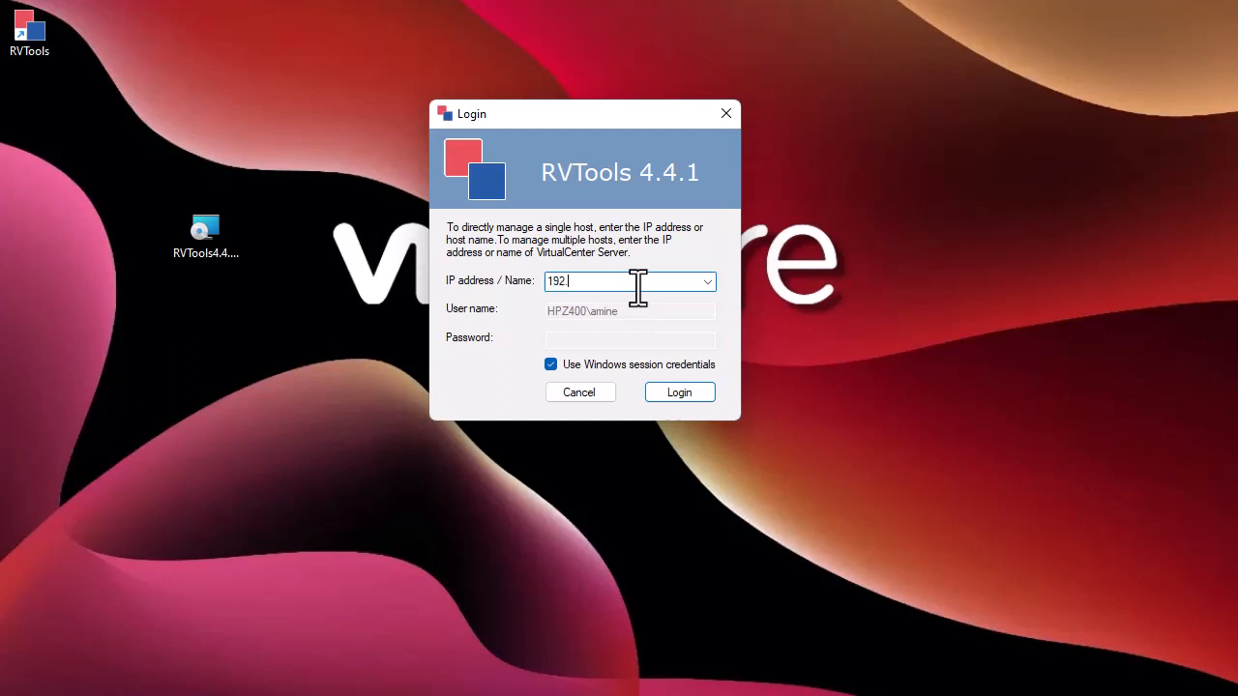
pyautogui.write('168.1.')
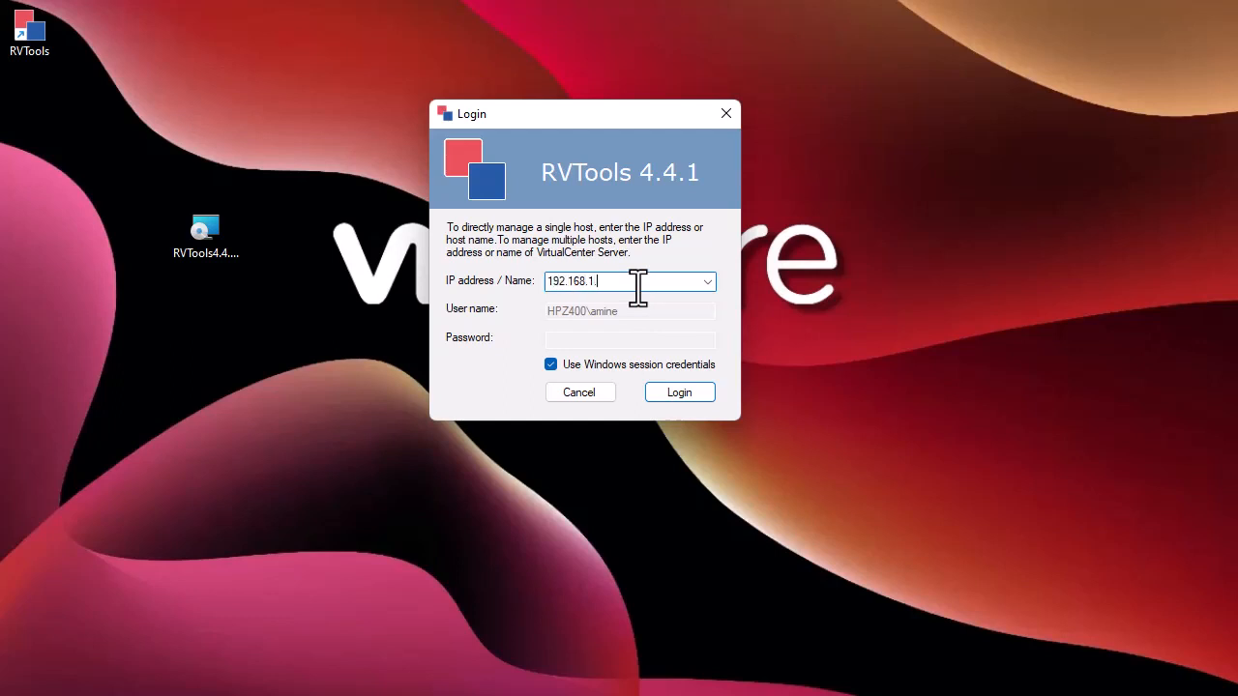
pyautogui.write('202')
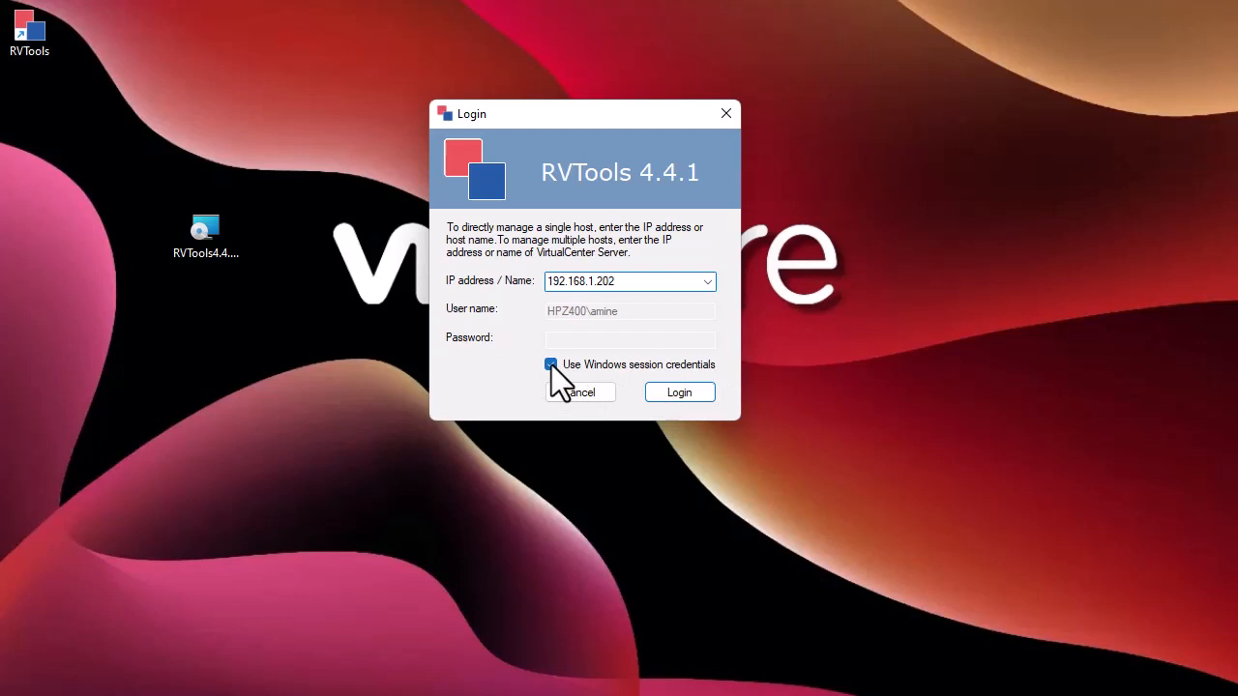
pyautogui.click(551, 364)
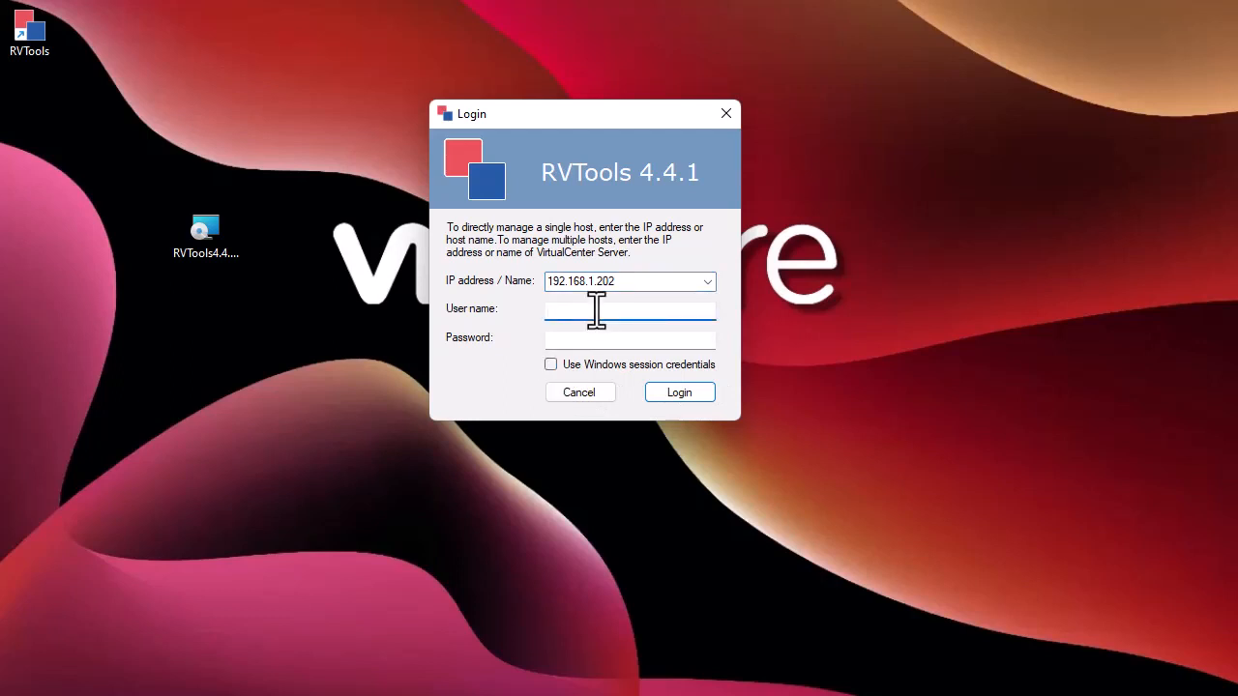
pyautogui.write('root')
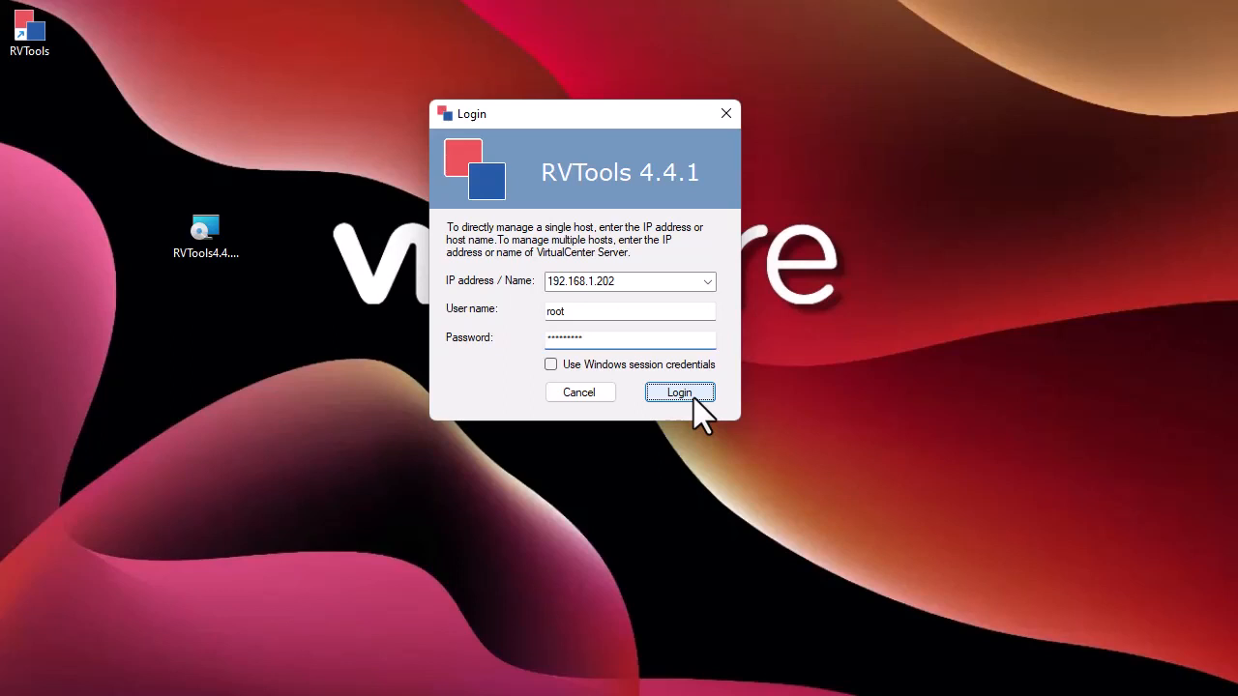
pyautogui.click(679, 391)
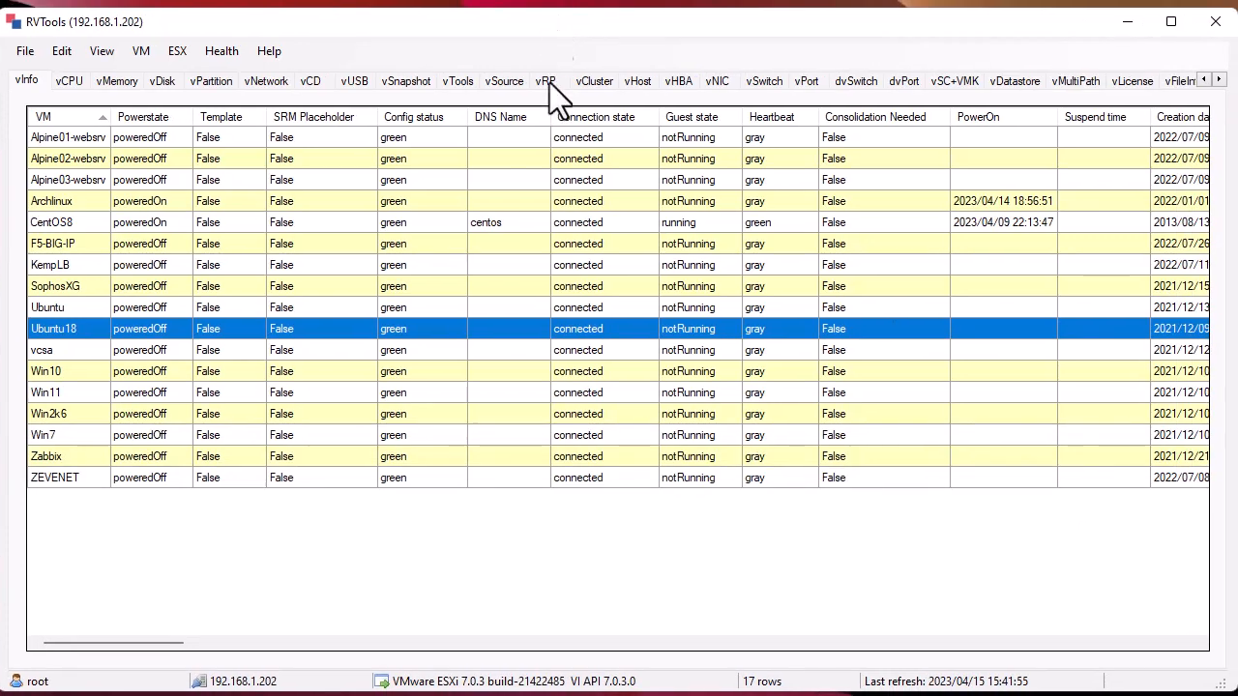
pyautogui.moveTo(615, 395)
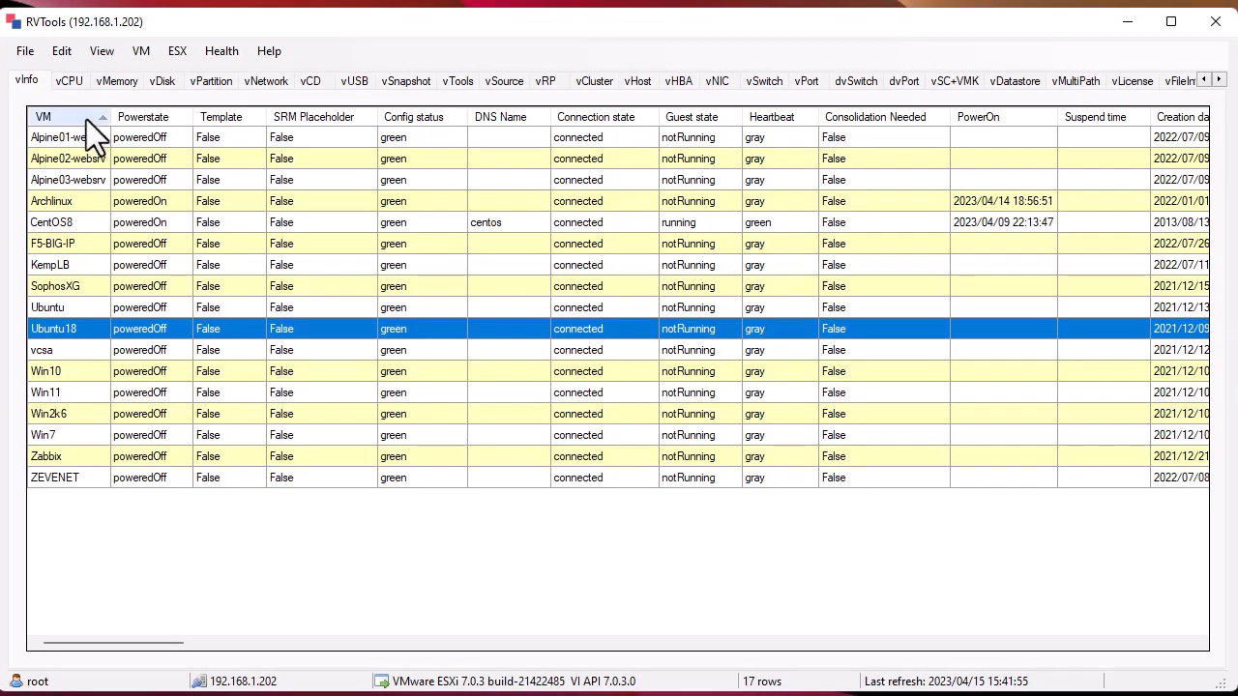
pyautogui.click(25, 50)
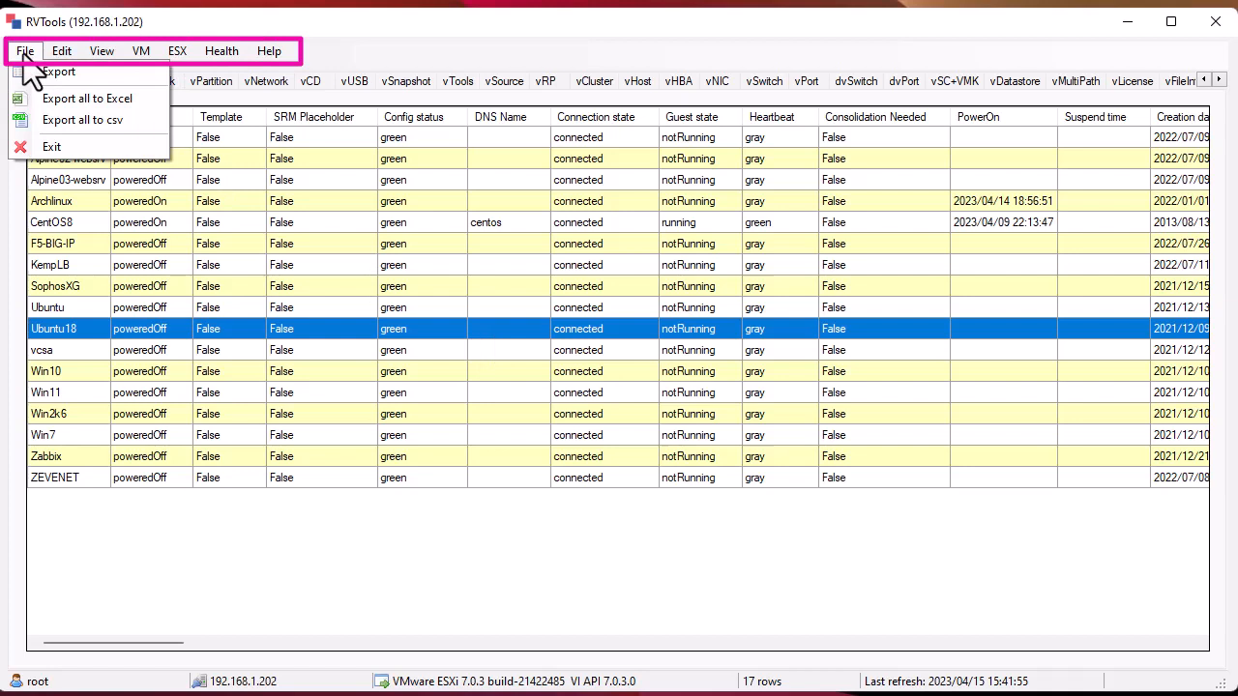
pyautogui.click(101, 51)
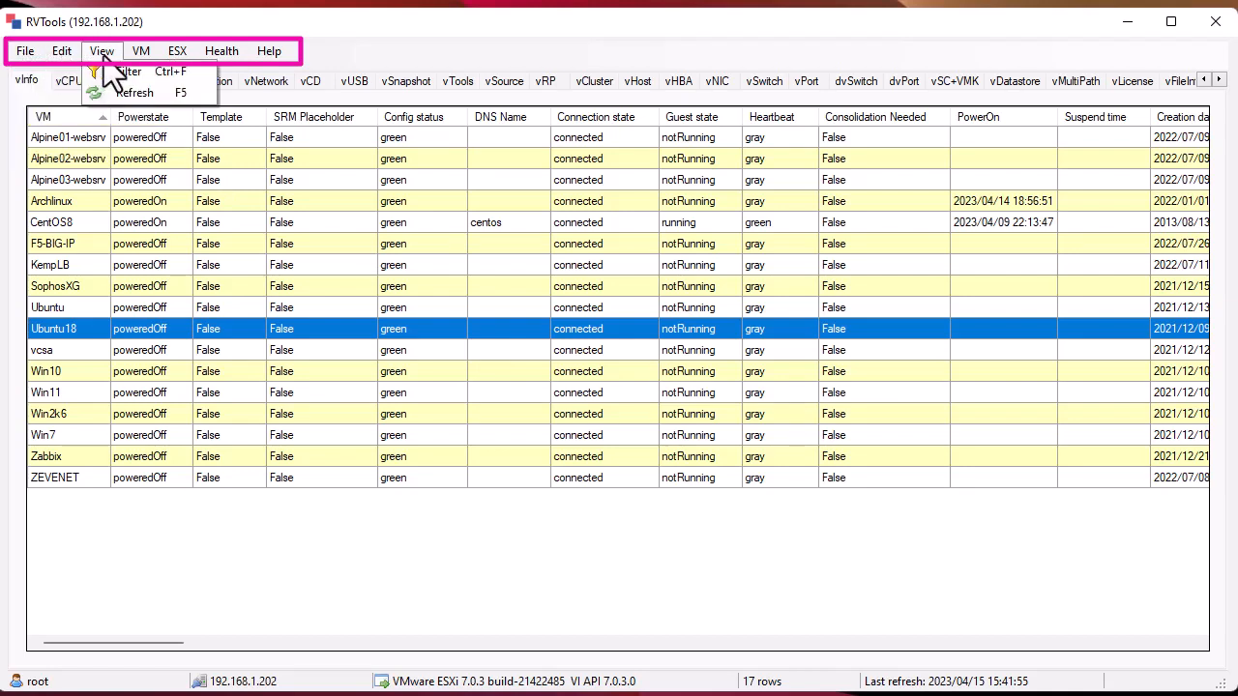
pyautogui.click(178, 51)
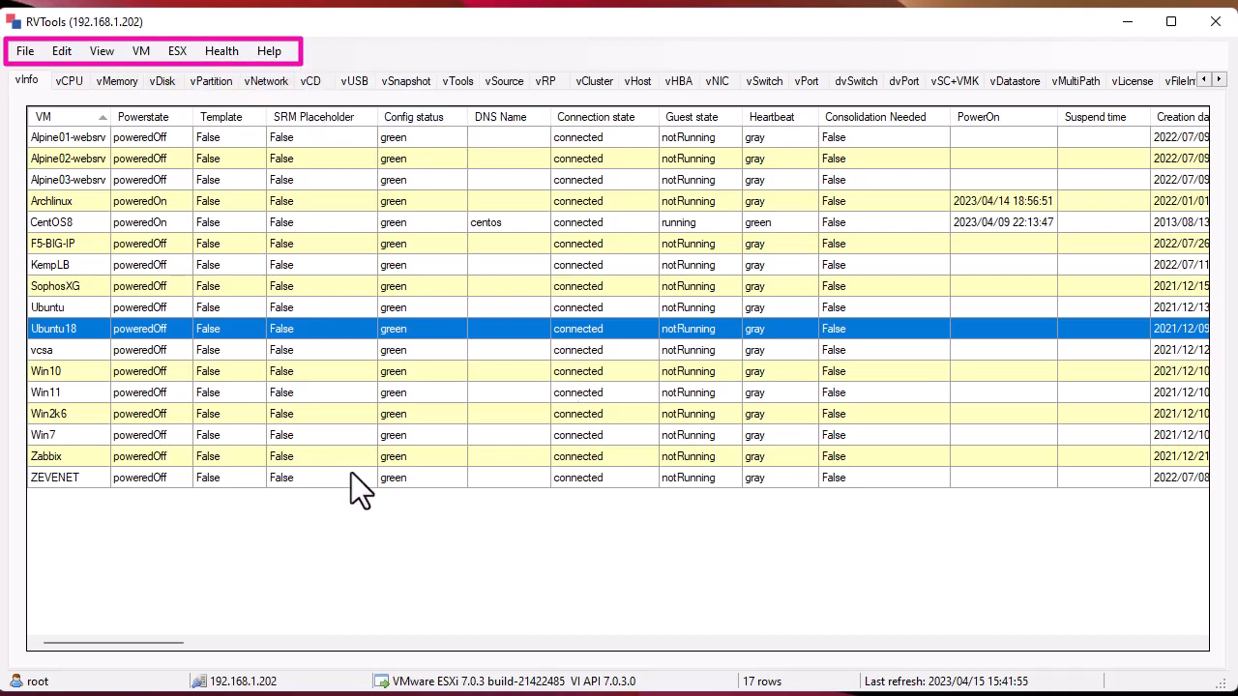
pyautogui.moveTo(27, 79)
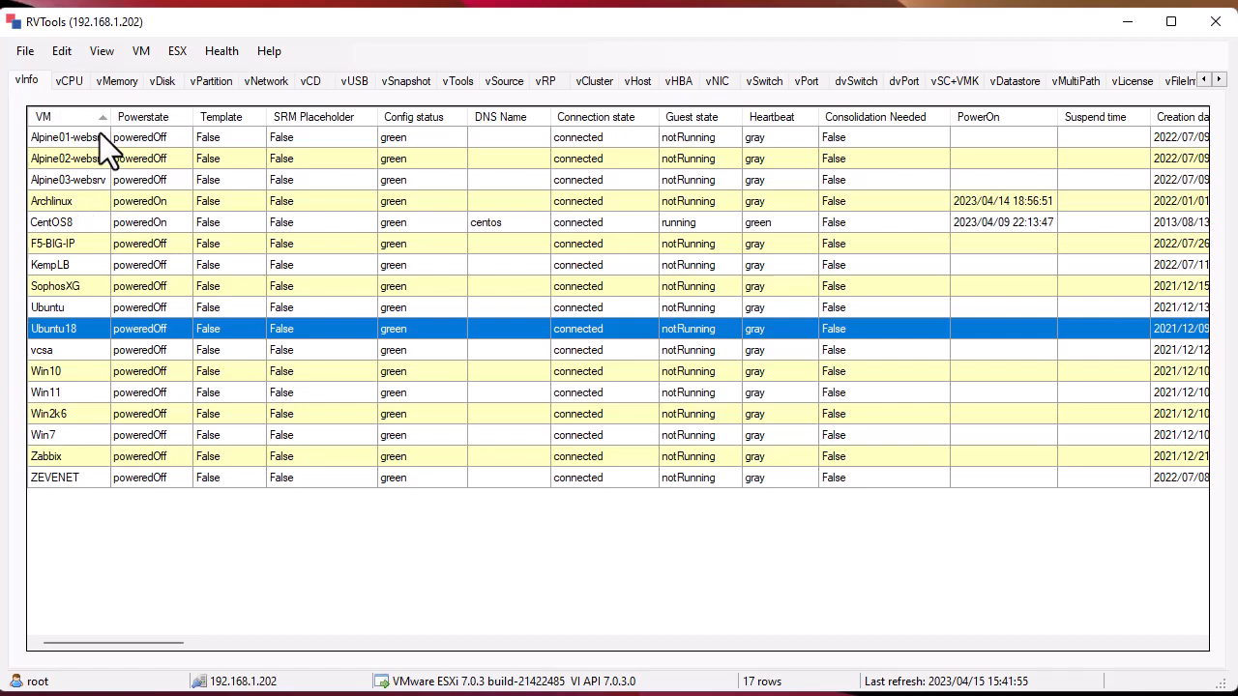
pyautogui.moveTo(92, 217)
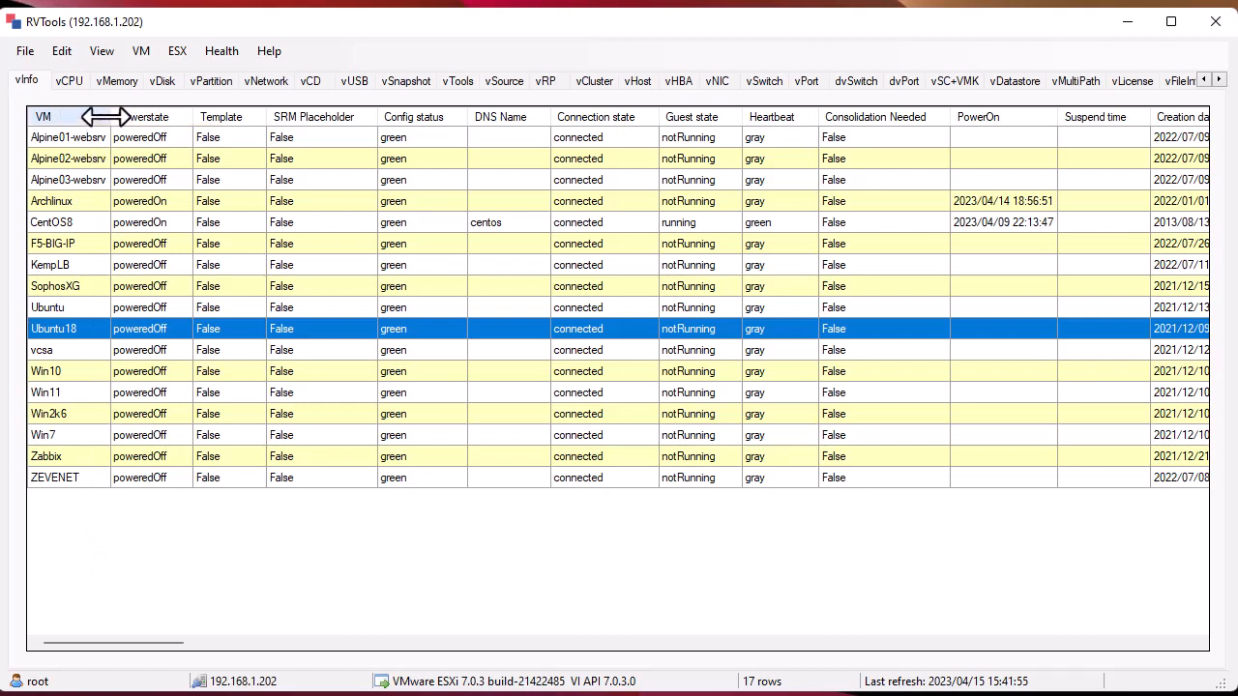
pyautogui.click(42, 116)
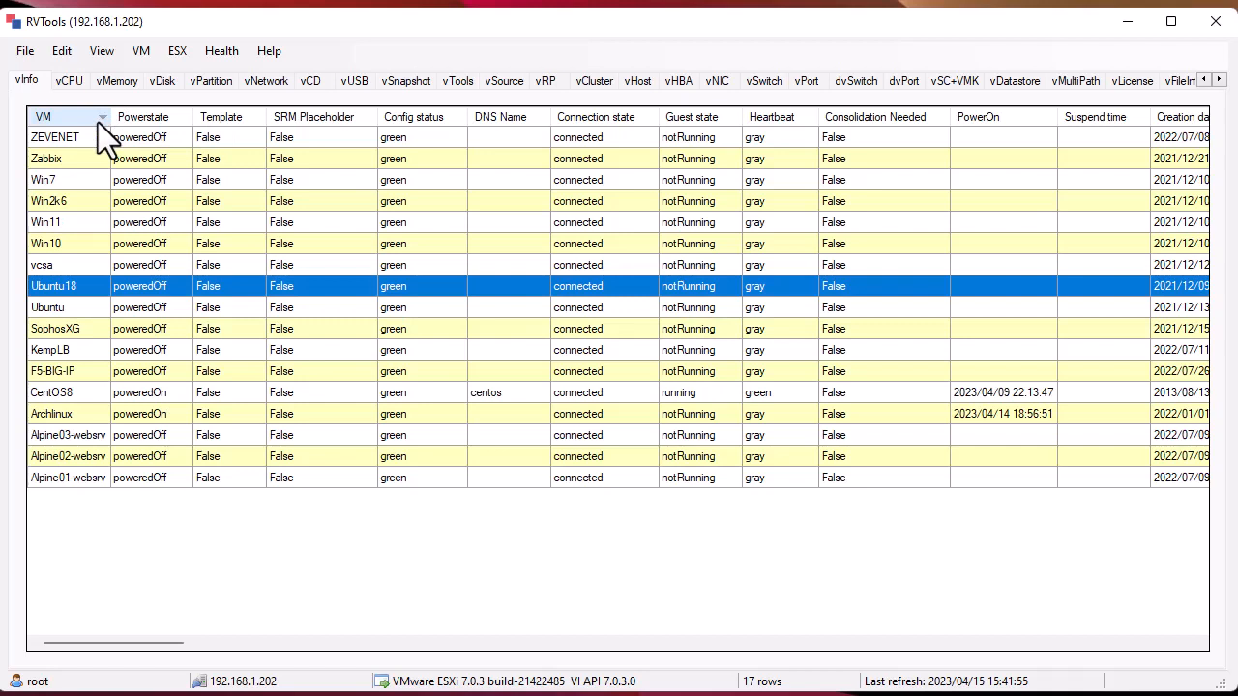
pyautogui.click(43, 116)
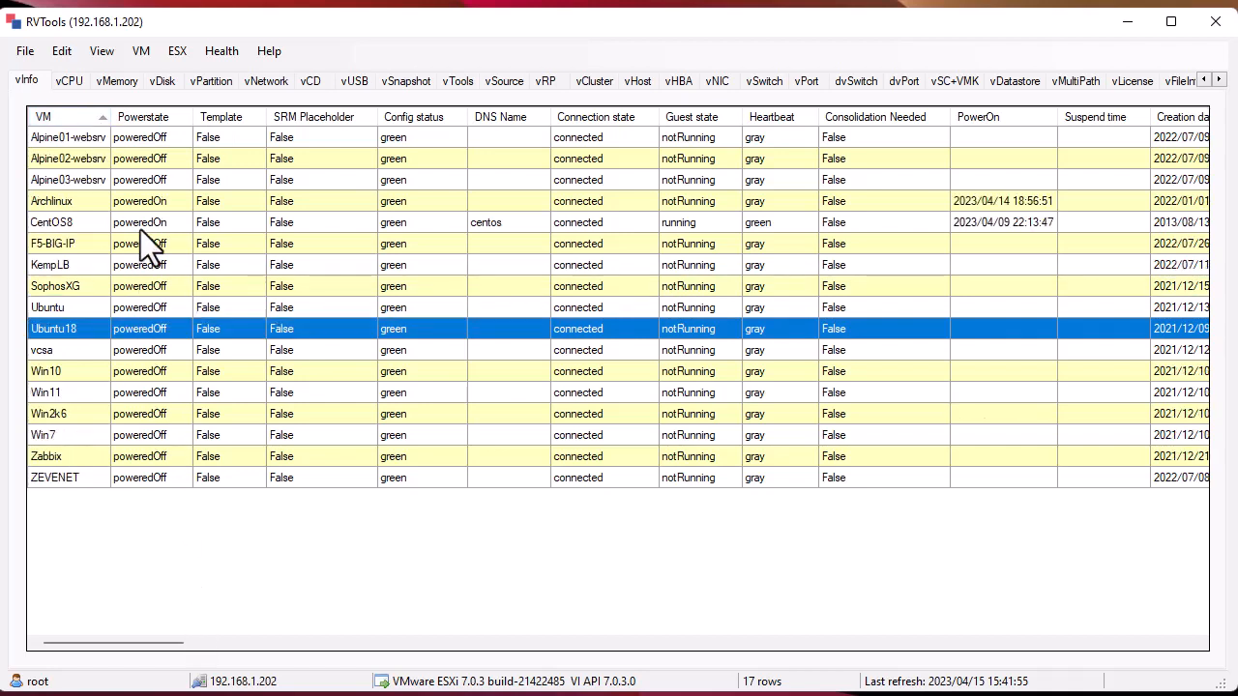
pyautogui.moveTo(122, 356)
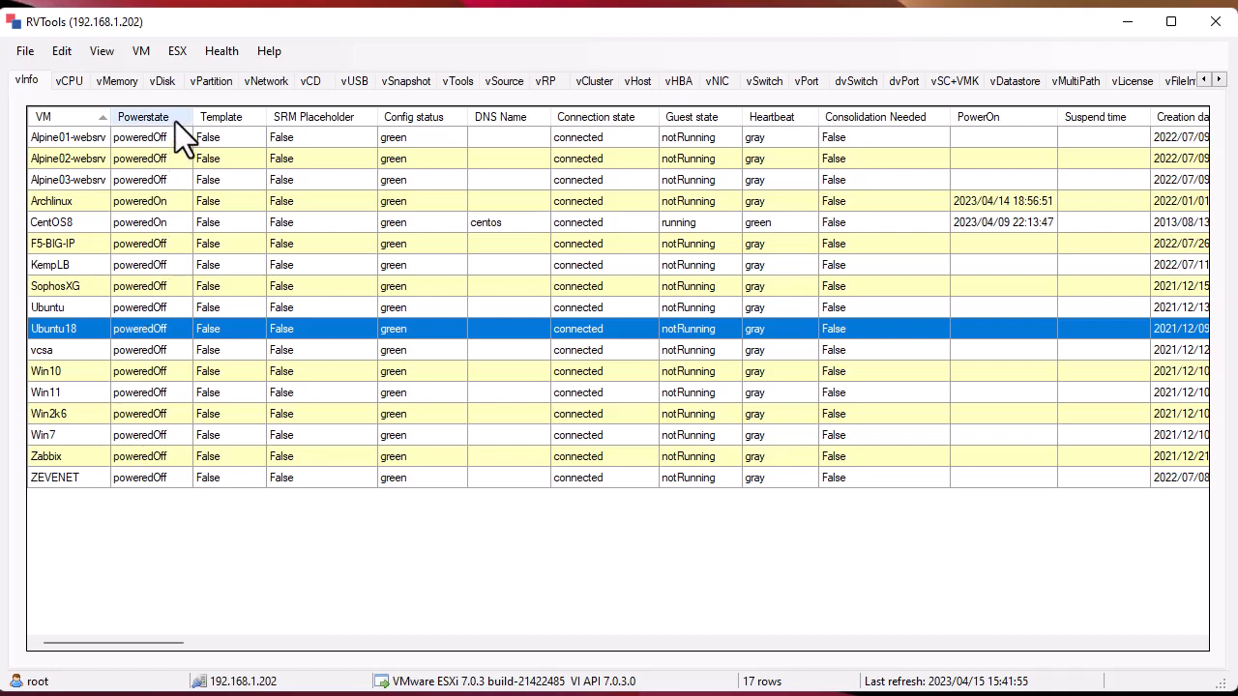
pyautogui.click(143, 116)
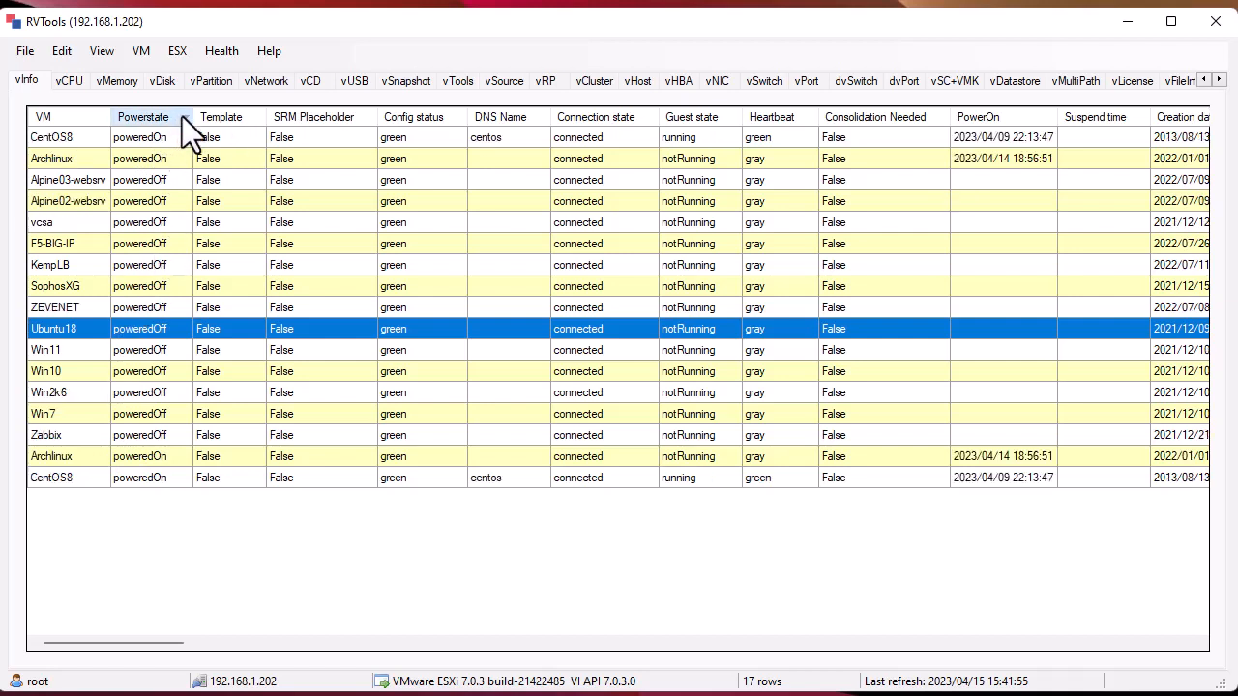
pyautogui.click(143, 116)
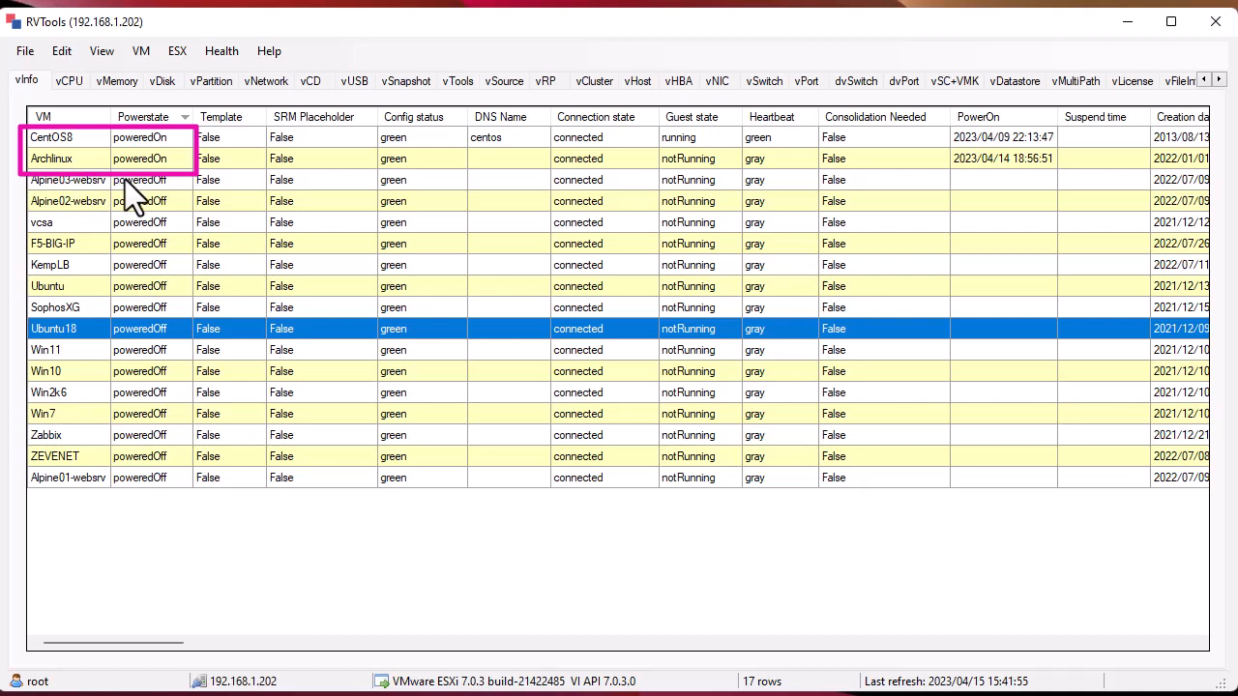
pyautogui.moveTo(261, 151)
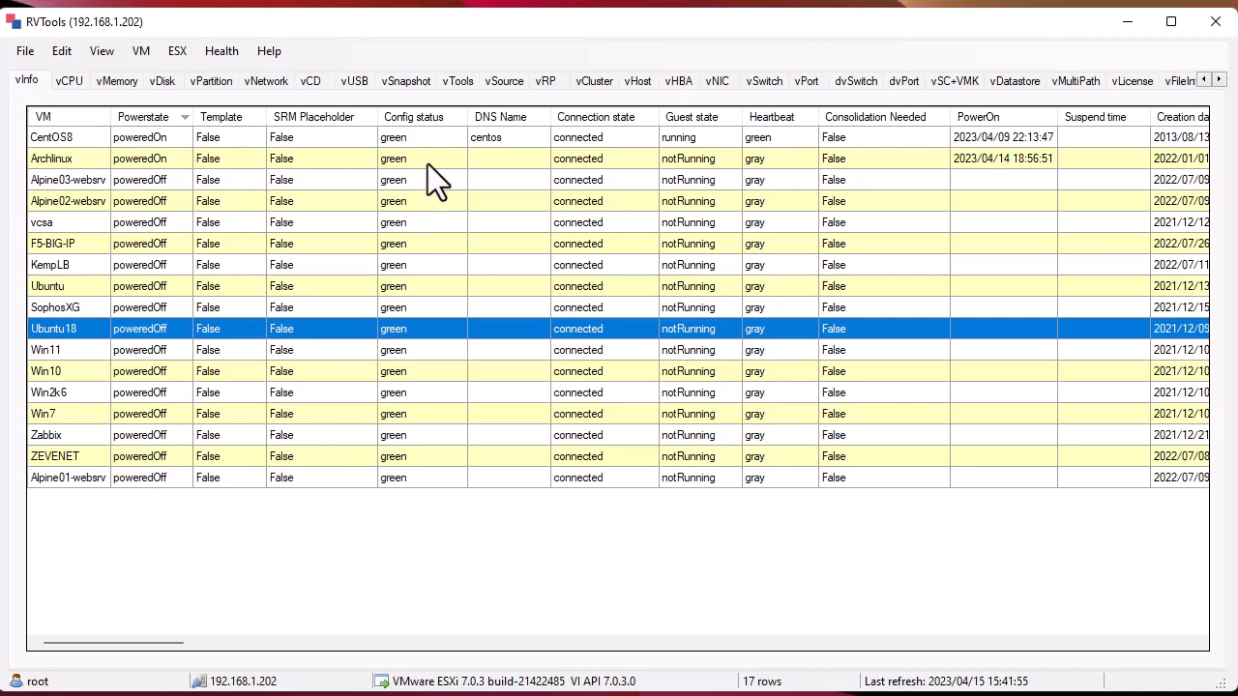
pyautogui.moveTo(448, 147)
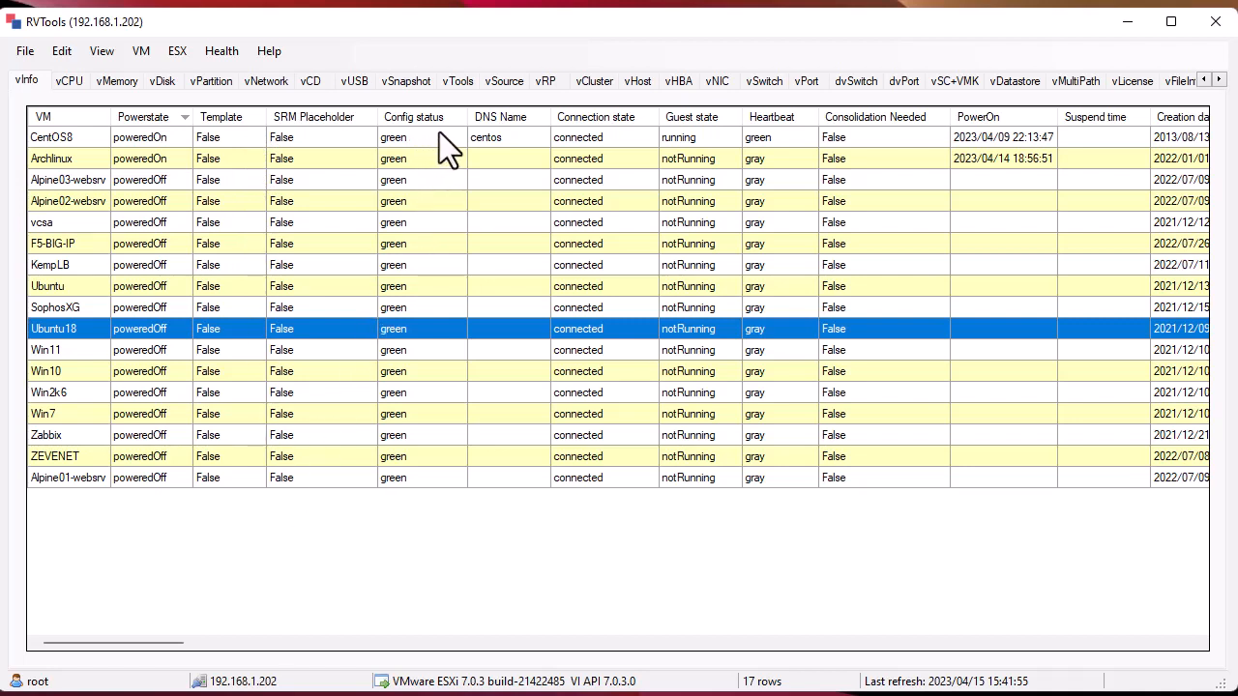
pyautogui.moveTo(561, 145)
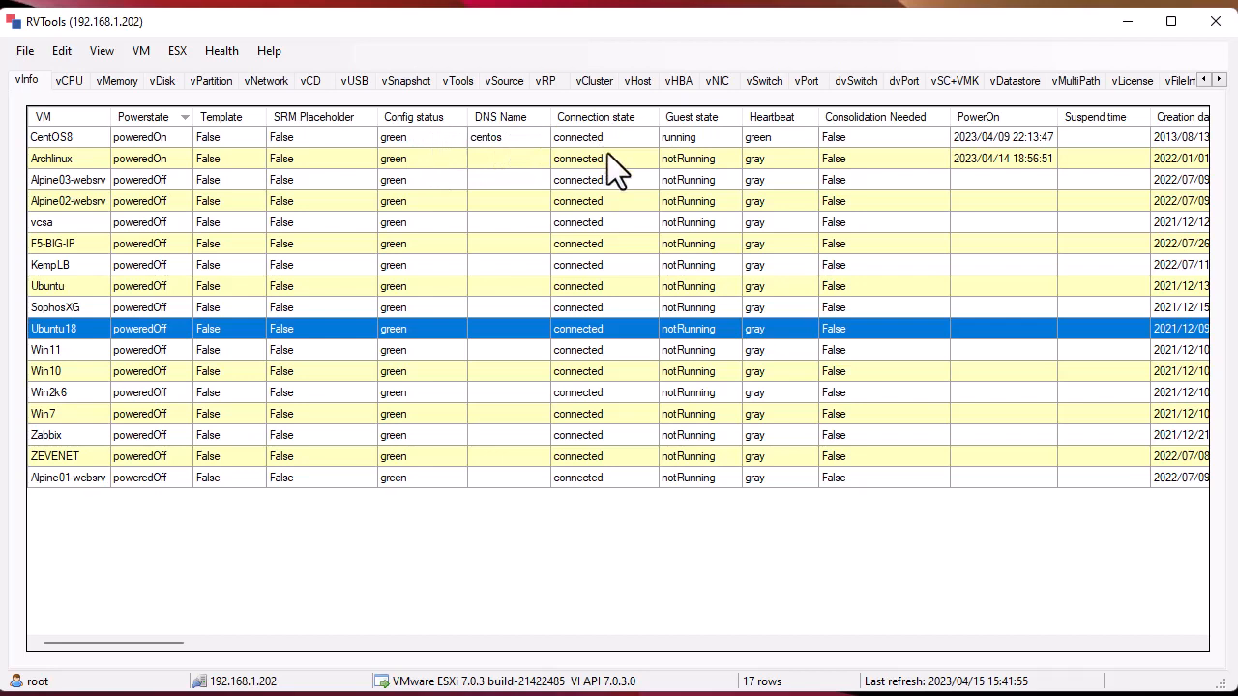
pyautogui.moveTo(739, 124)
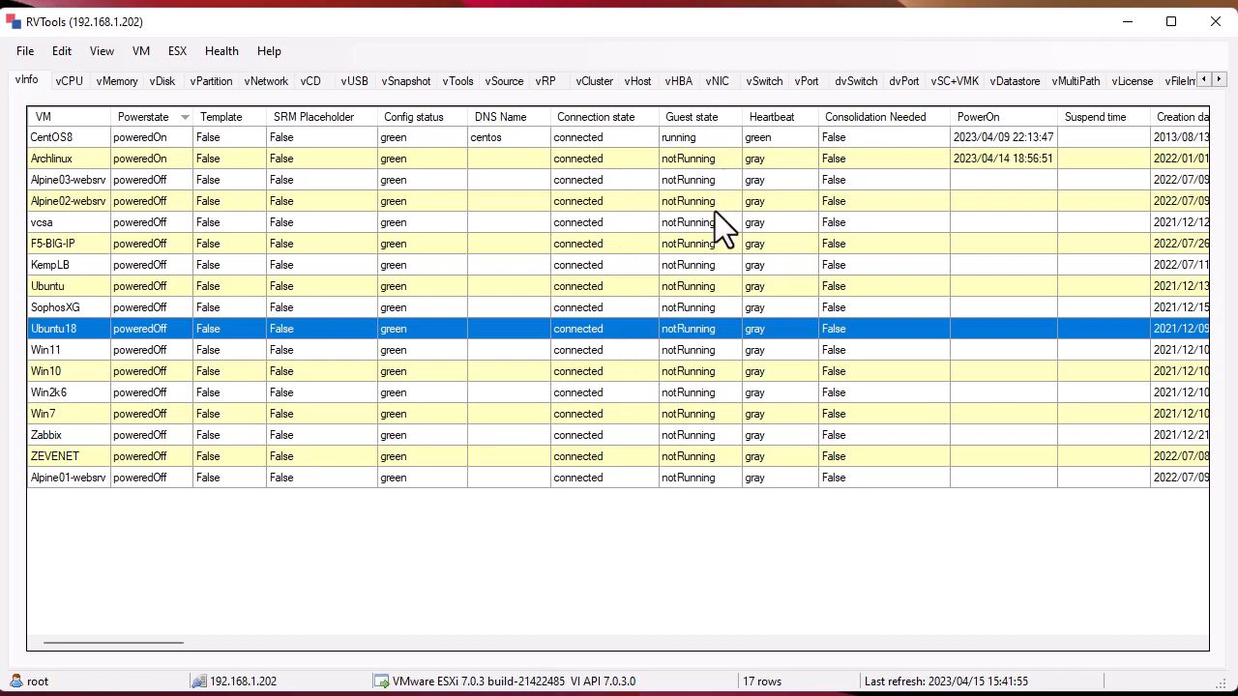
pyautogui.moveTo(928, 518)
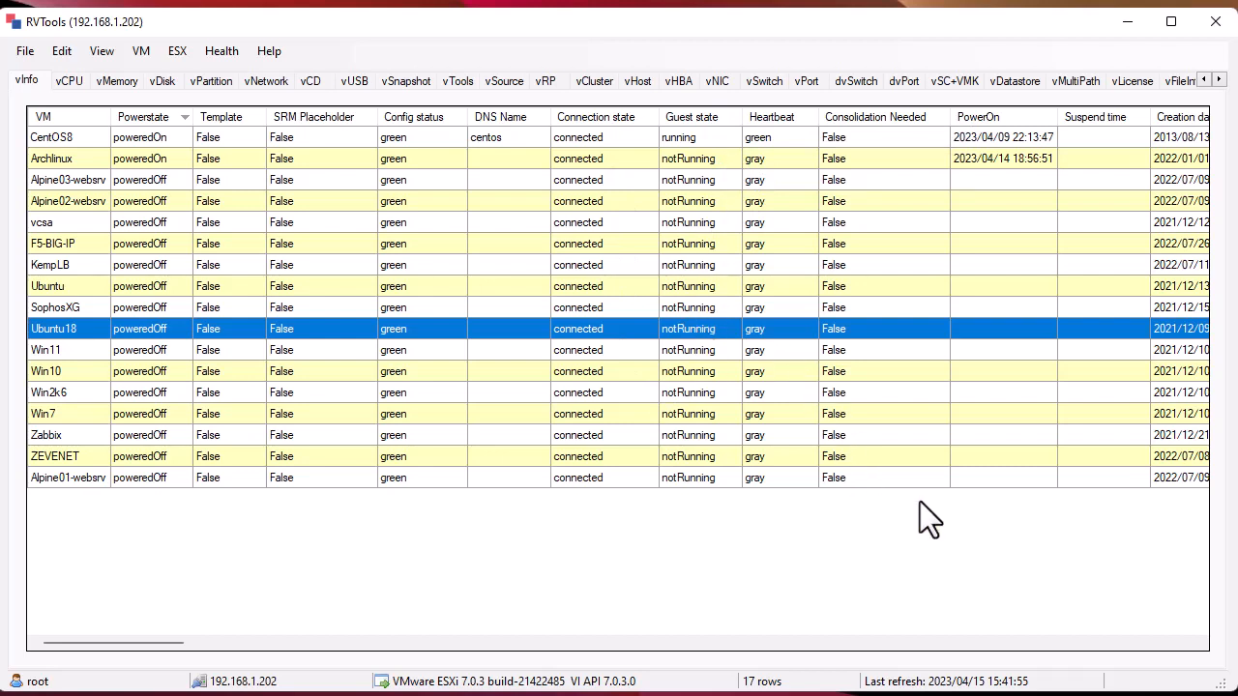
pyautogui.moveTo(1025, 174)
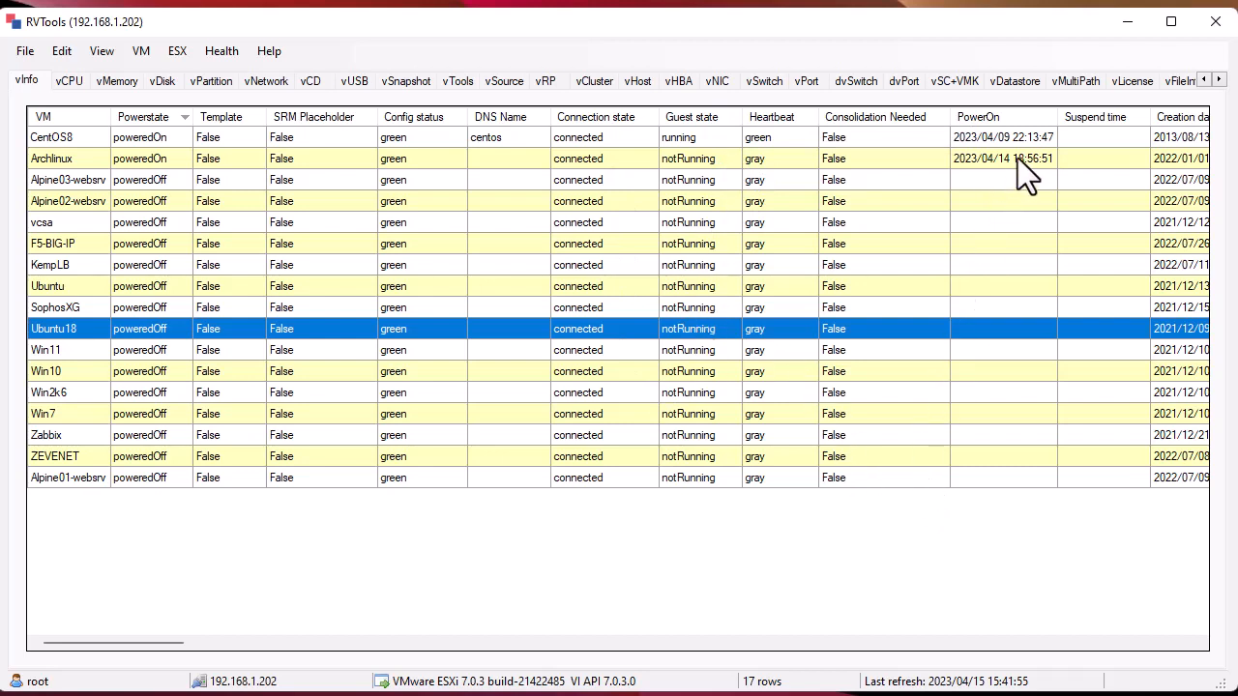
pyautogui.moveTo(1010, 205)
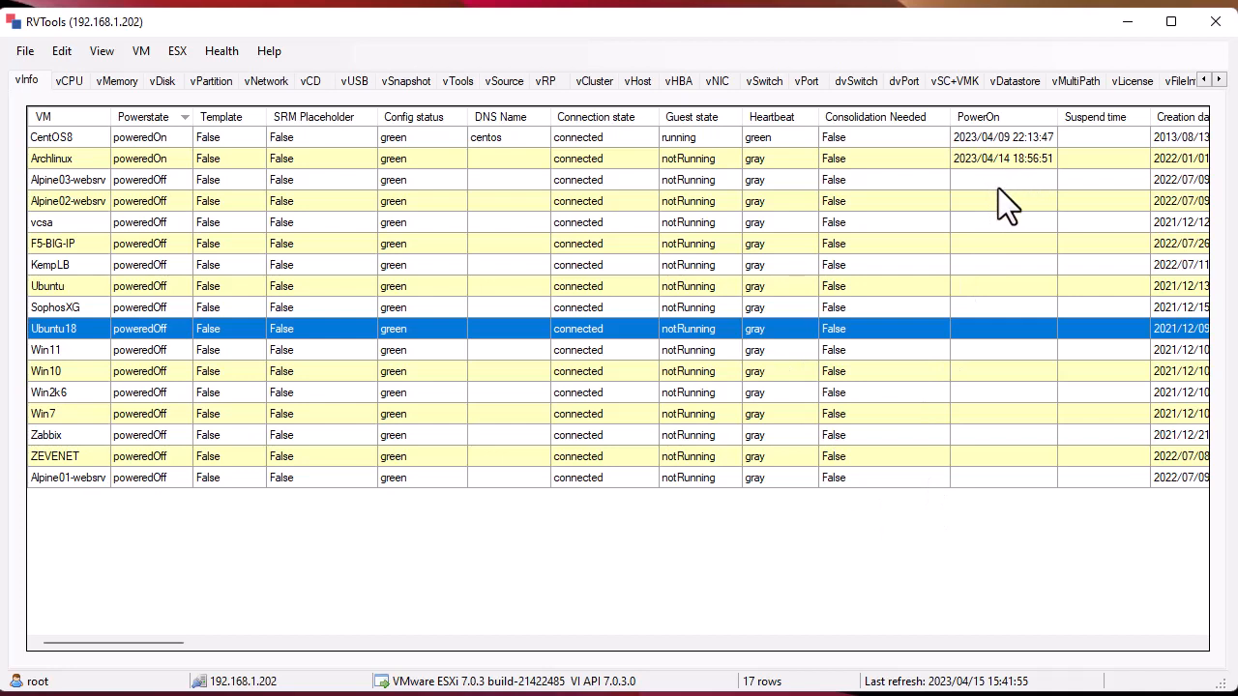
pyautogui.moveTo(963, 339)
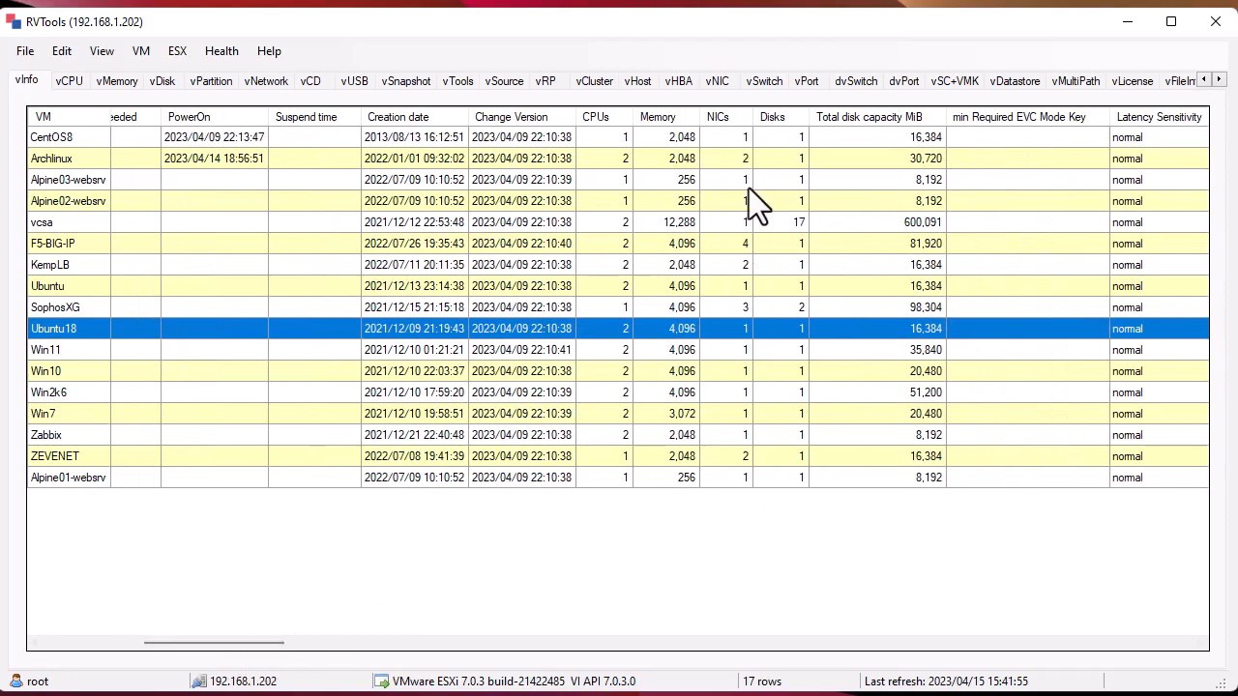
pyautogui.moveTo(770, 198)
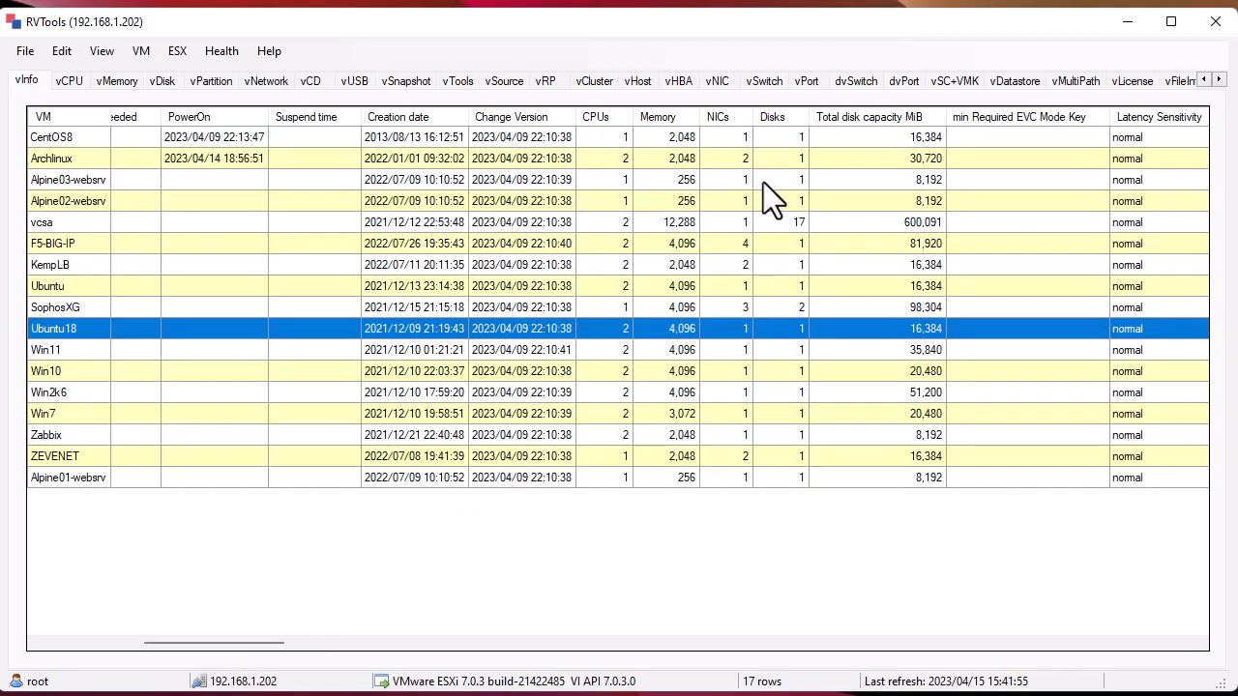
pyautogui.moveTo(797, 156)
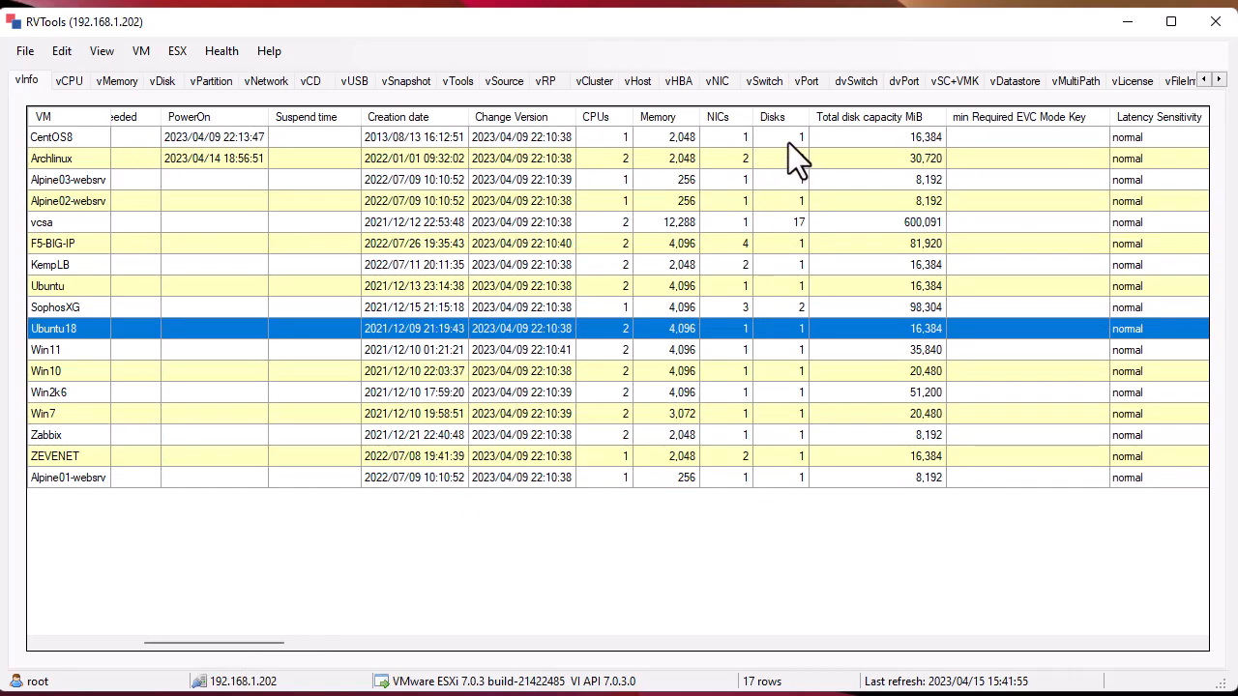
pyautogui.moveTo(916, 163)
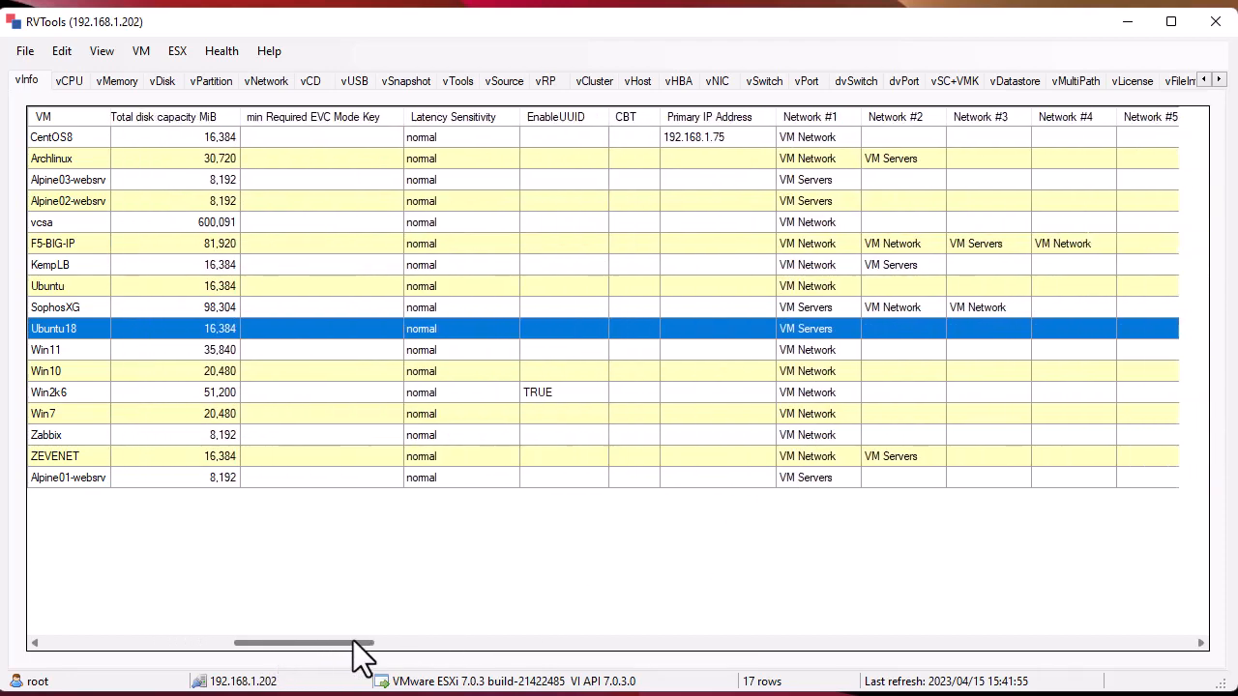
pyautogui.hscroll(3)
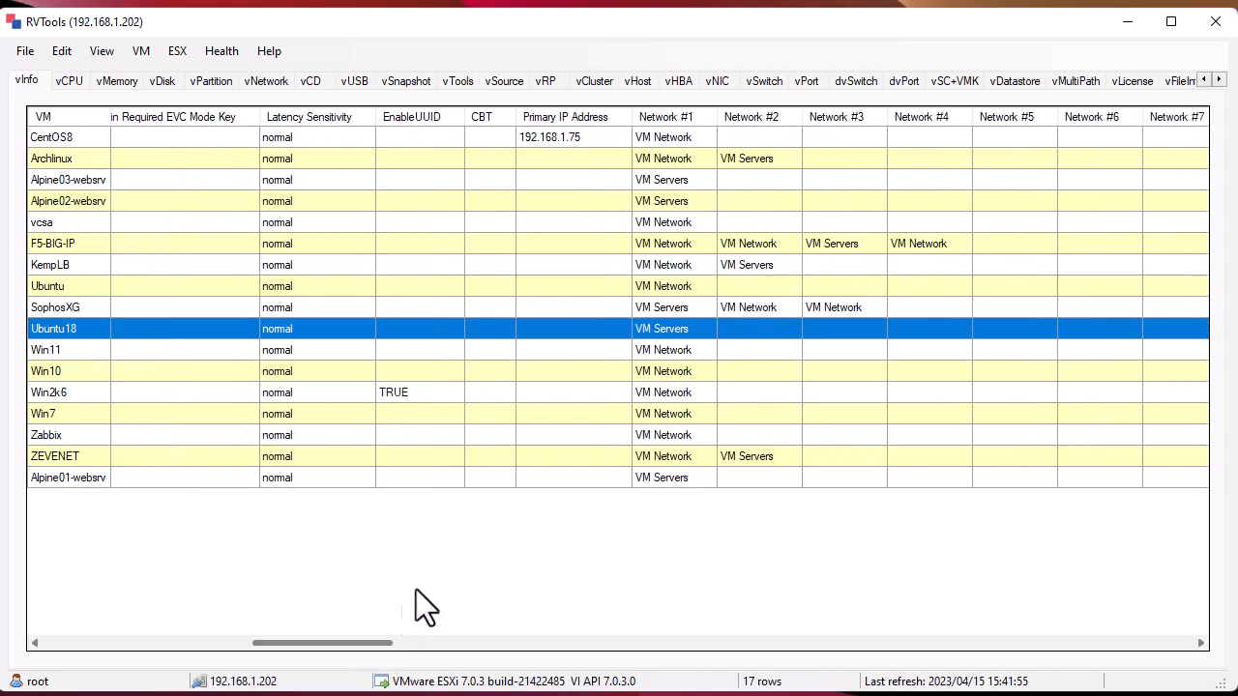
pyautogui.moveTo(385, 454)
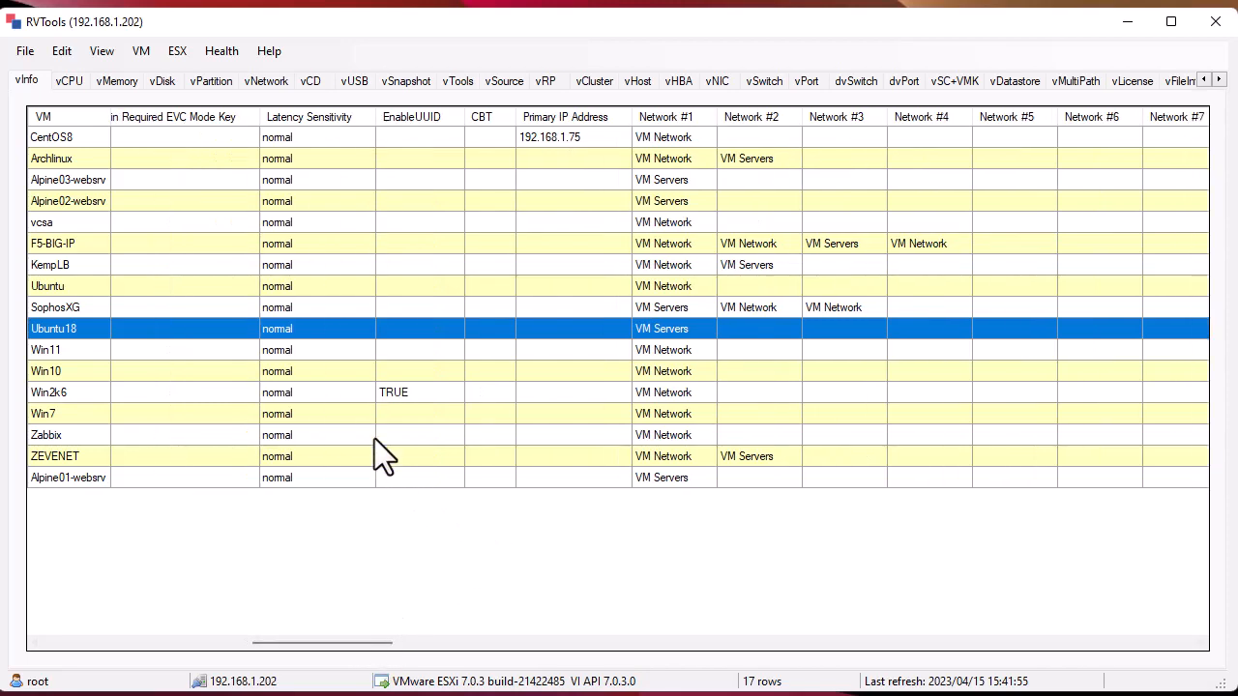
pyautogui.moveTo(599, 158)
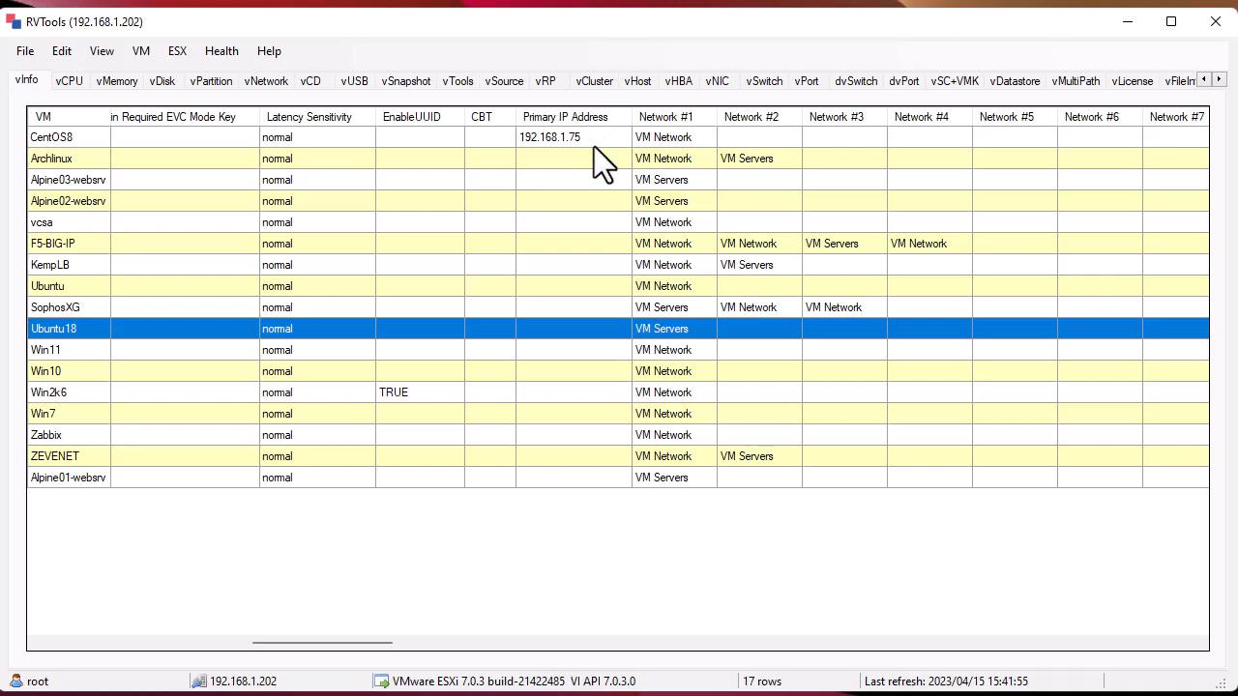
pyautogui.moveTo(712, 199)
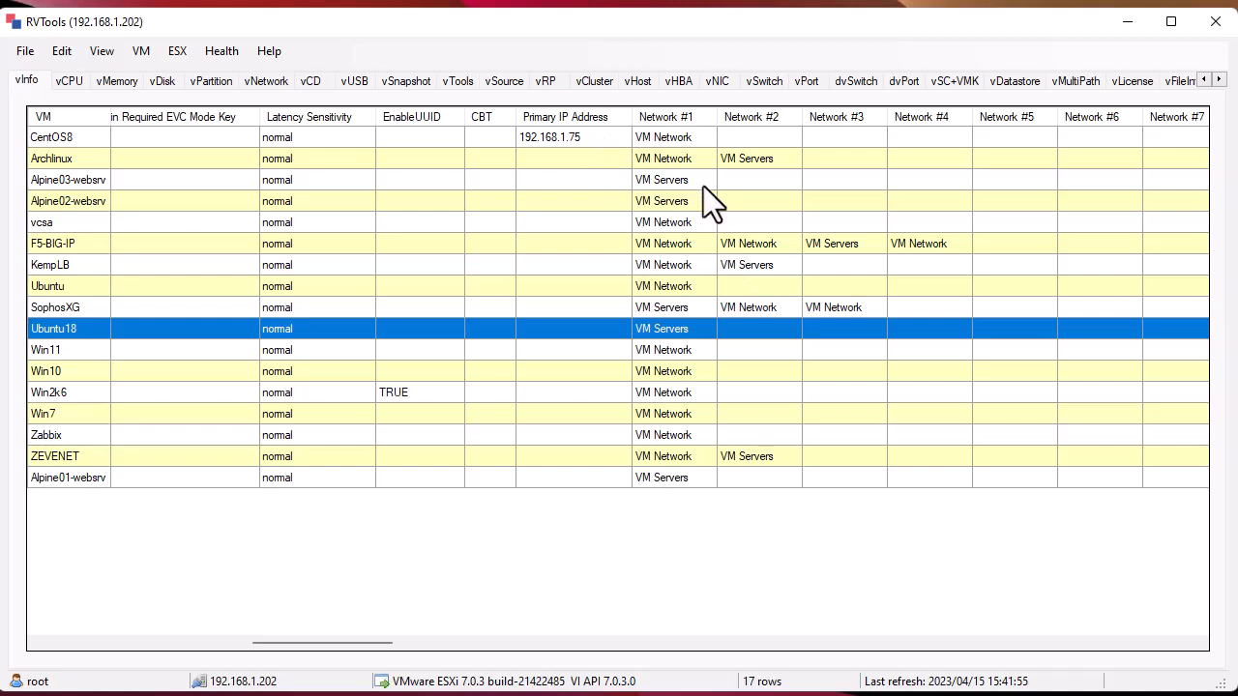
pyautogui.moveTo(377, 668)
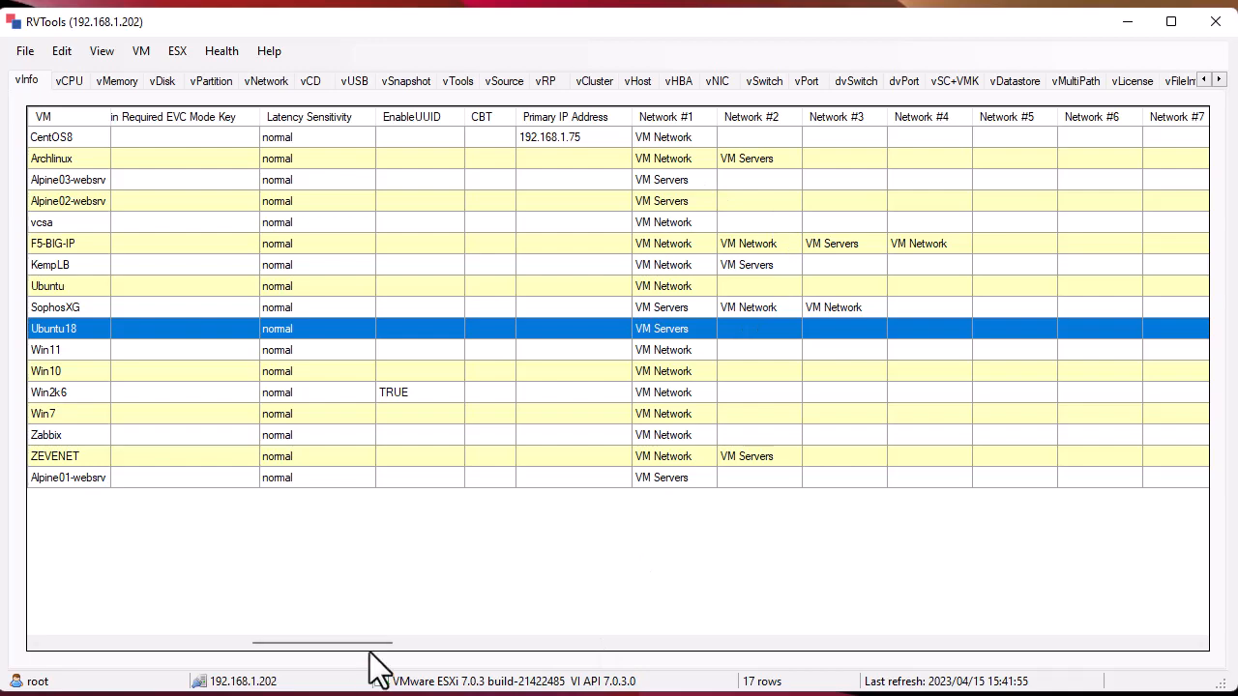
pyautogui.moveTo(321, 642); pyautogui.dragTo(437, 642)
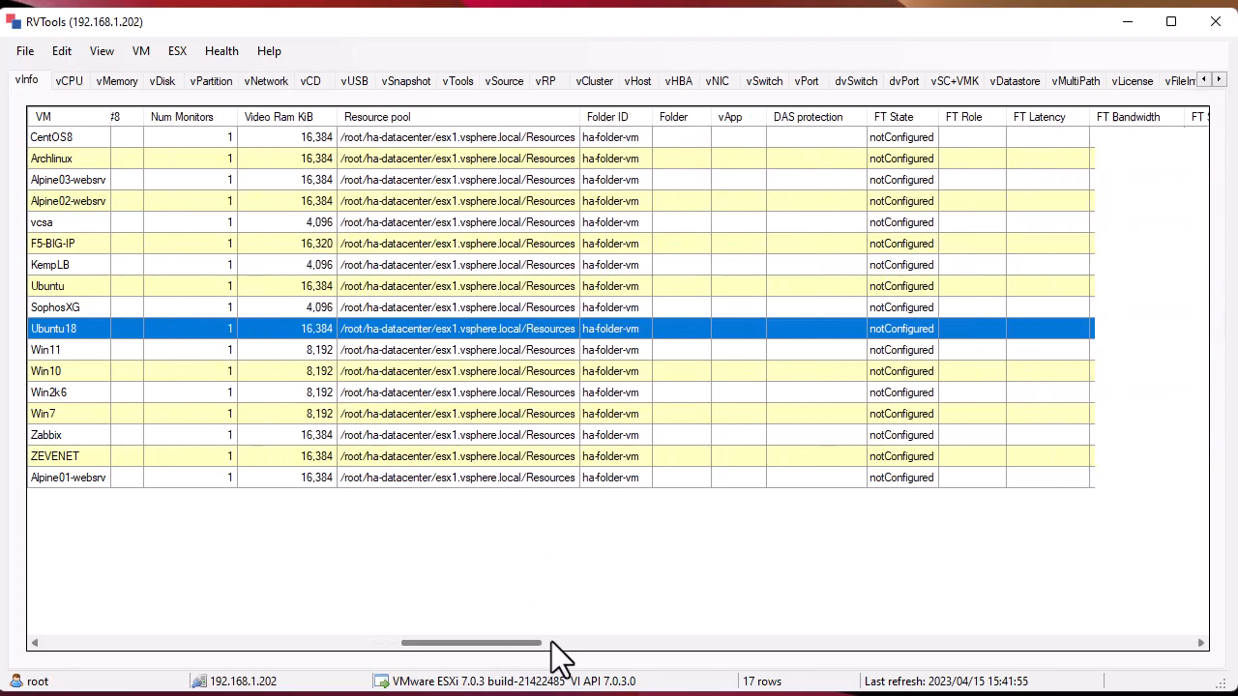
pyautogui.moveTo(474, 642); pyautogui.dragTo(584, 642)
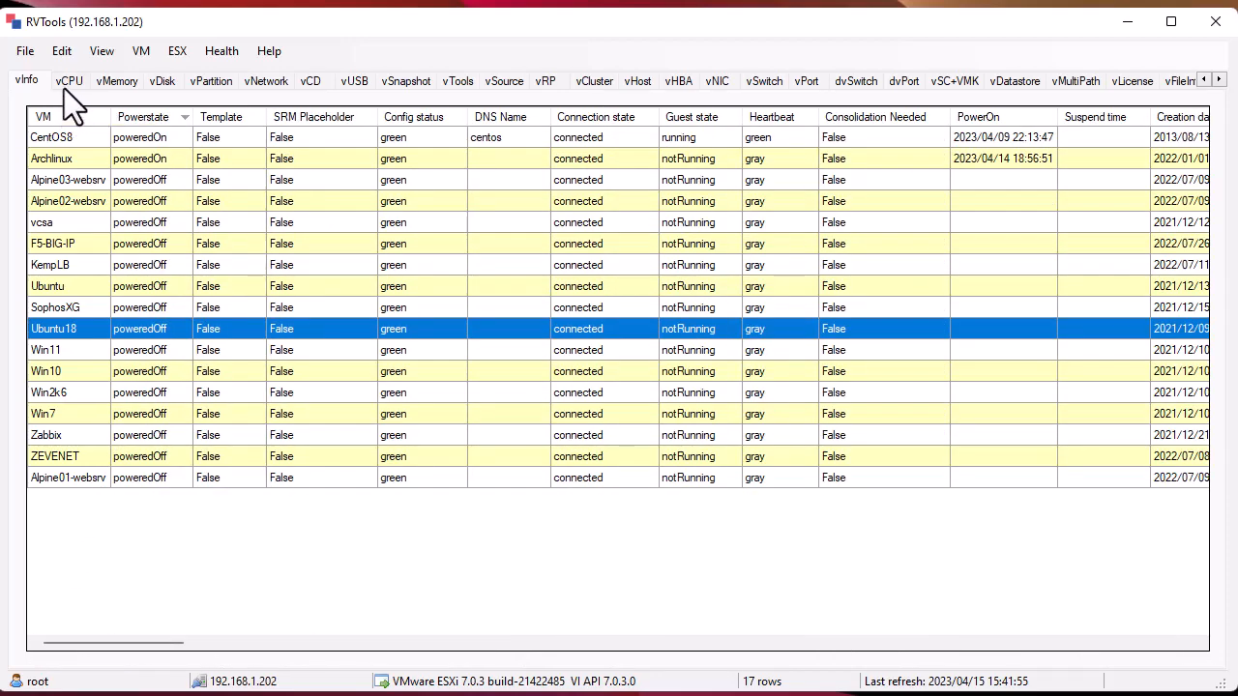
# Show the vCPU list sorted by CPU count descending and scroll through its columns
pyautogui.click(70, 81)
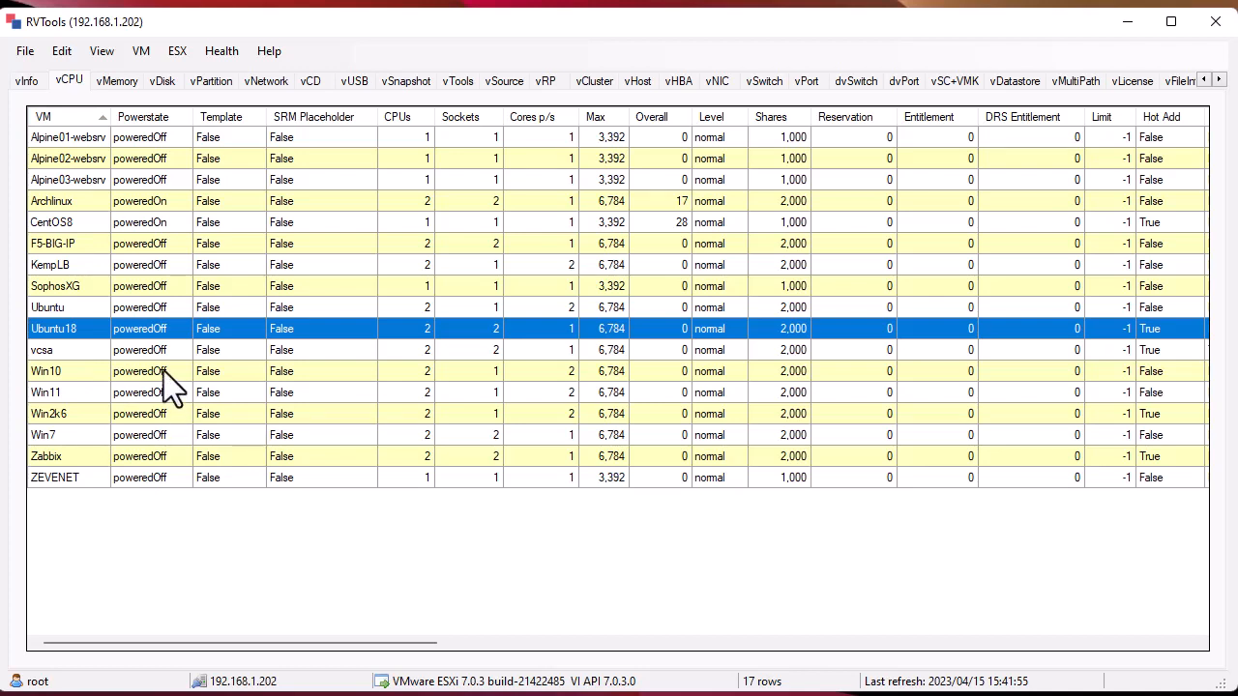
pyautogui.moveTo(140, 363)
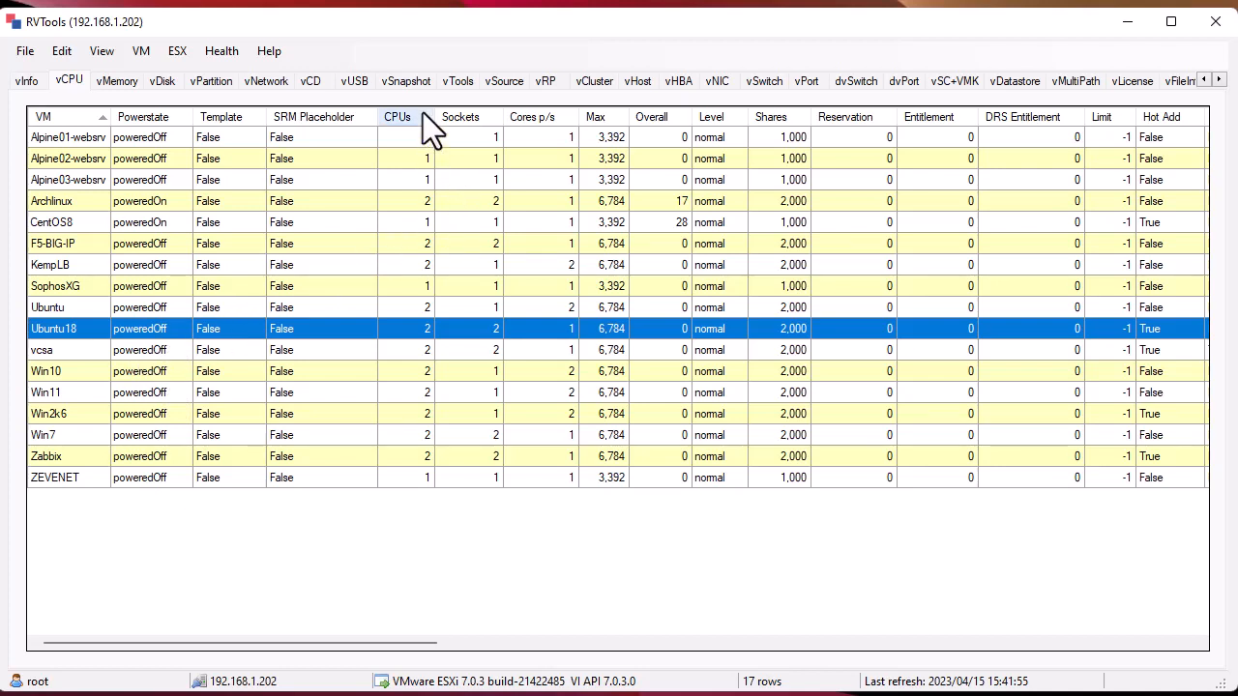
pyautogui.click(397, 116)
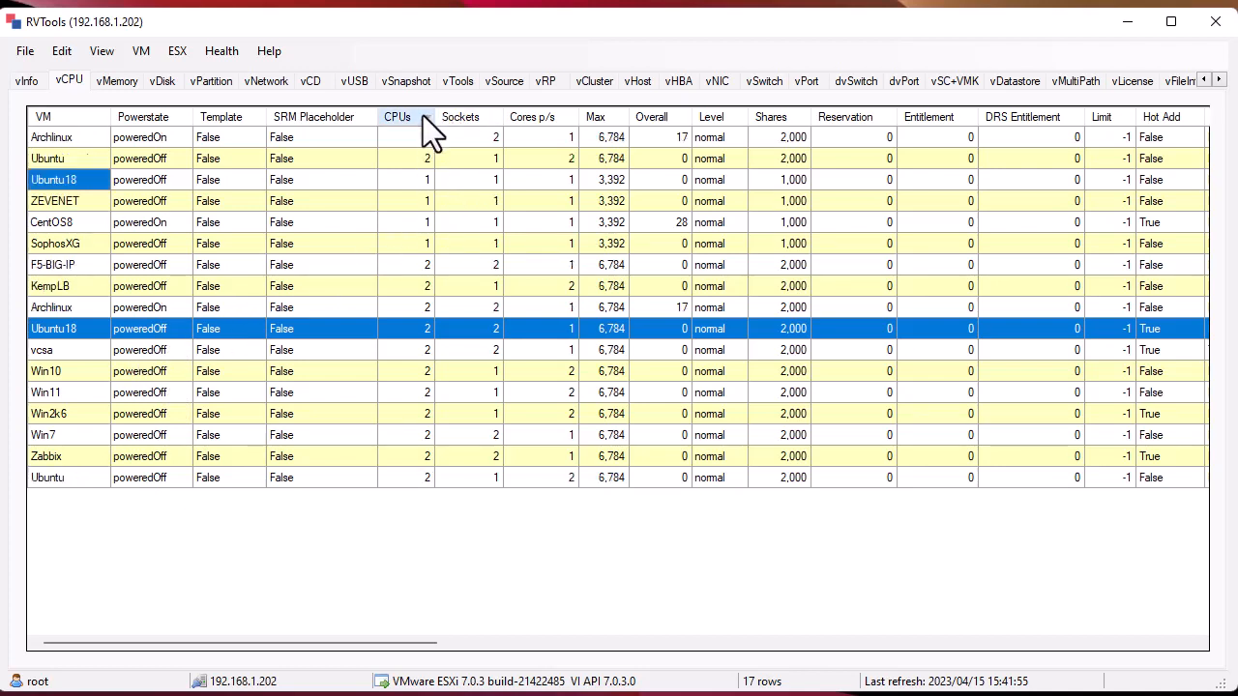
pyautogui.click(396, 116)
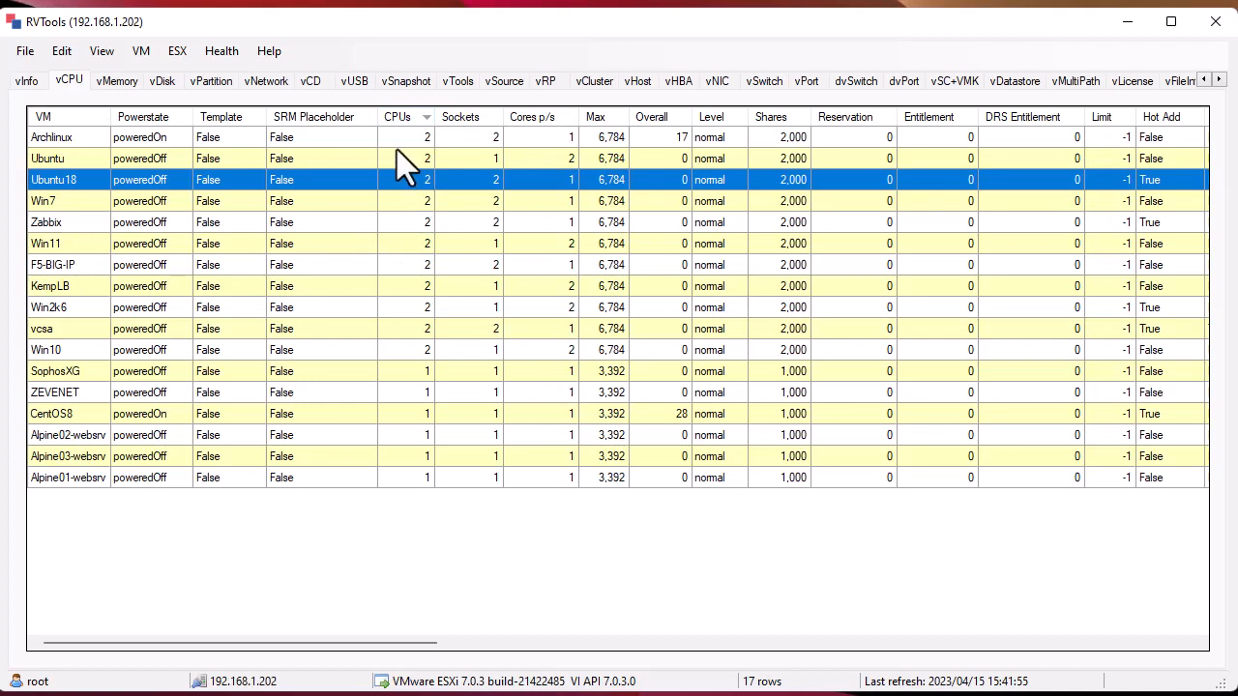
pyautogui.moveTo(67, 174)
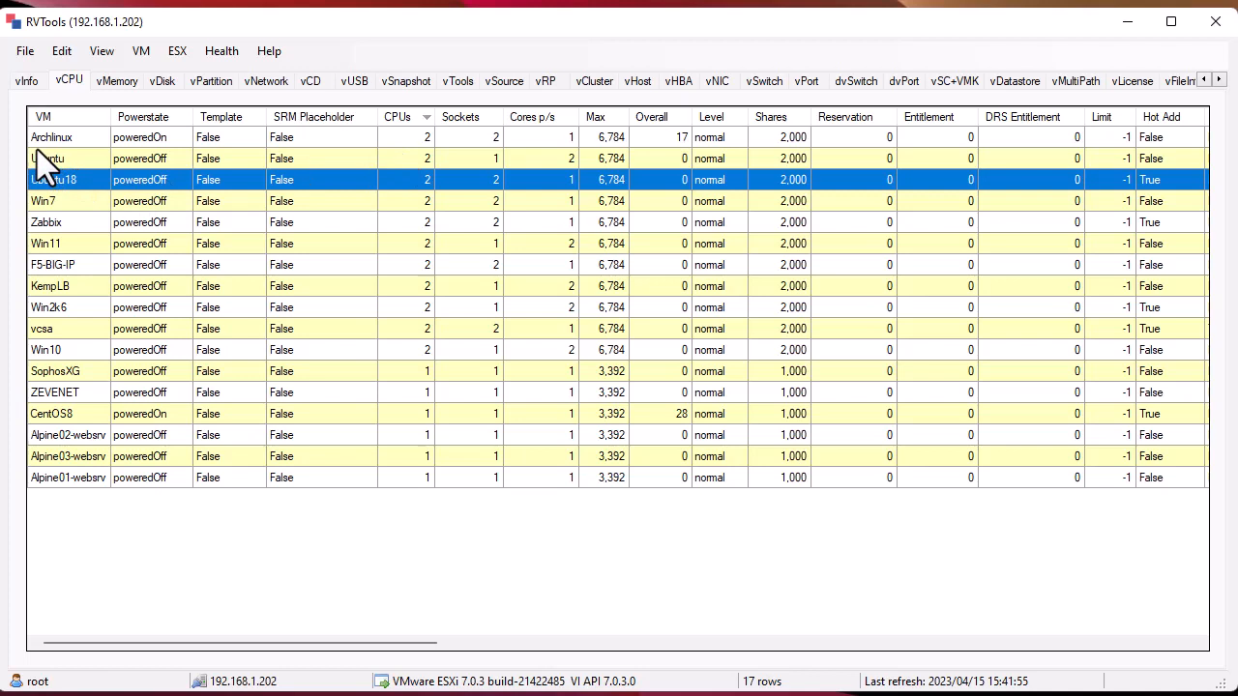
pyautogui.moveTo(480, 172)
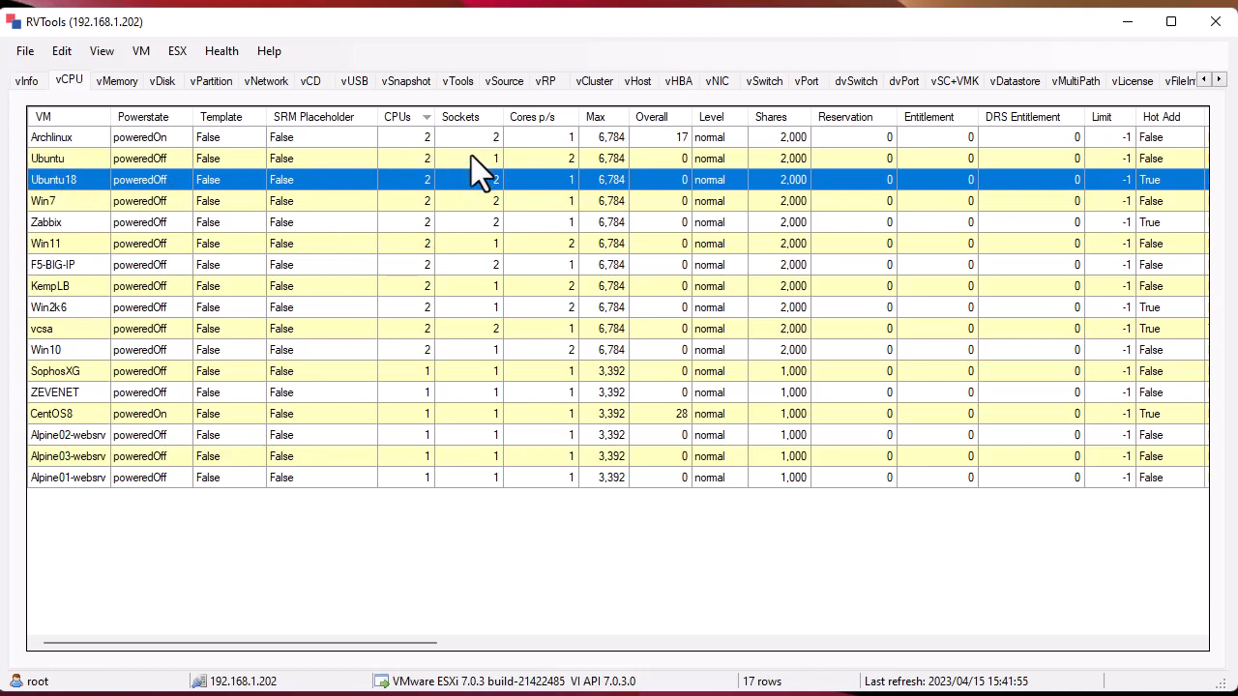
pyautogui.moveTo(563, 151)
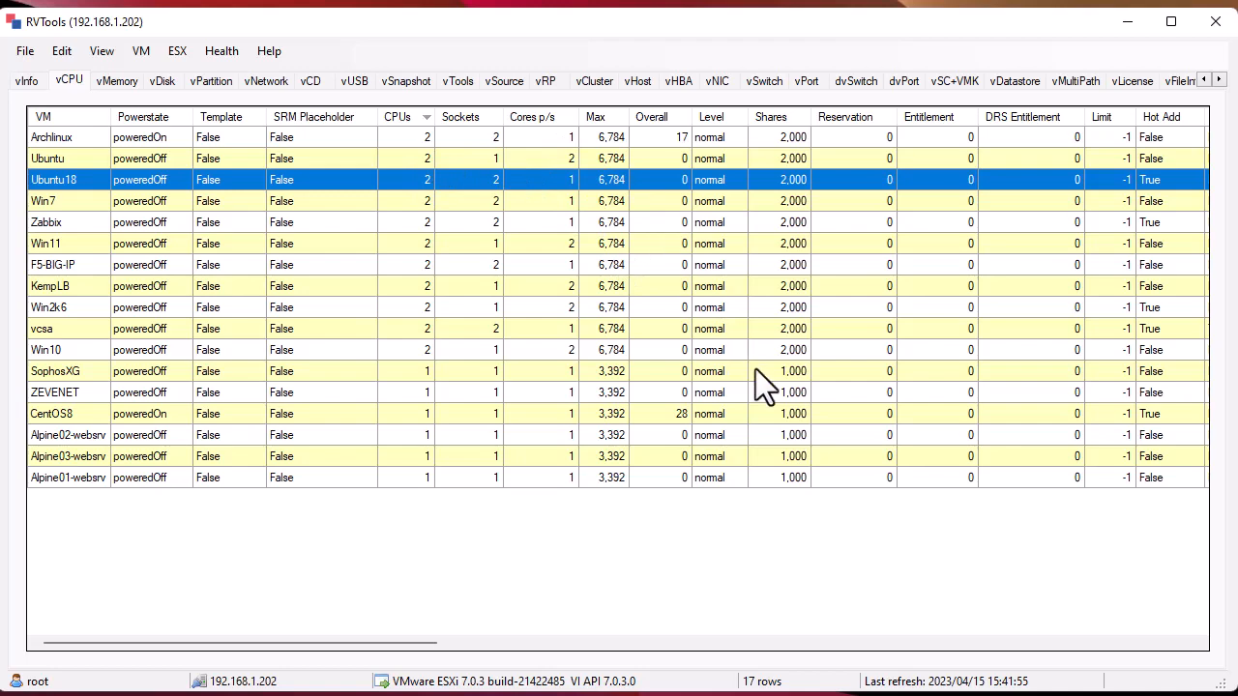
pyautogui.hscroll(3)
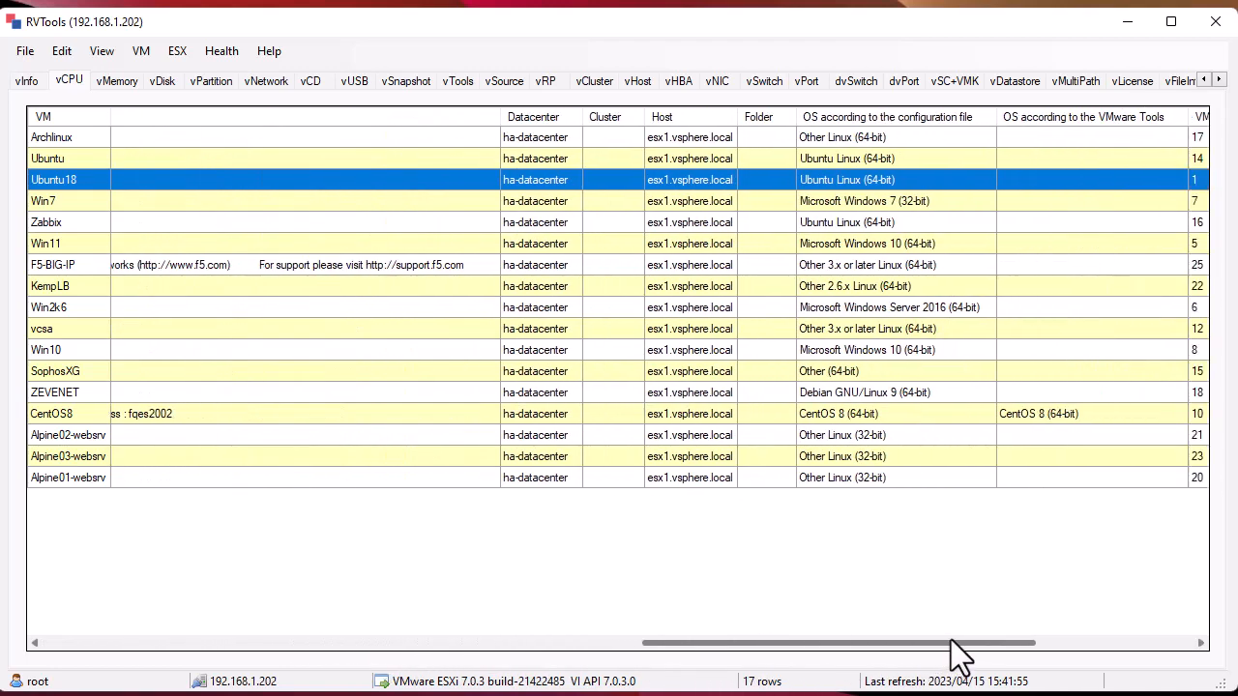
pyautogui.hscroll(3)
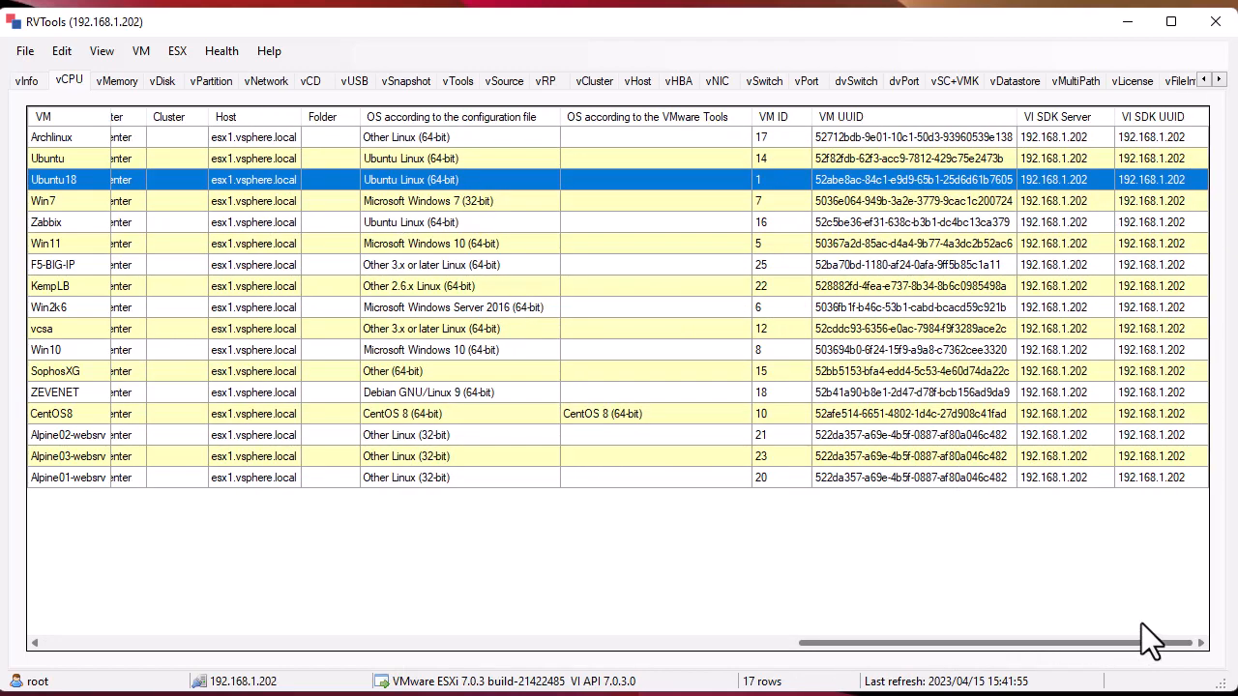
pyautogui.moveTo(281, 165)
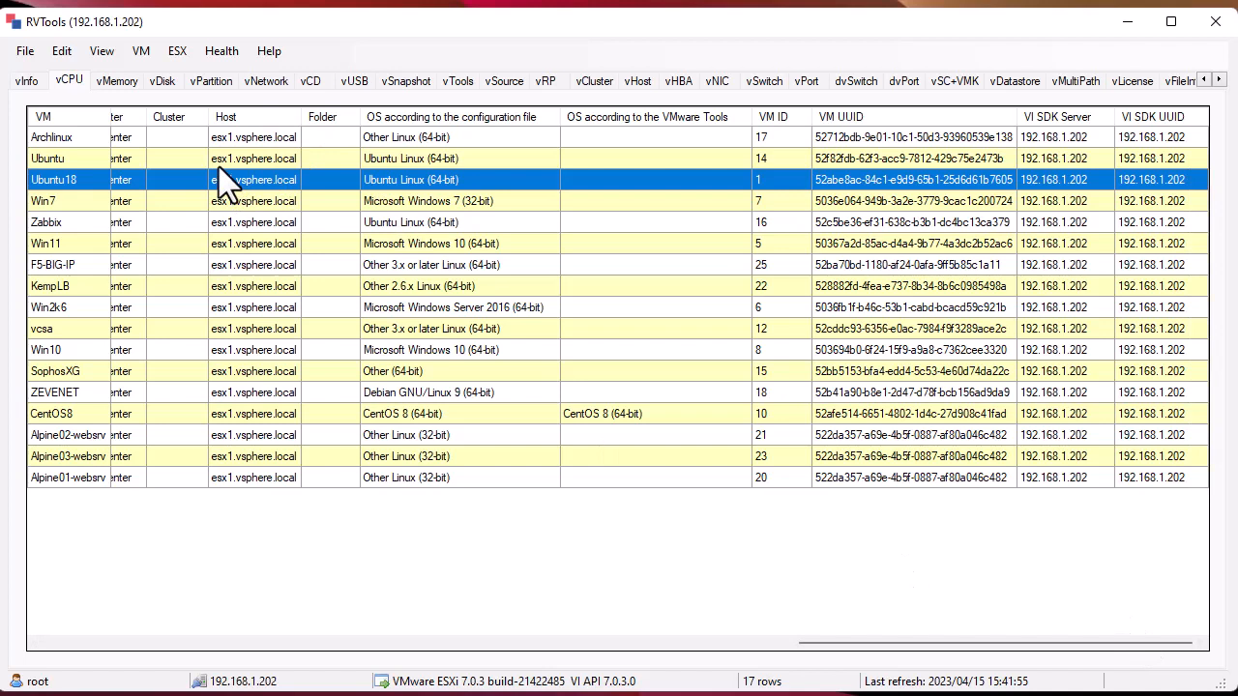
pyautogui.moveTo(266, 155)
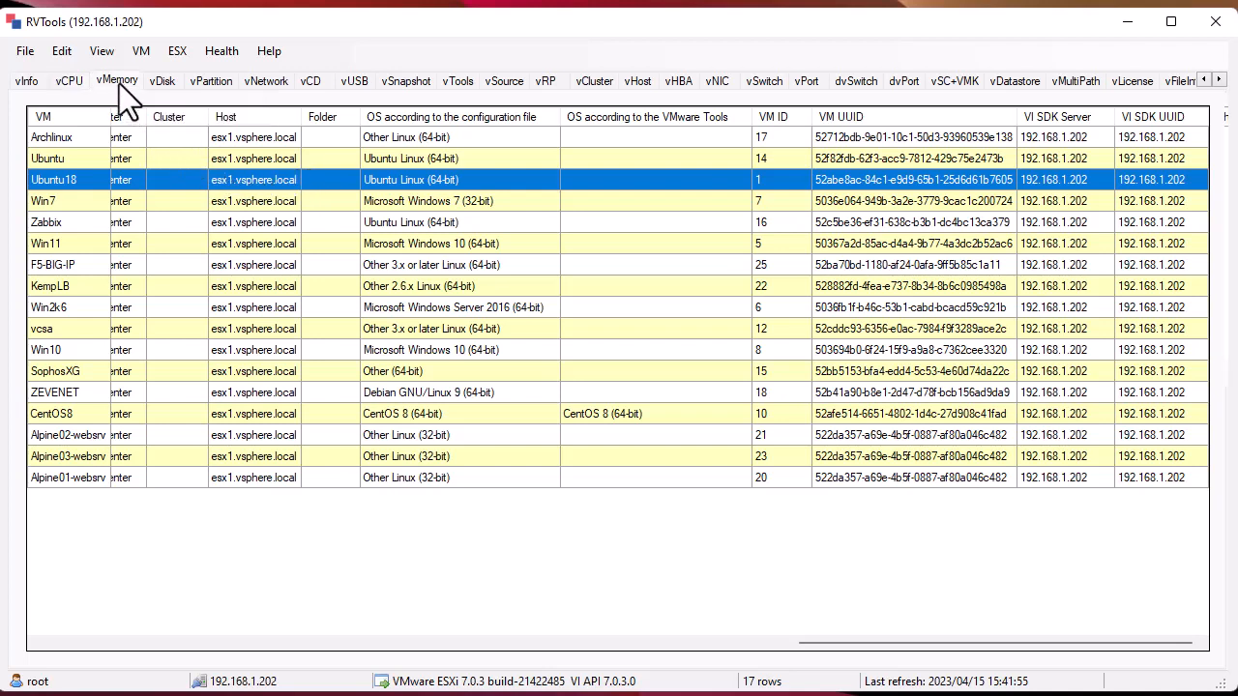
# Show the vMemory list for the 17 VMs and scroll through size, consumption and host columns
pyautogui.click(116, 81)
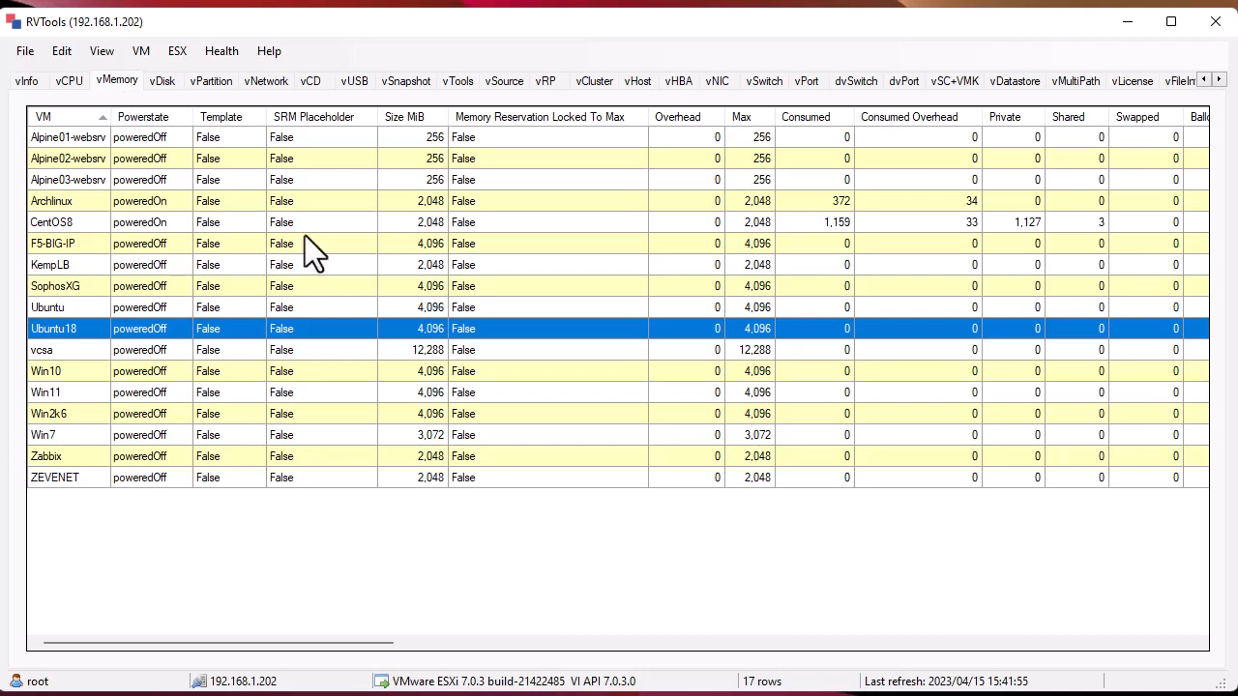
pyautogui.moveTo(480, 184)
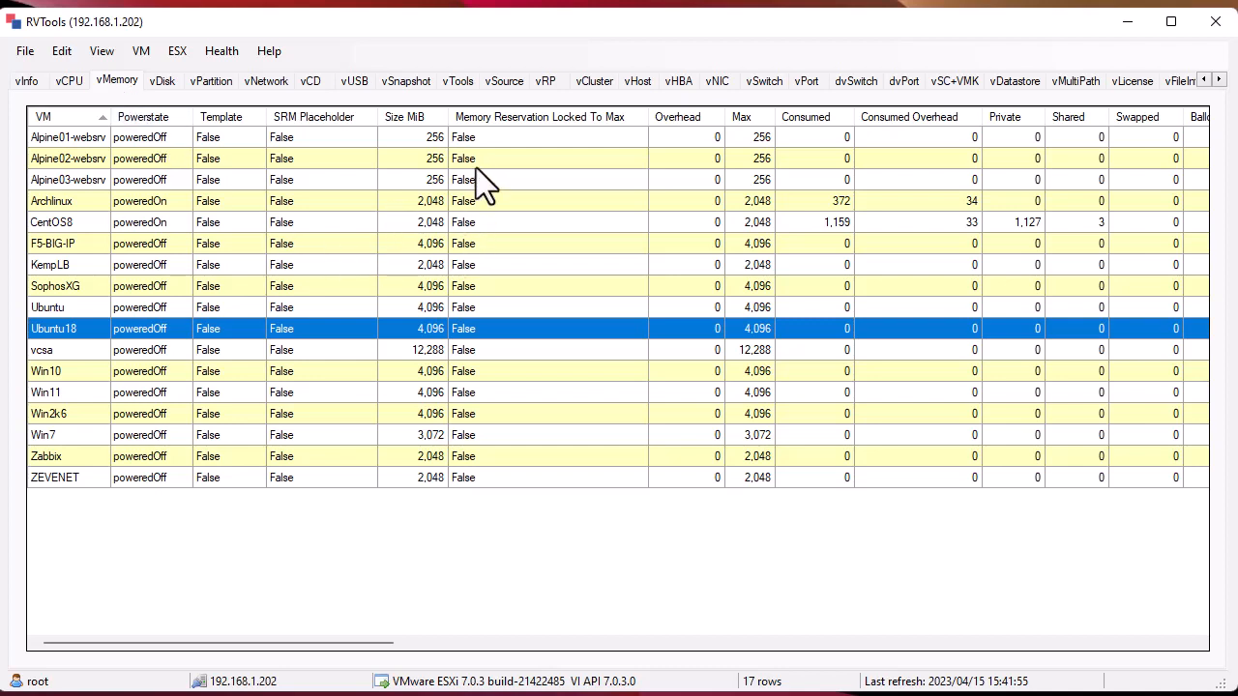
pyautogui.moveTo(484, 170)
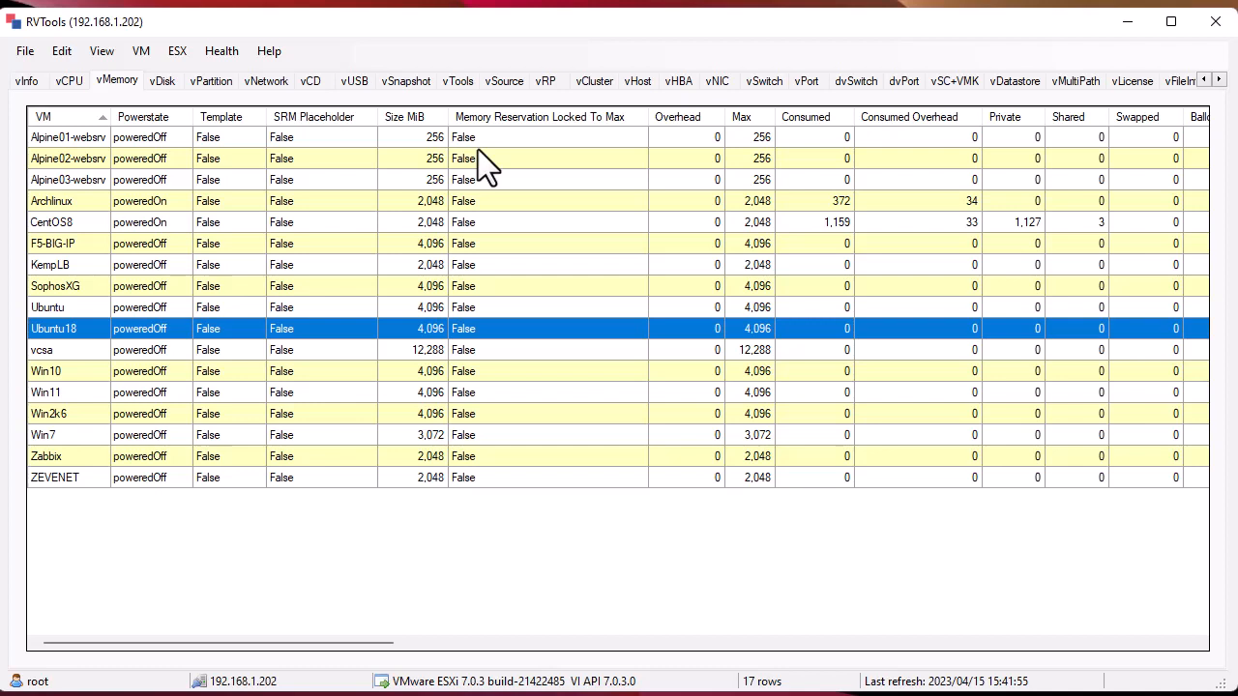
pyautogui.moveTo(737, 174)
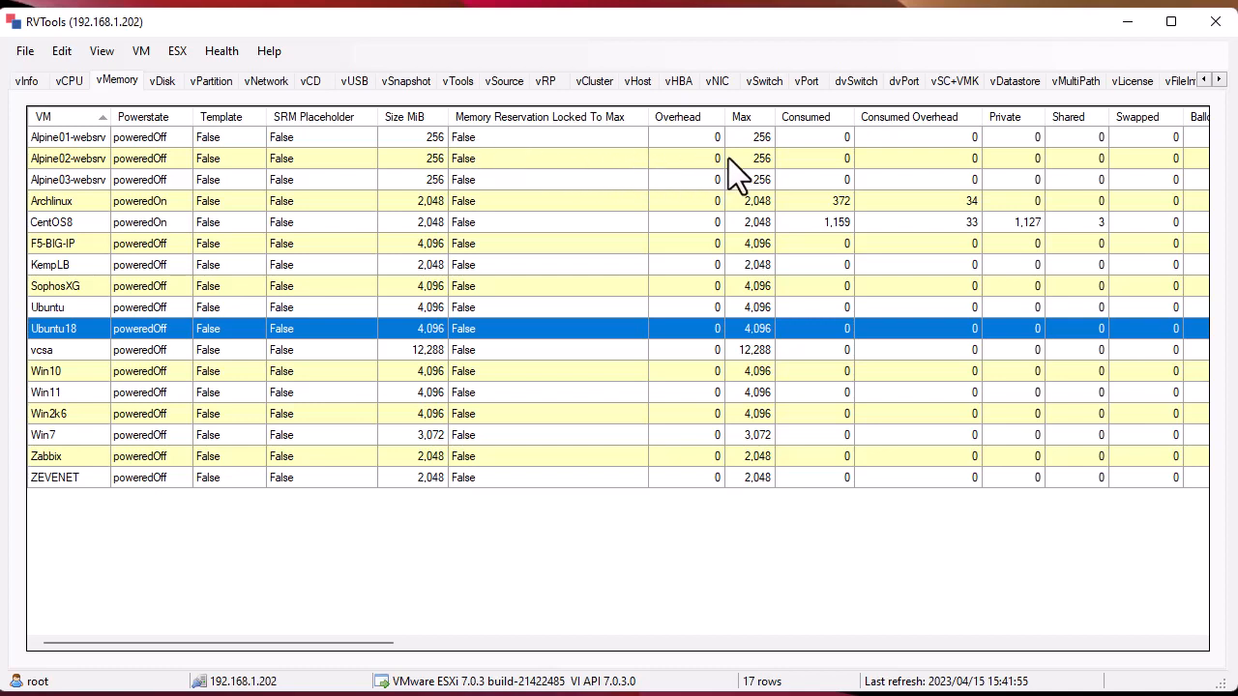
pyautogui.moveTo(885, 170)
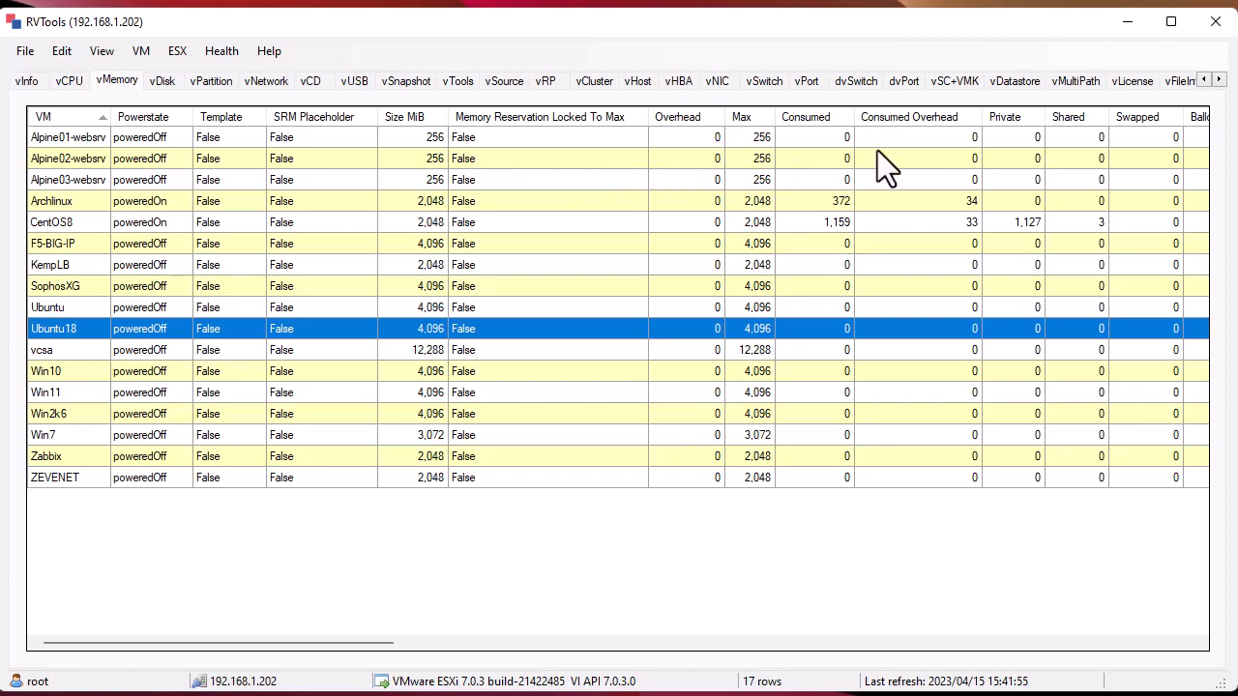
pyautogui.moveTo(770, 673)
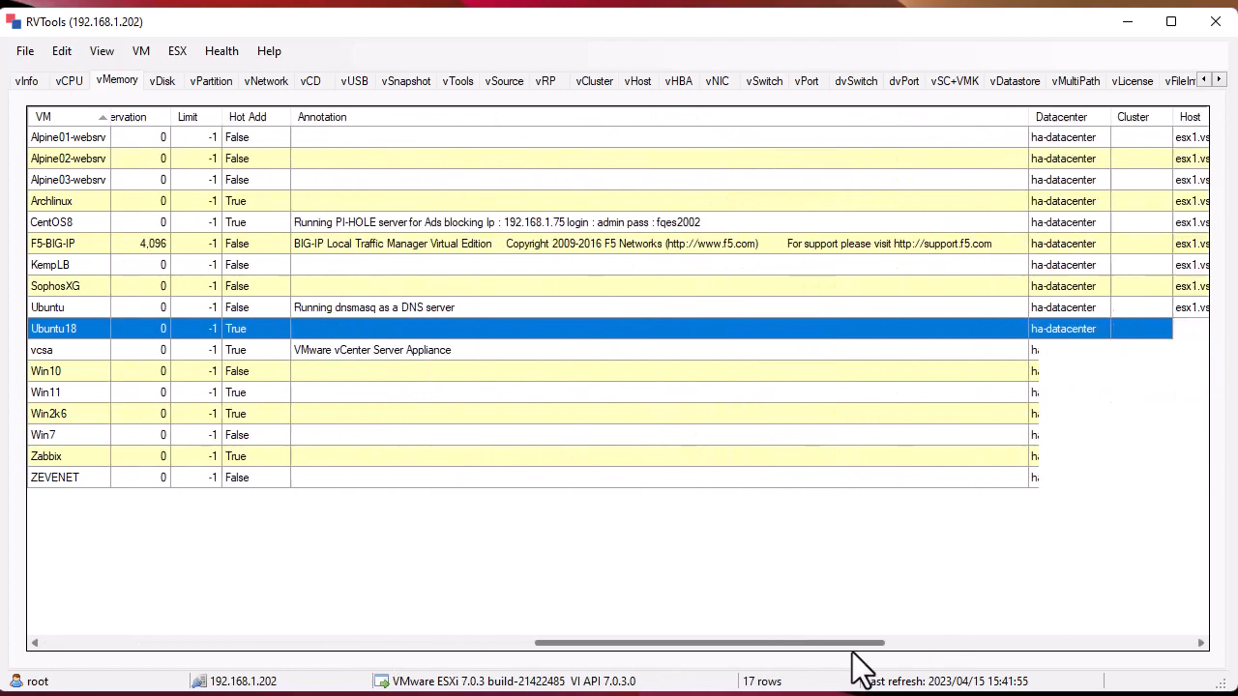
pyautogui.hscroll(3)
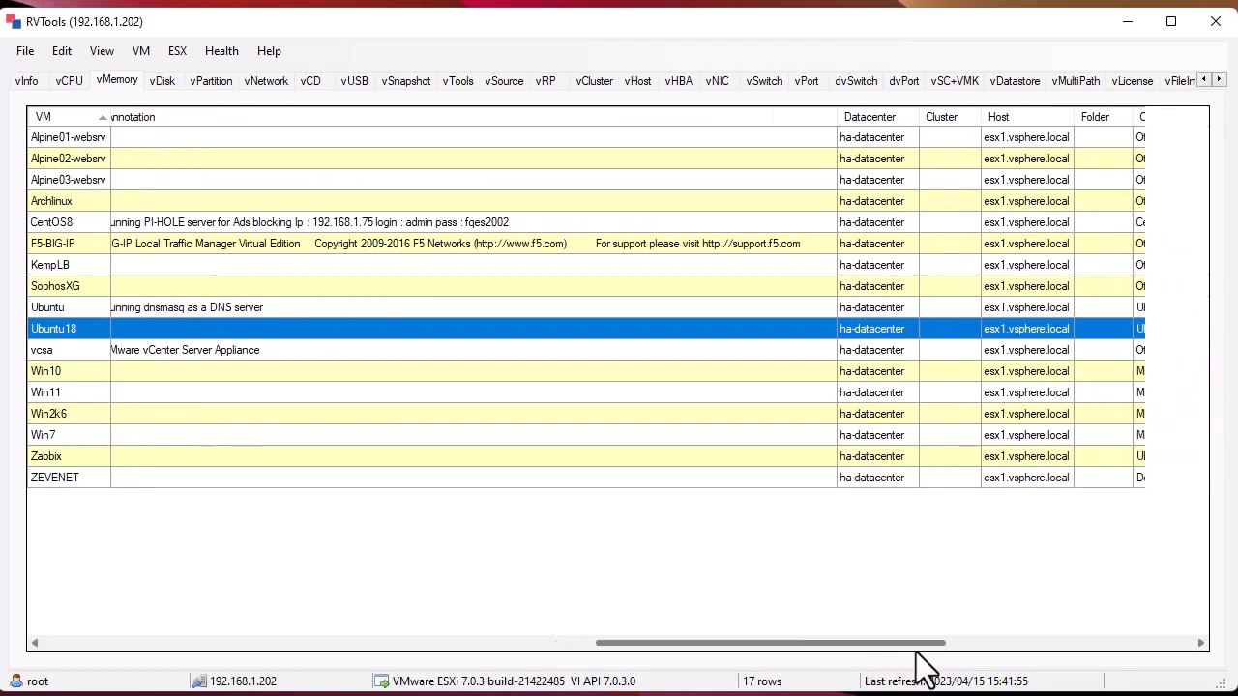
pyautogui.hscroll(3)
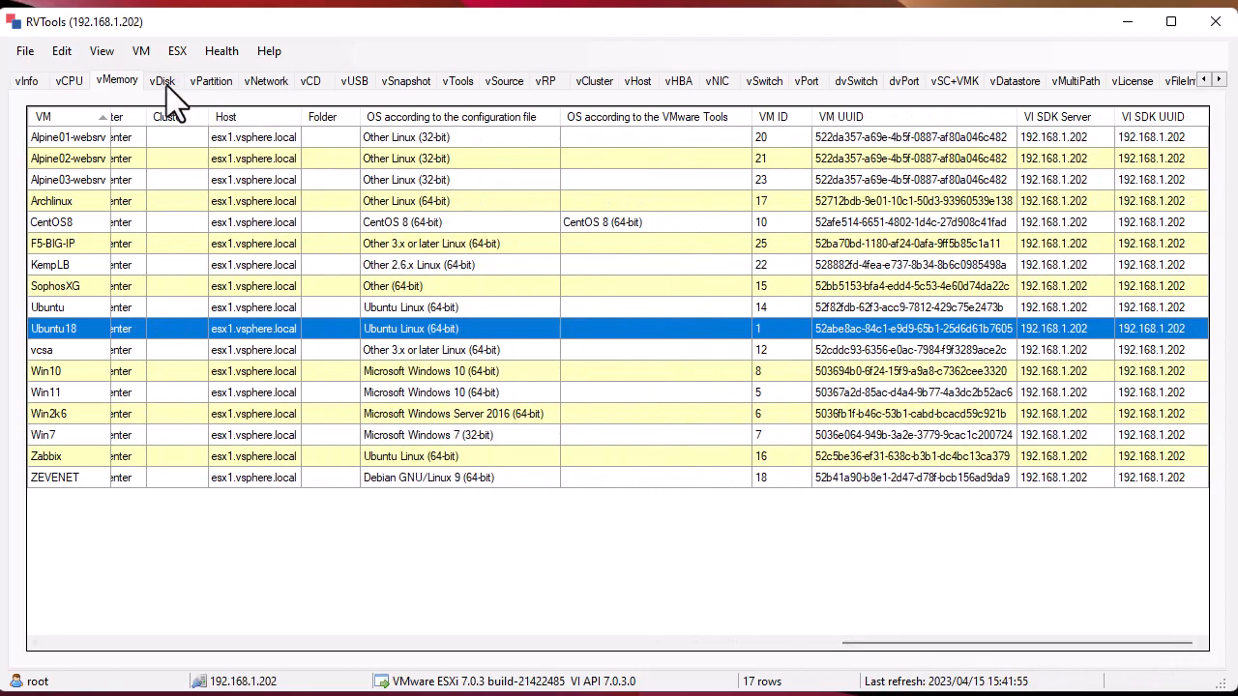
# View the vDisk list, then the vCD list of drives and mounted ISO images
pyautogui.click(162, 81)
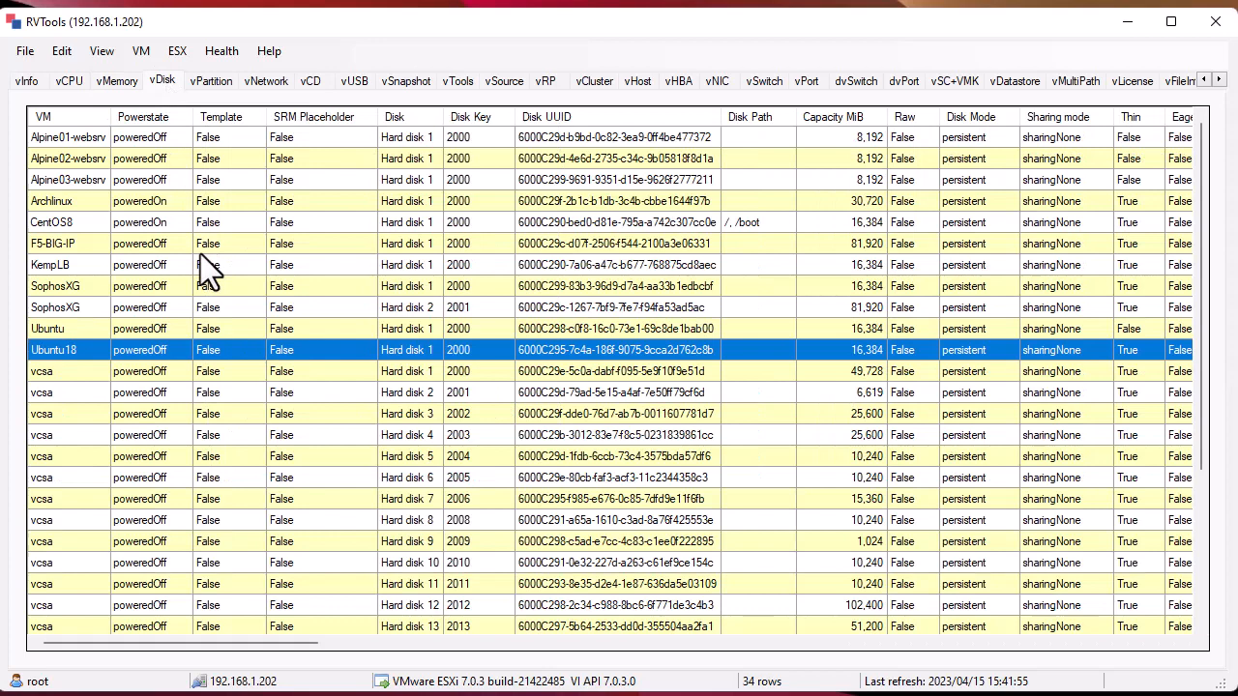
pyautogui.moveTo(560, 294)
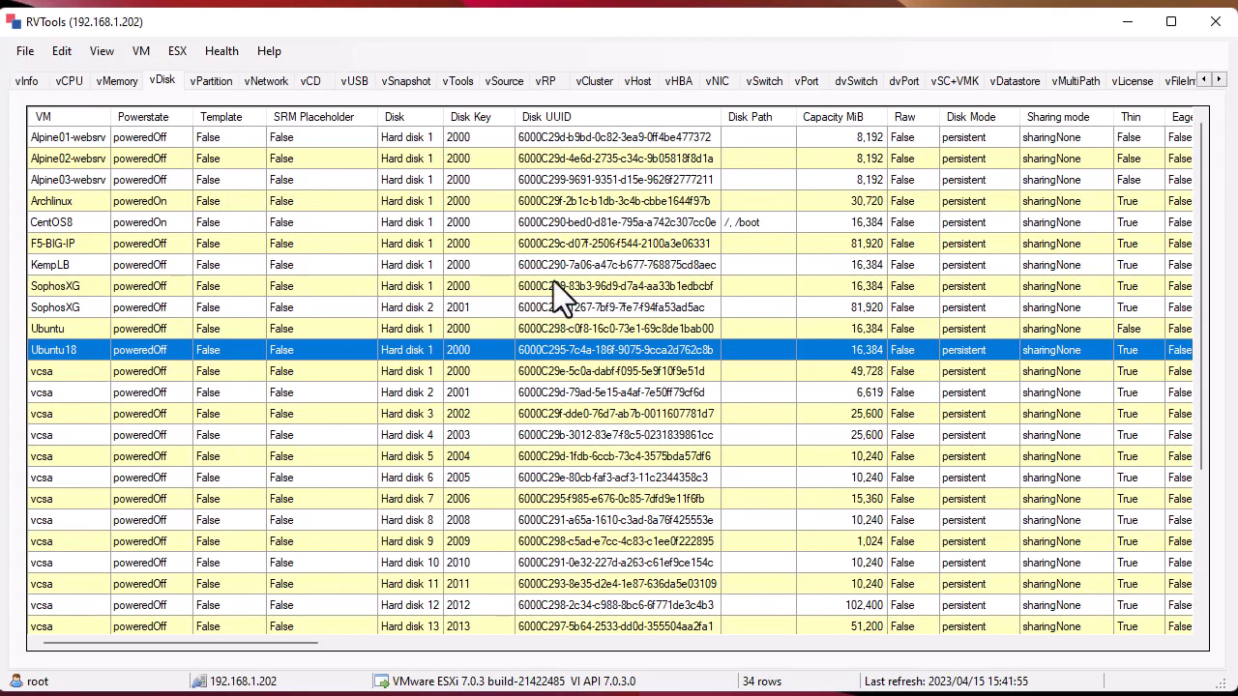
pyautogui.moveTo(712, 212)
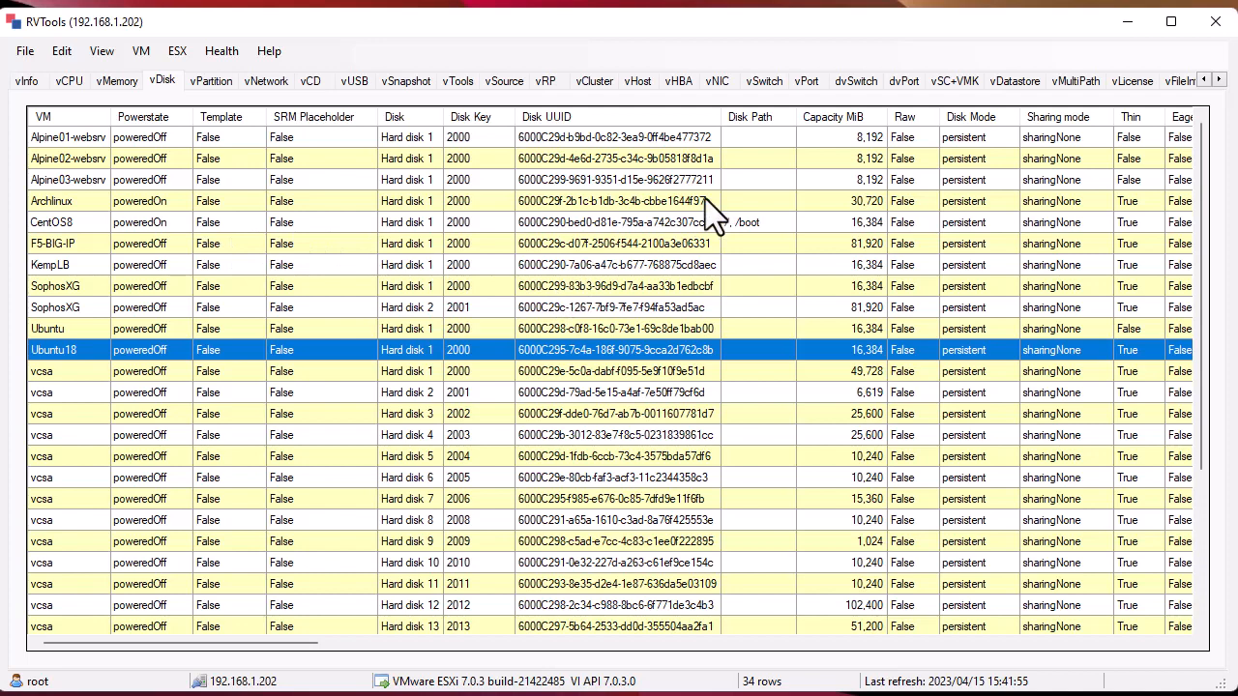
pyautogui.moveTo(357, 159)
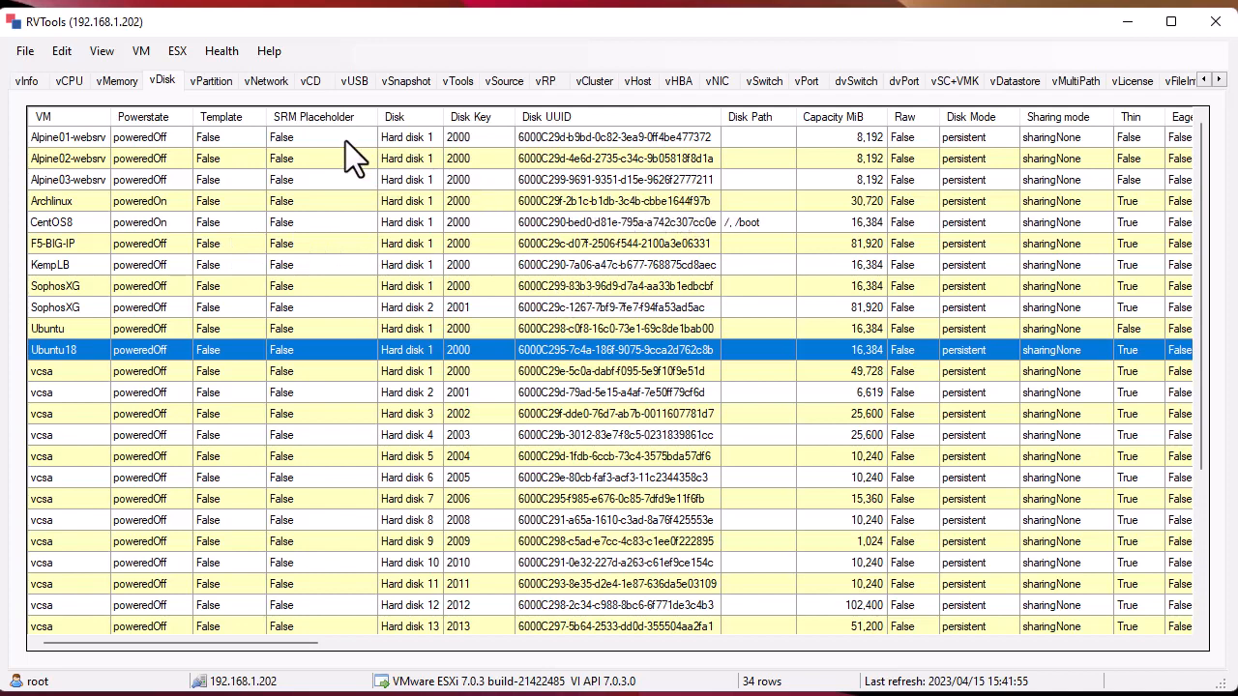
pyautogui.click(310, 82)
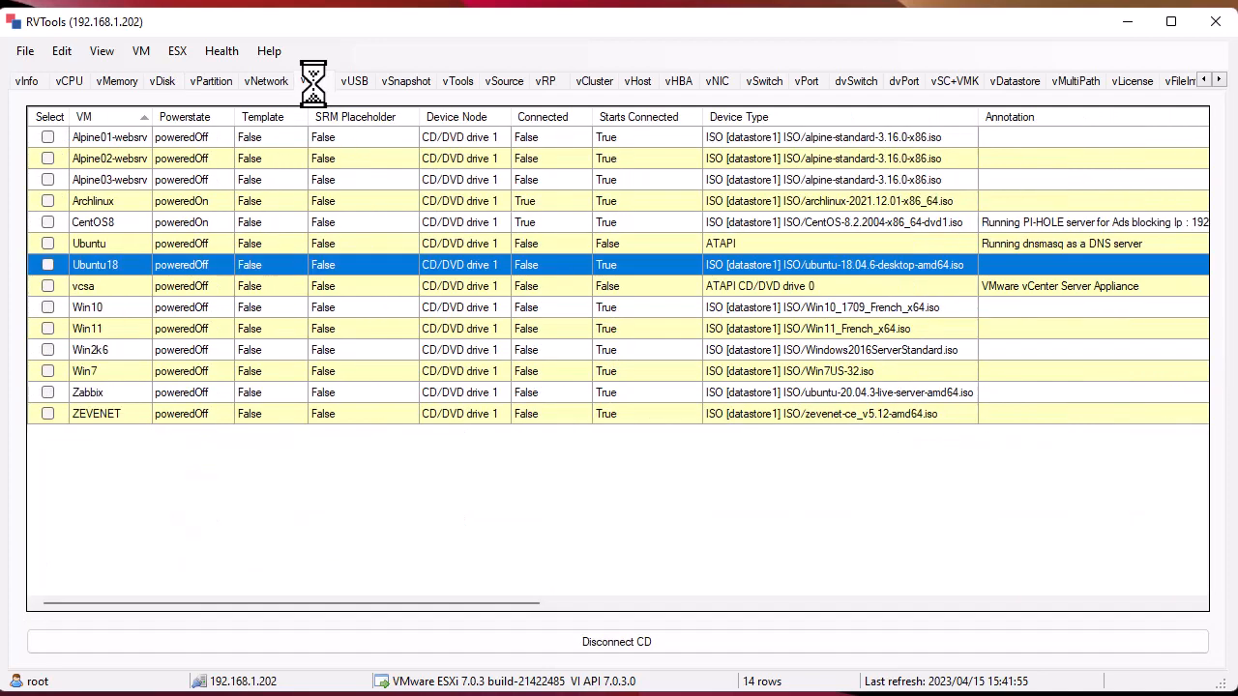
pyautogui.click(309, 82)
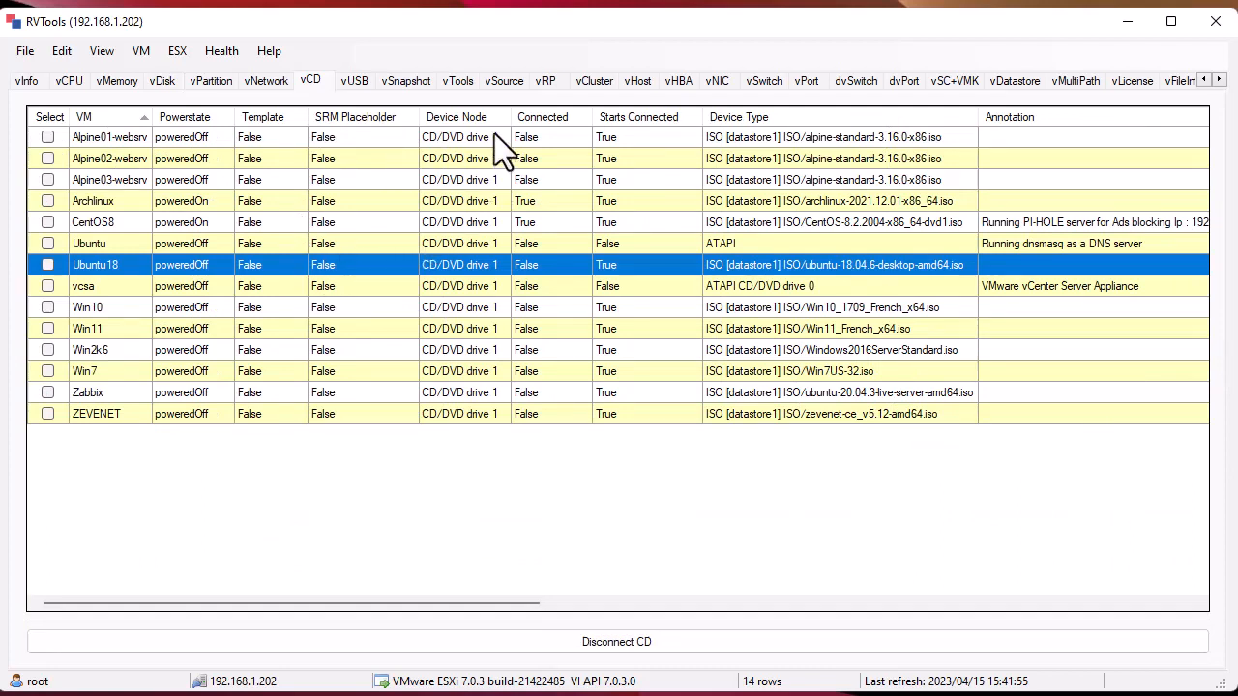
pyautogui.moveTo(719, 209)
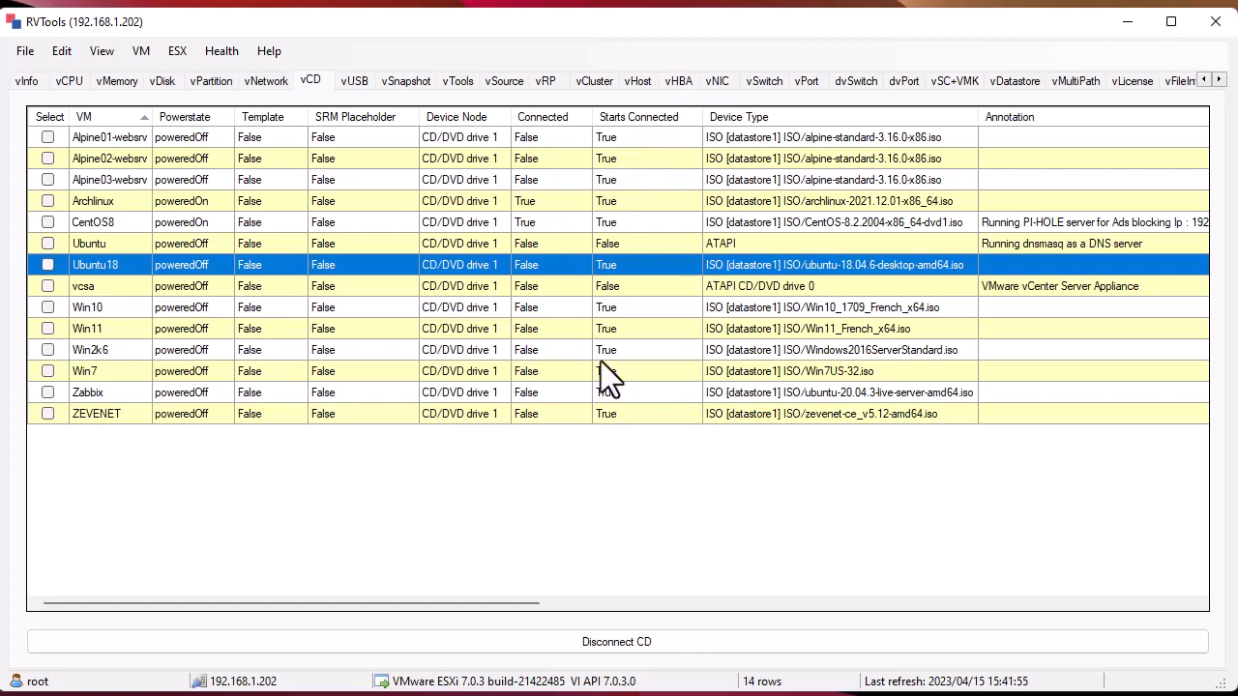
# Confirm the vSnapshot list is empty, then show the vTools status for all 17 VMs
pyautogui.click(406, 81)
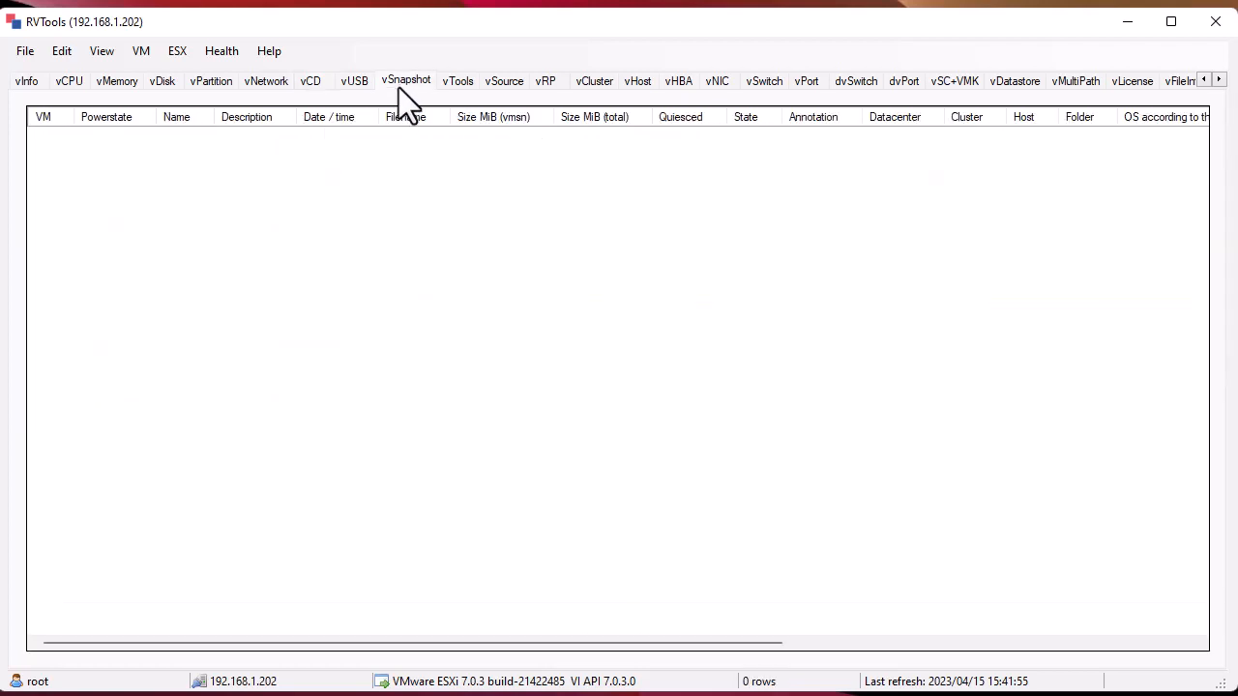
pyautogui.moveTo(416, 100)
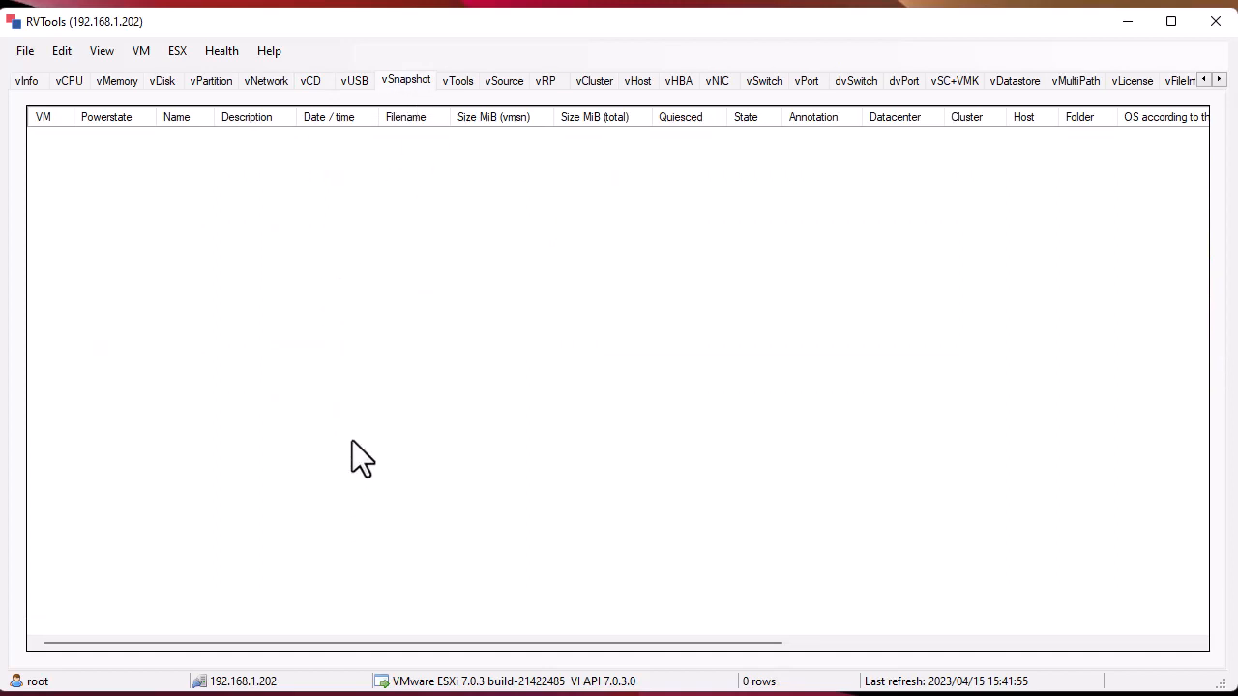
pyautogui.moveTo(395, 247)
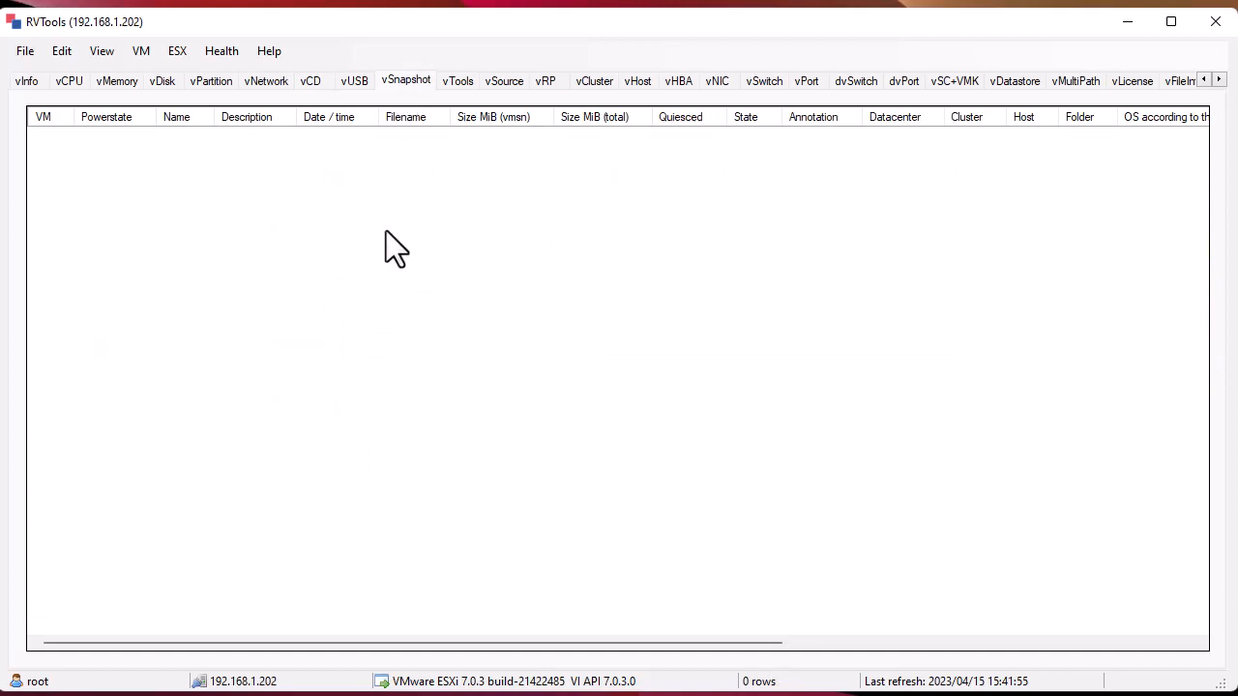
pyautogui.moveTo(466, 143)
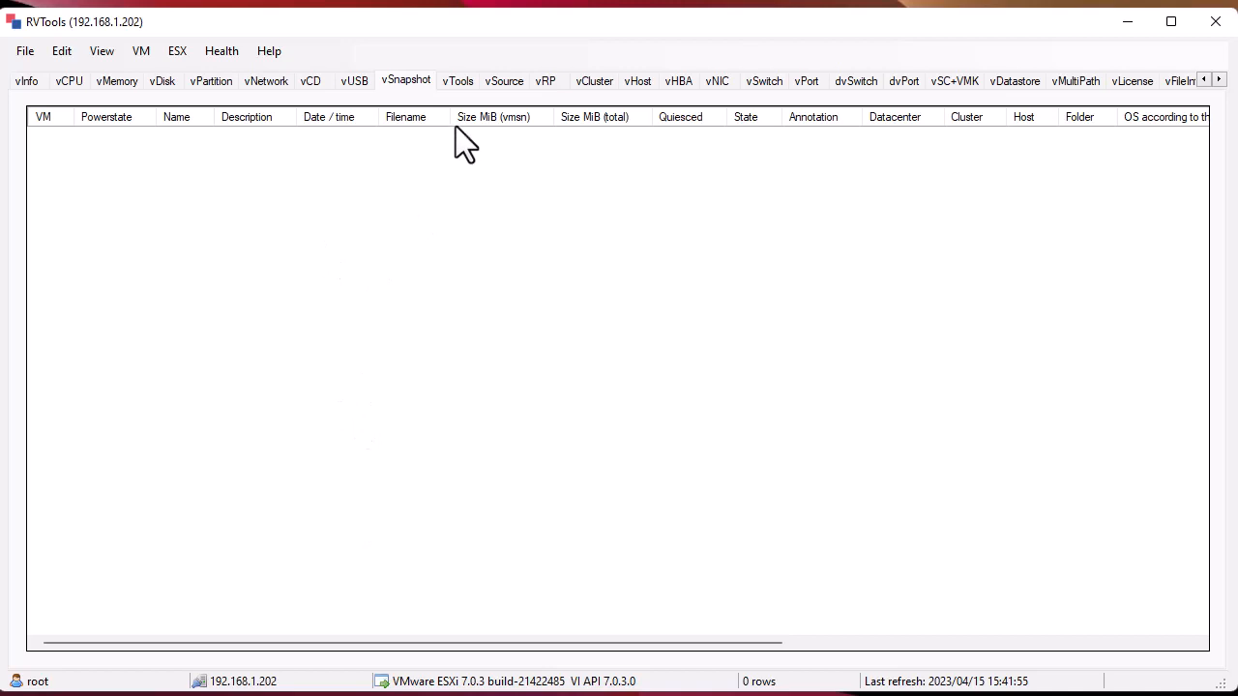
pyautogui.click(456, 82)
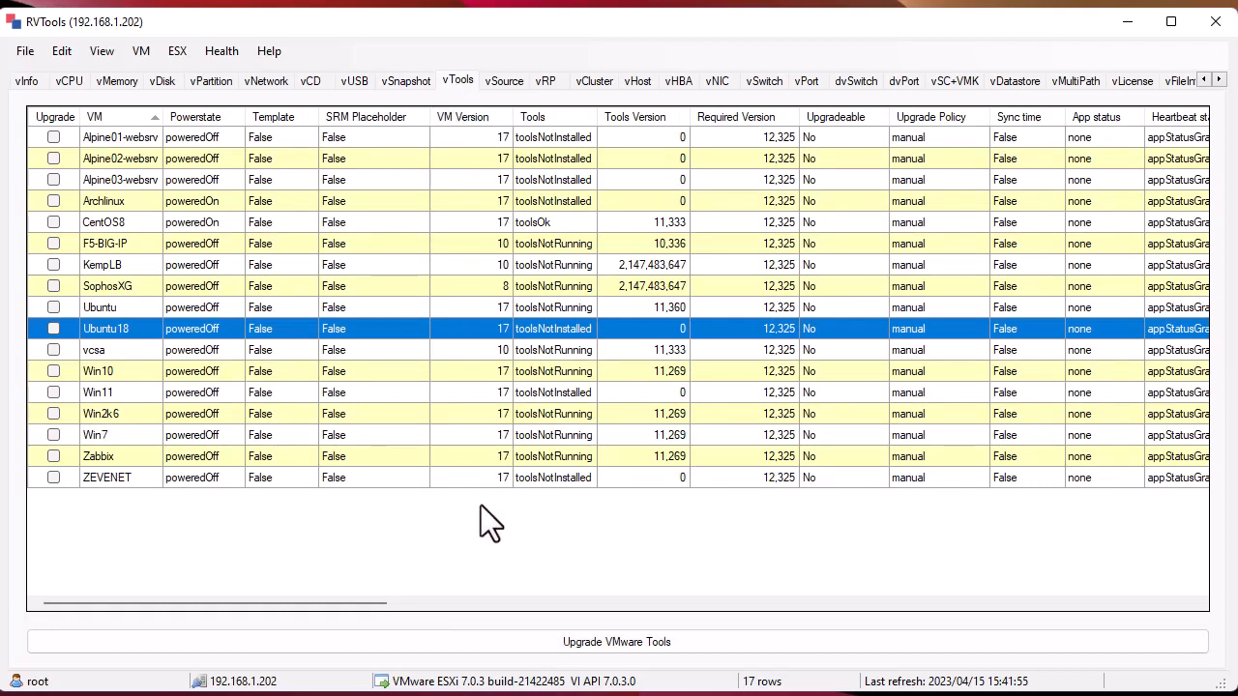
pyautogui.moveTo(487, 146)
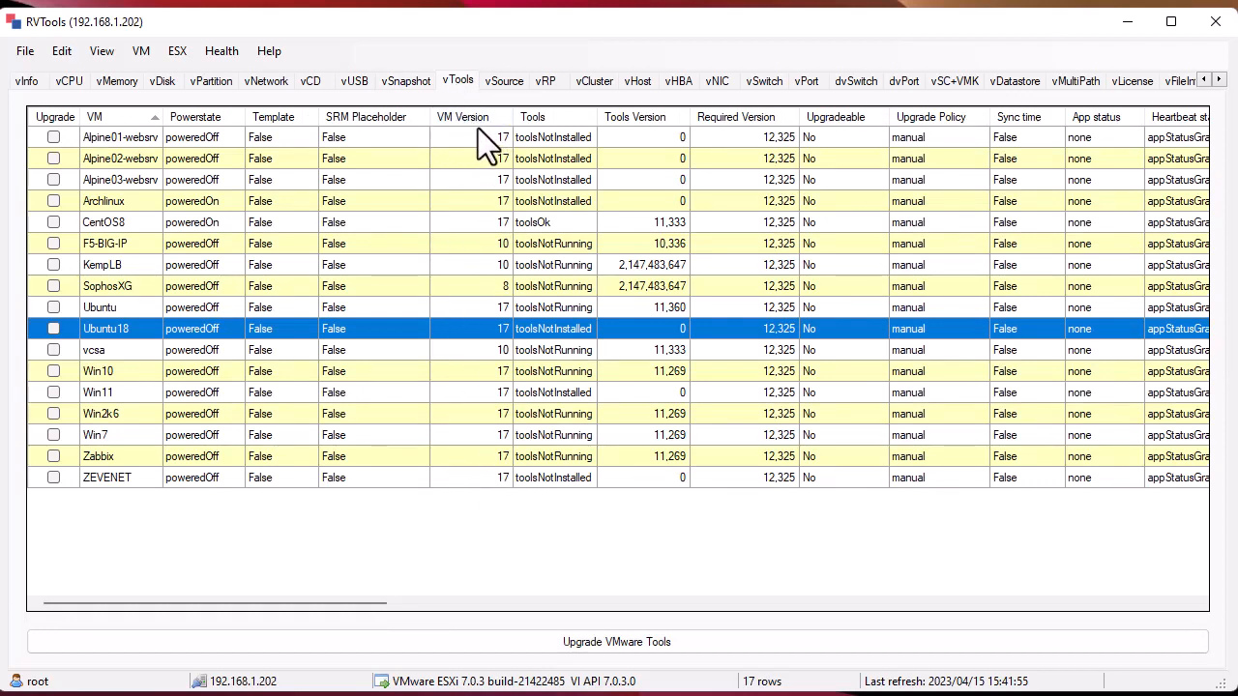
pyautogui.moveTo(193, 174)
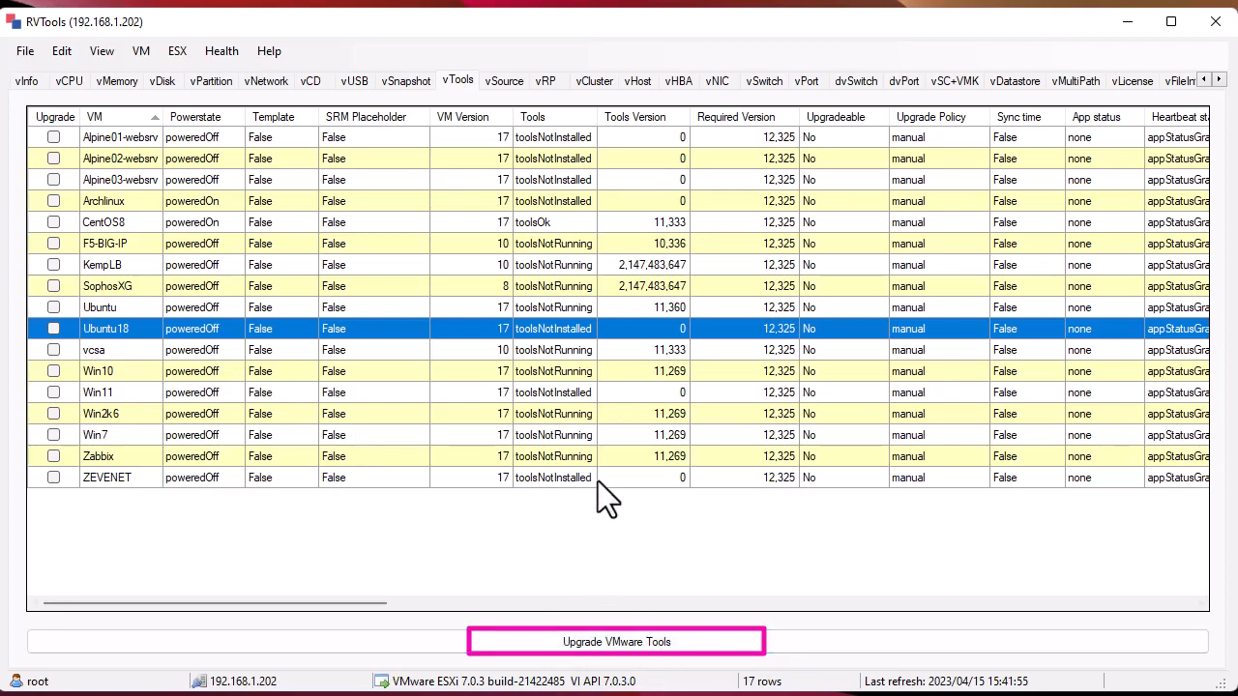
pyautogui.moveTo(607, 269)
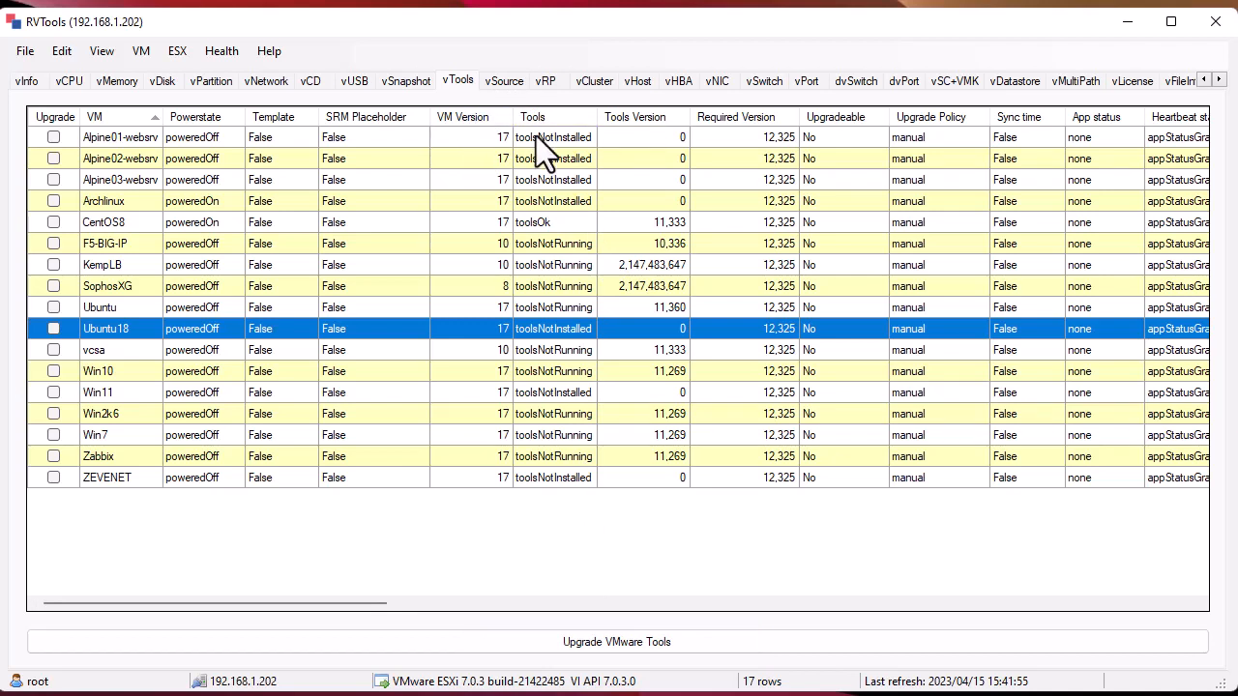
pyautogui.moveTo(151, 228)
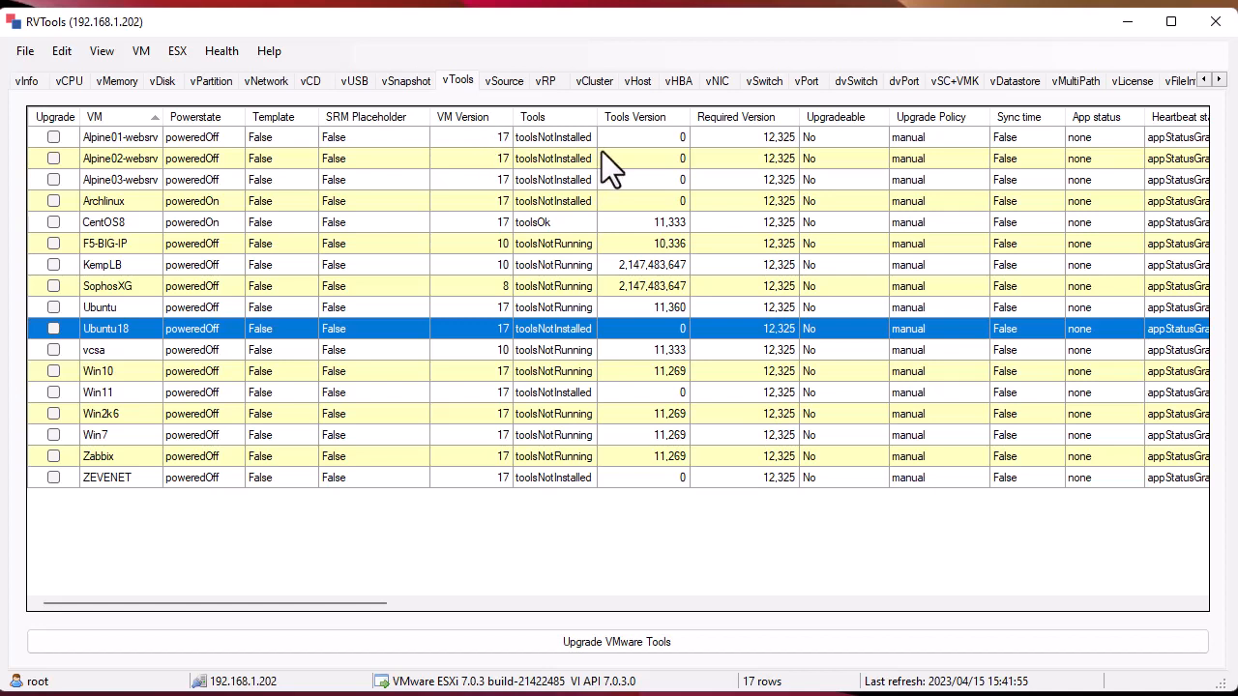
pyautogui.moveTo(519, 399)
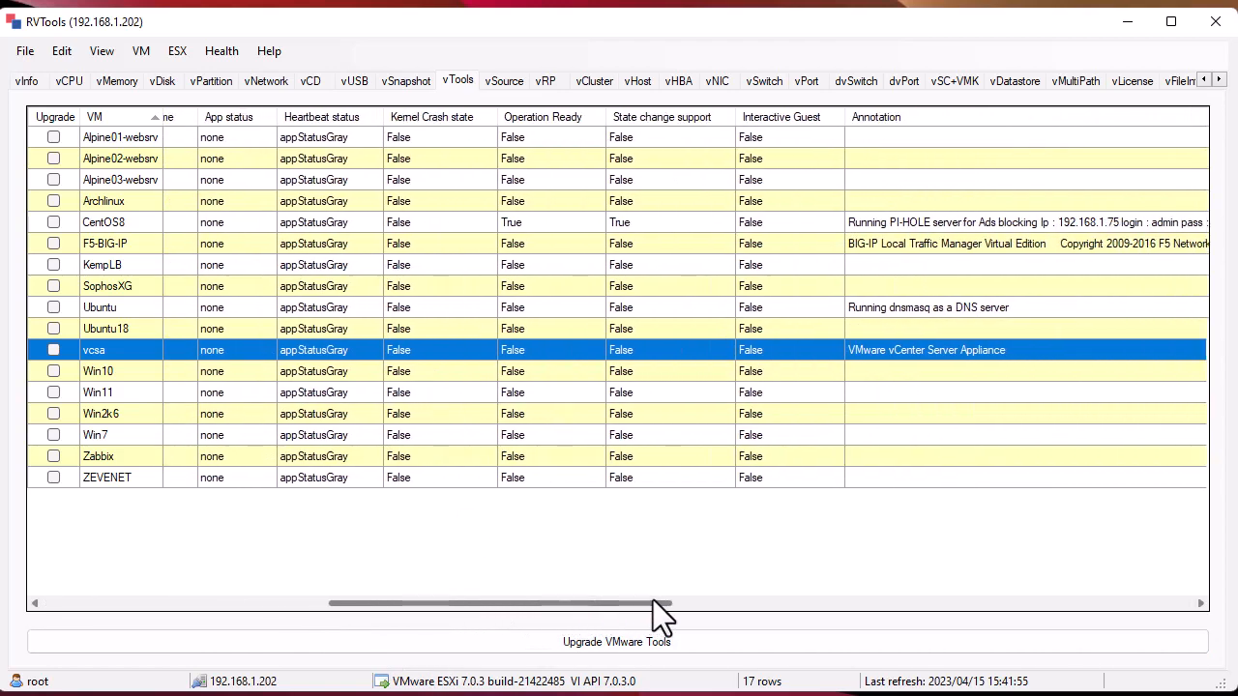
# Scroll across the vTools columns, then show the vPort list of three port groups
pyautogui.moveTo(661, 603); pyautogui.dragTo(1015, 603)
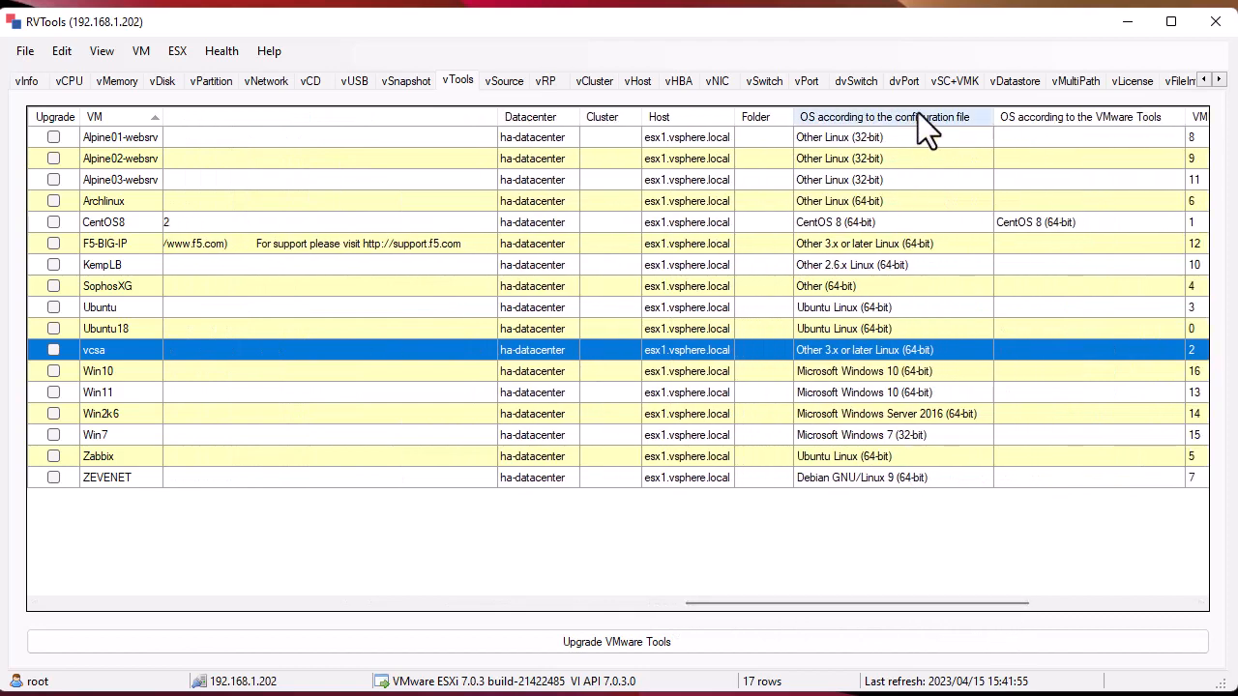
pyautogui.click(805, 81)
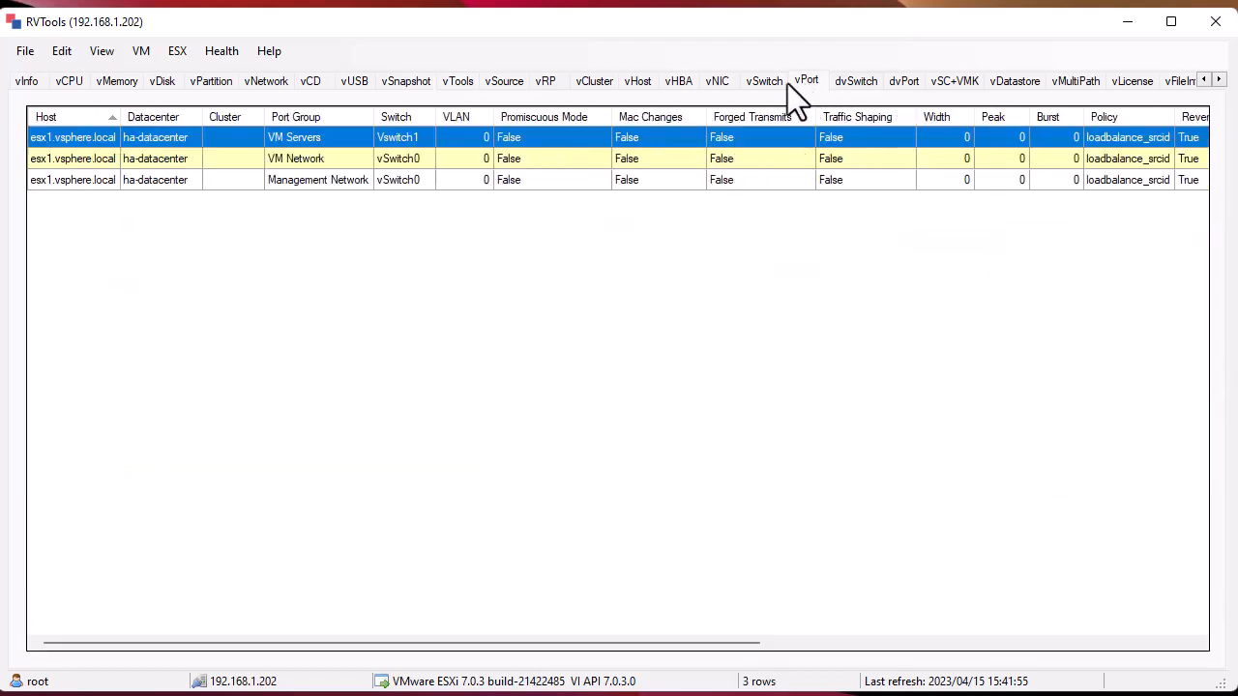
# Review the two virtual switches on vSwitch, then show datastore1 on vDatastore
pyautogui.click(763, 81)
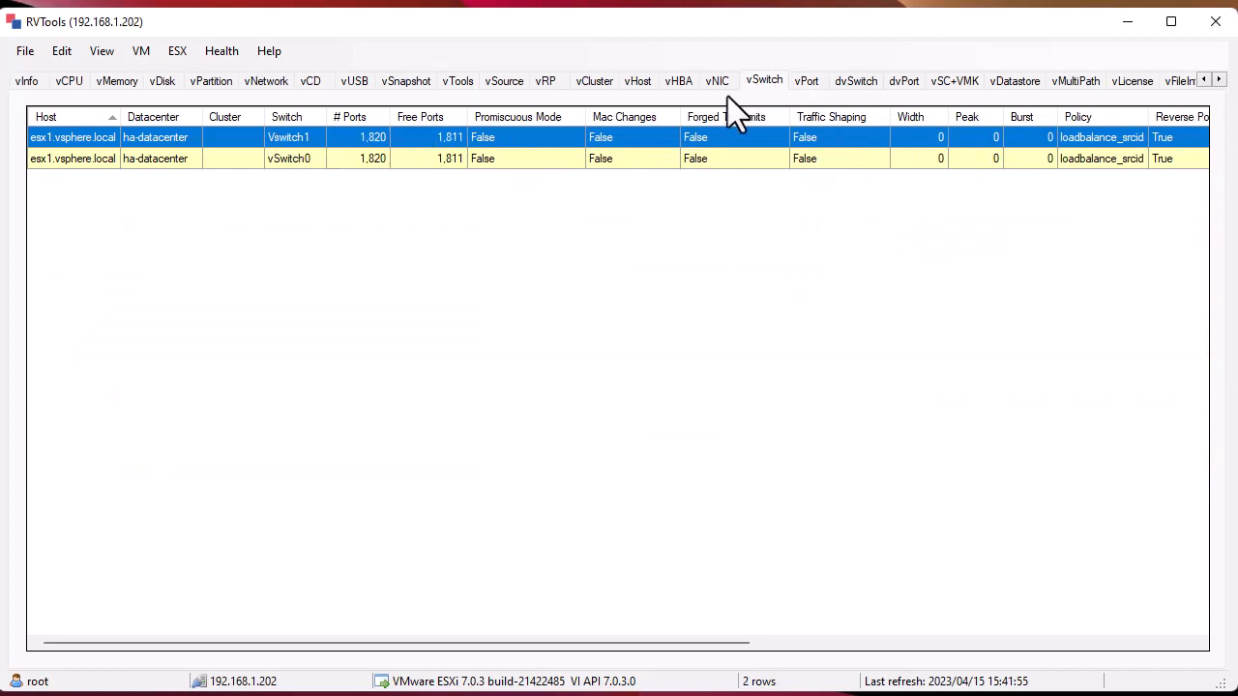
pyautogui.moveTo(344, 198)
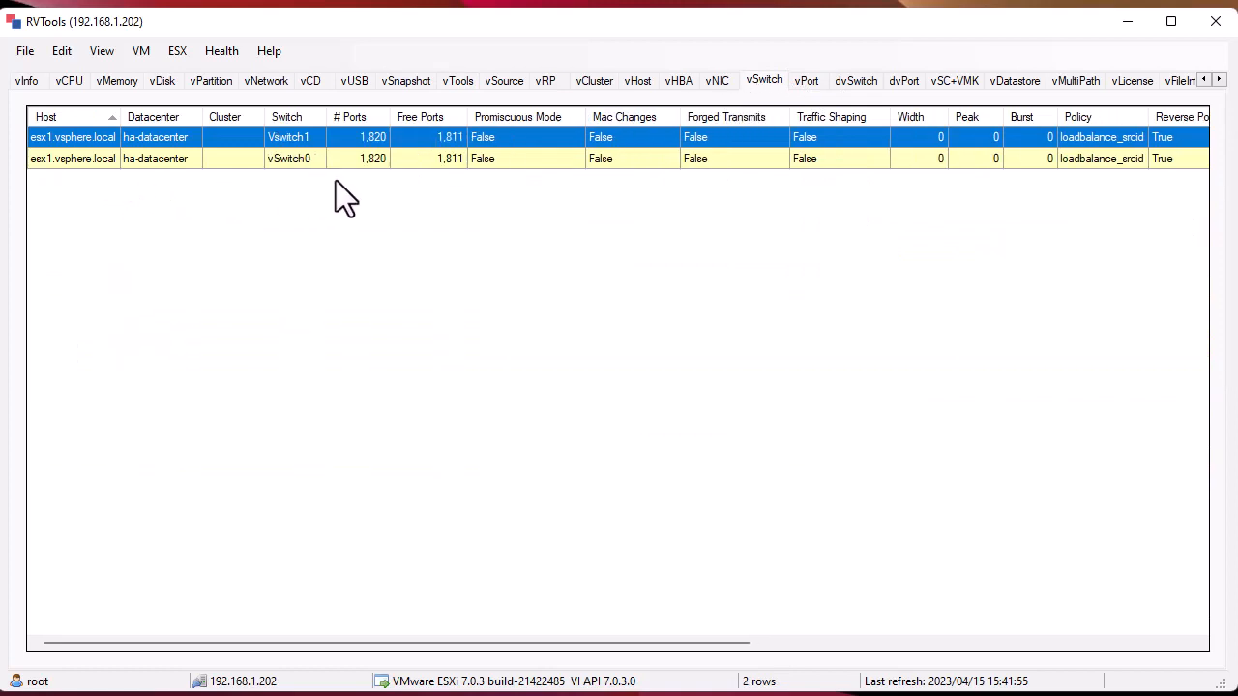
pyautogui.moveTo(1021, 101)
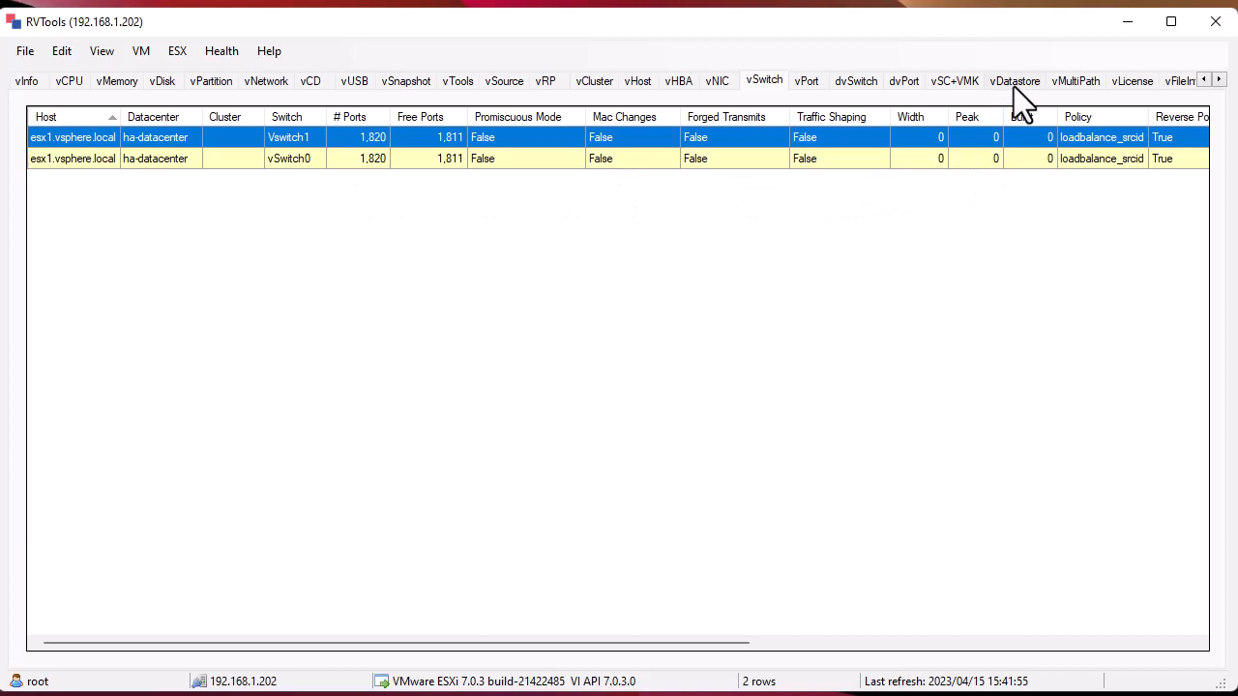
pyautogui.click(1013, 81)
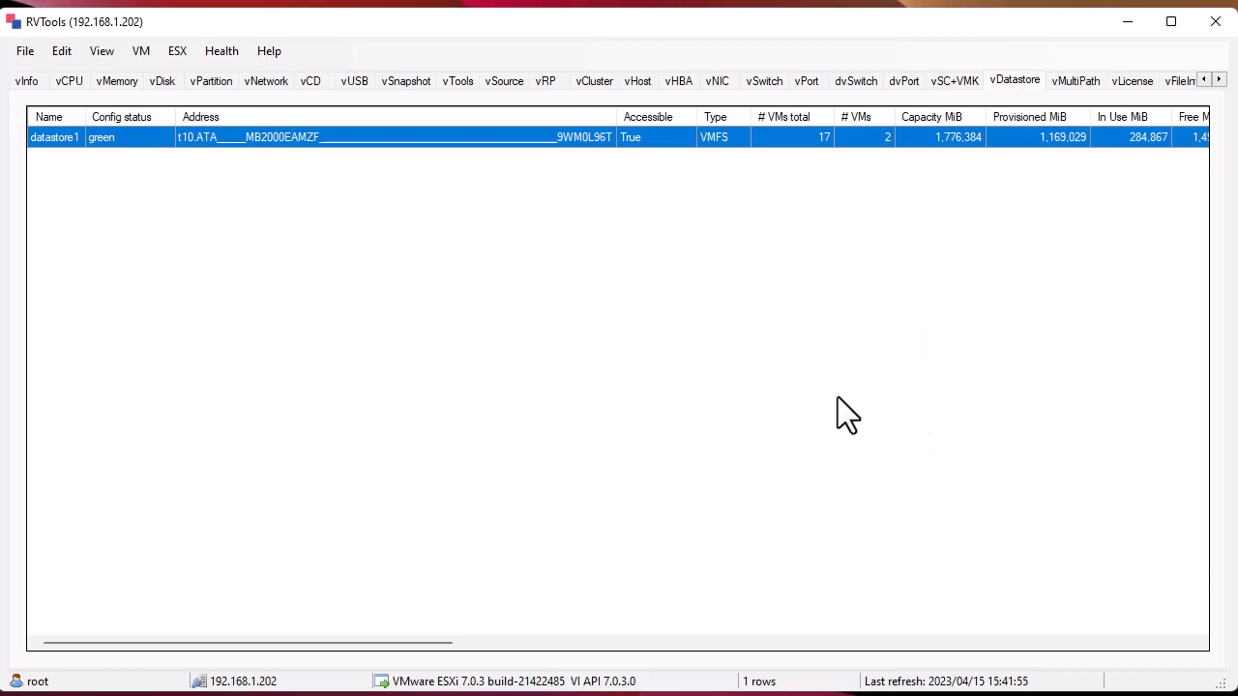
pyautogui.moveTo(390, 197)
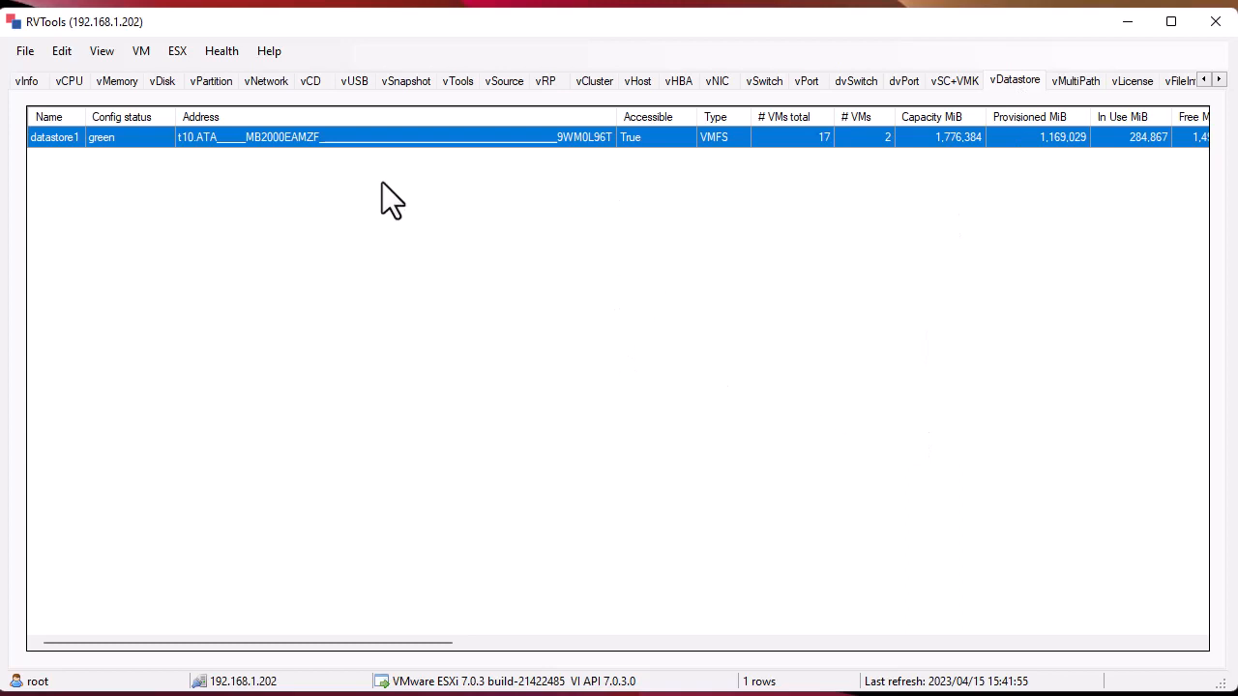
pyautogui.moveTo(198, 151)
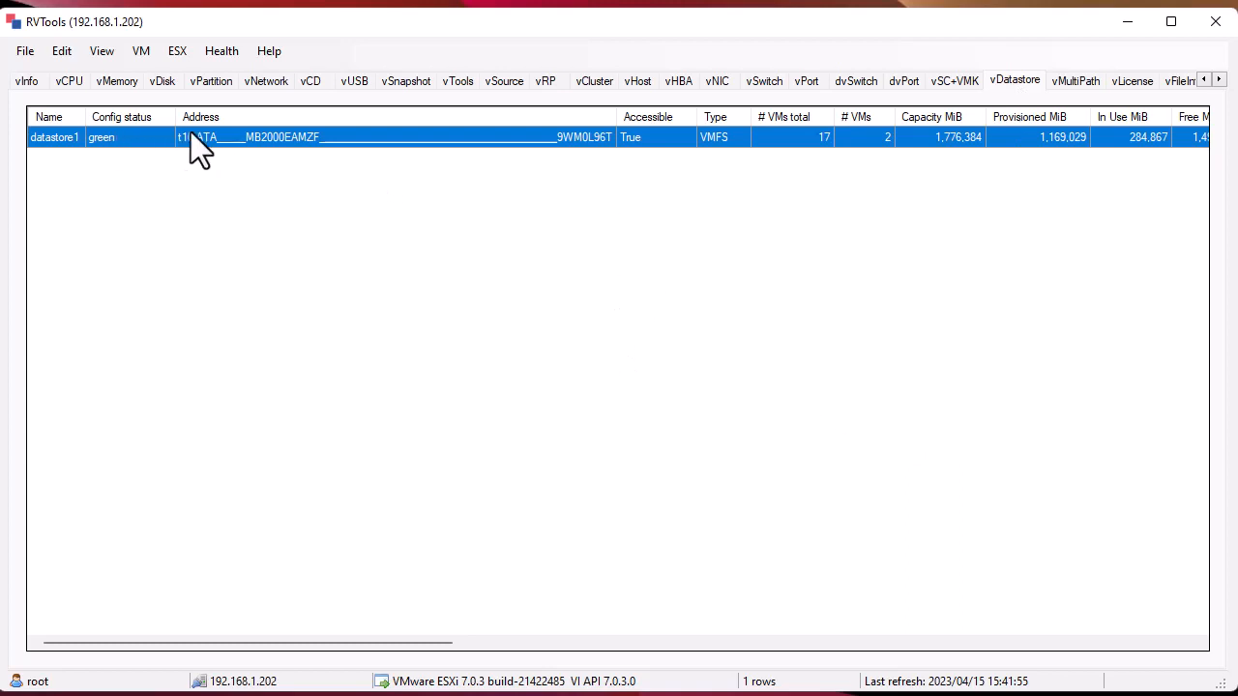
pyautogui.moveTo(885, 253)
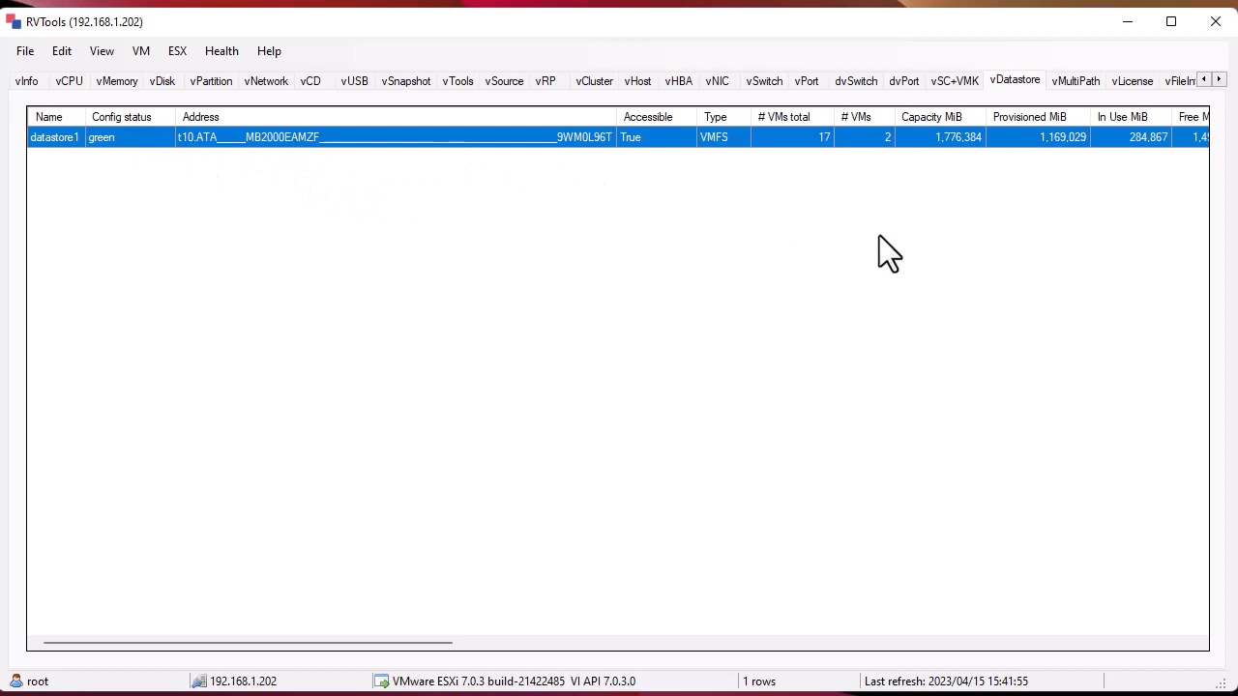
pyautogui.moveTo(963, 398)
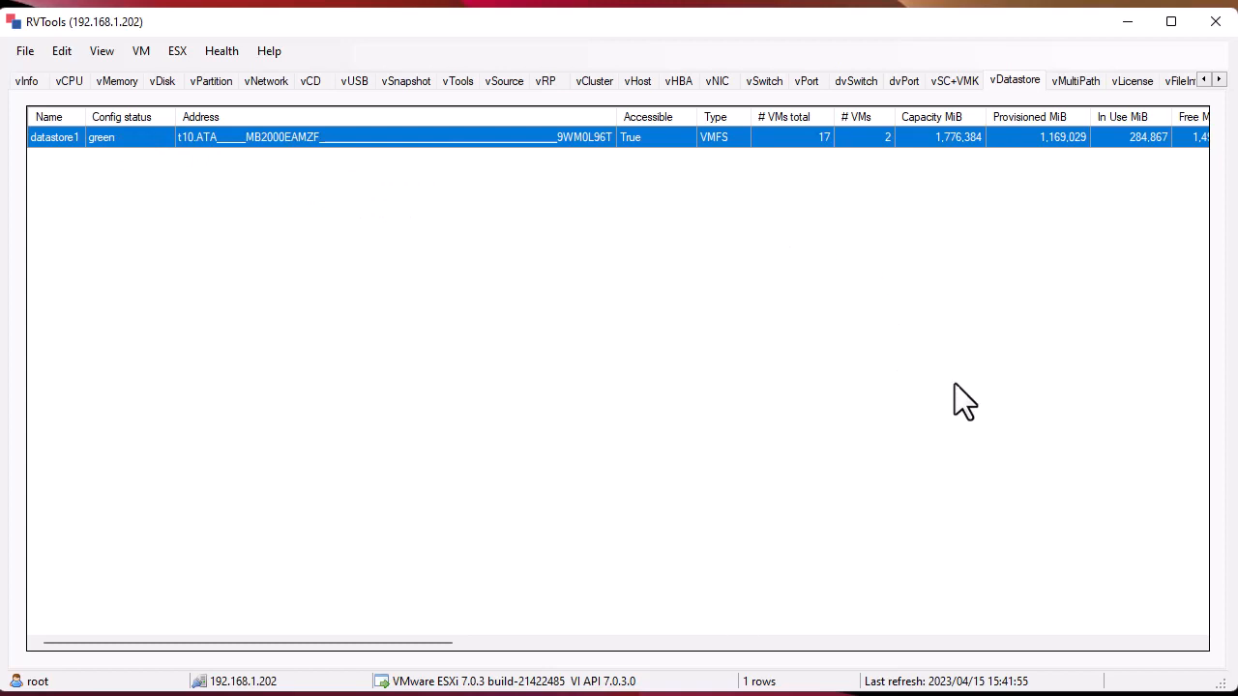
pyautogui.moveTo(924, 384)
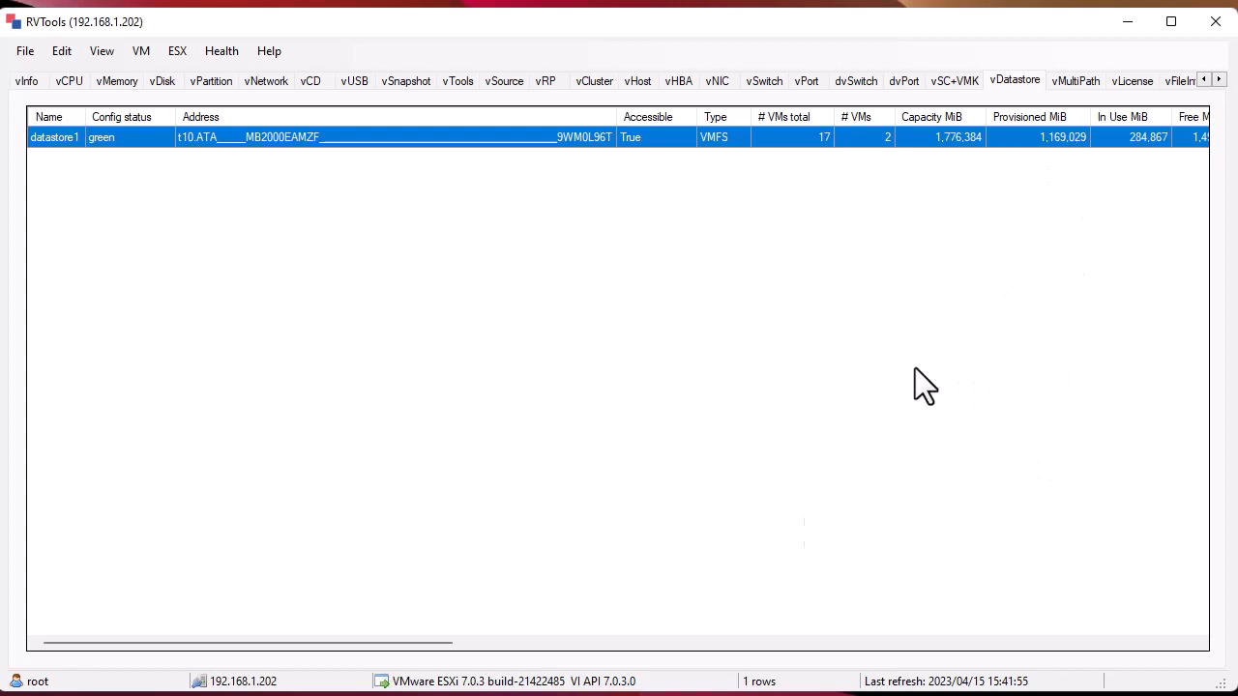
# Show the host's license details, vSphere 7 Enterprise Plus with unlimited CPU packages
pyautogui.click(1132, 82)
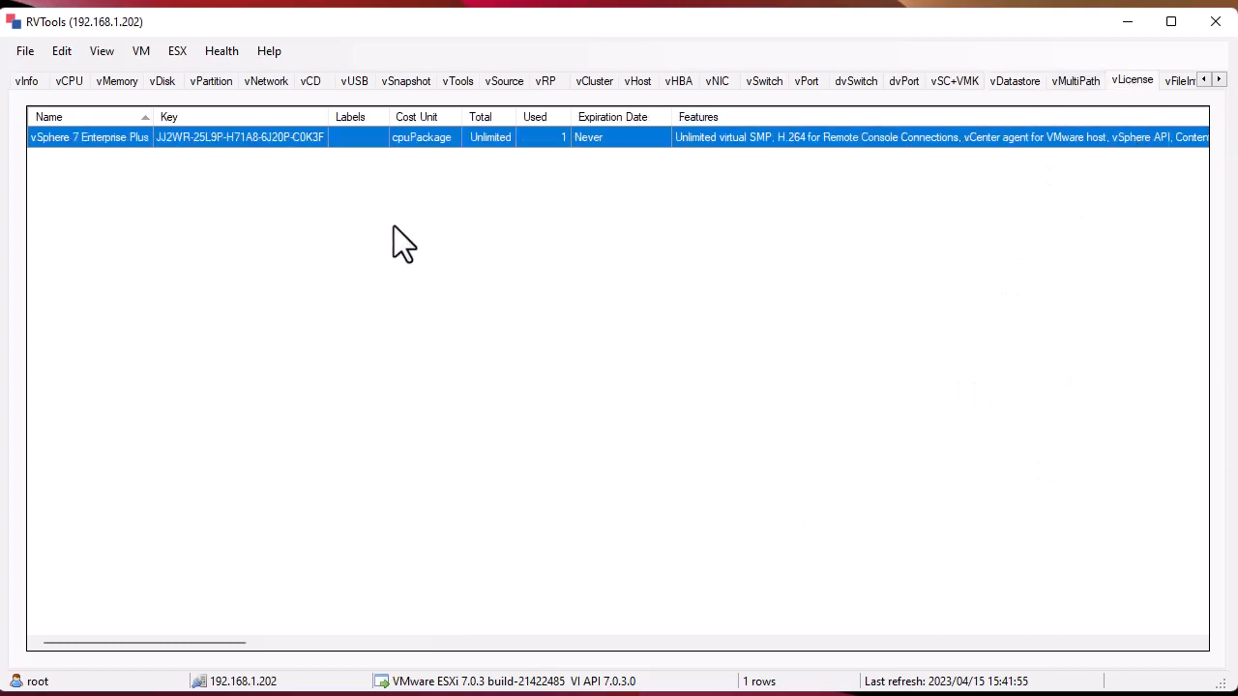
# Scroll the tab strip past vFileInfo and bring up the vHealth findings
pyautogui.moveTo(145, 642); pyautogui.dragTo(397, 642)
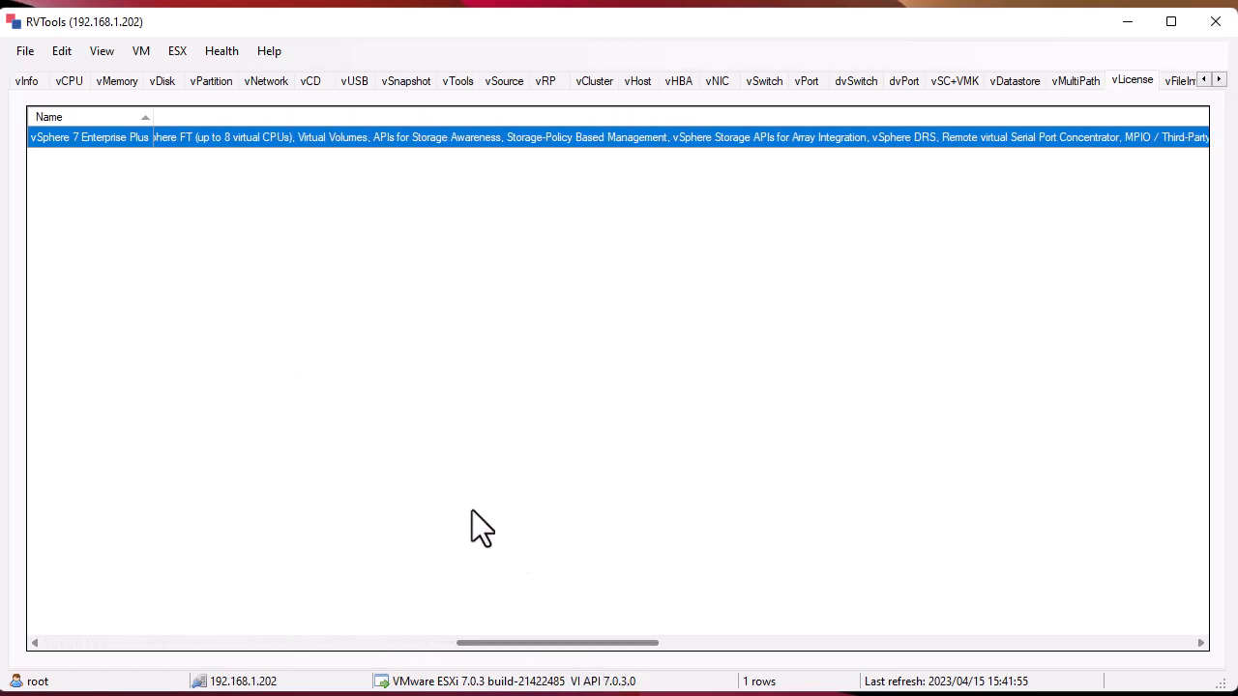
pyautogui.moveTo(76, 172)
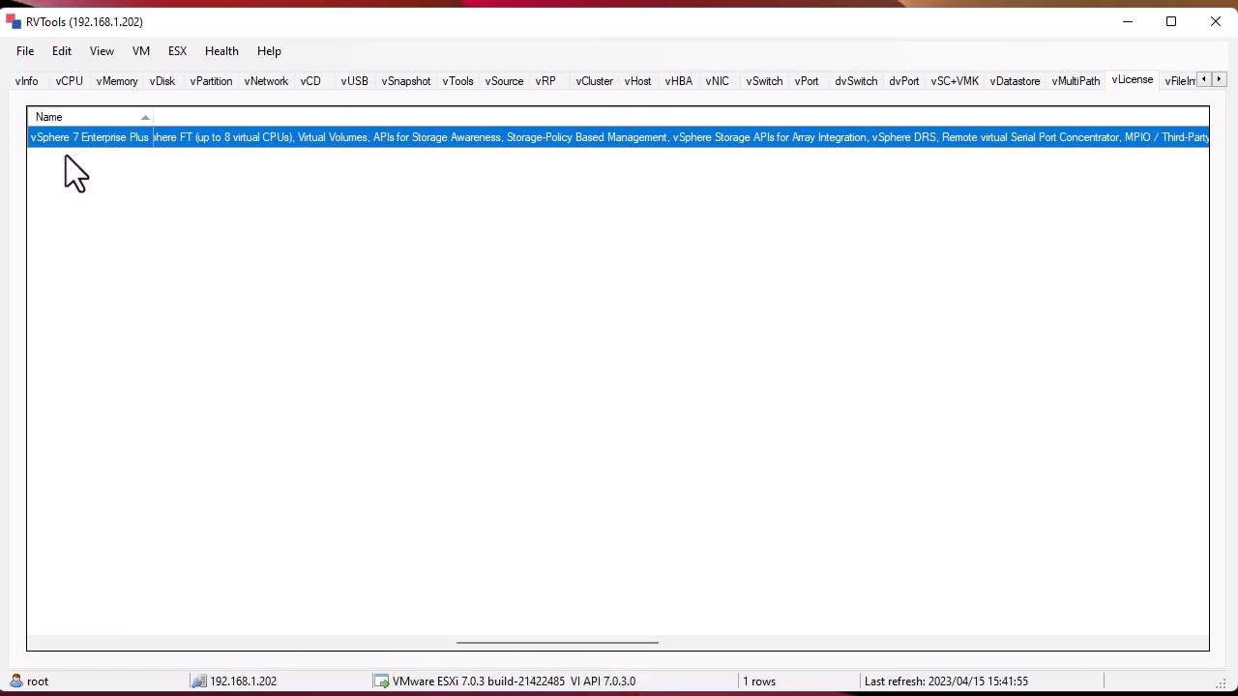
pyautogui.moveTo(116, 164)
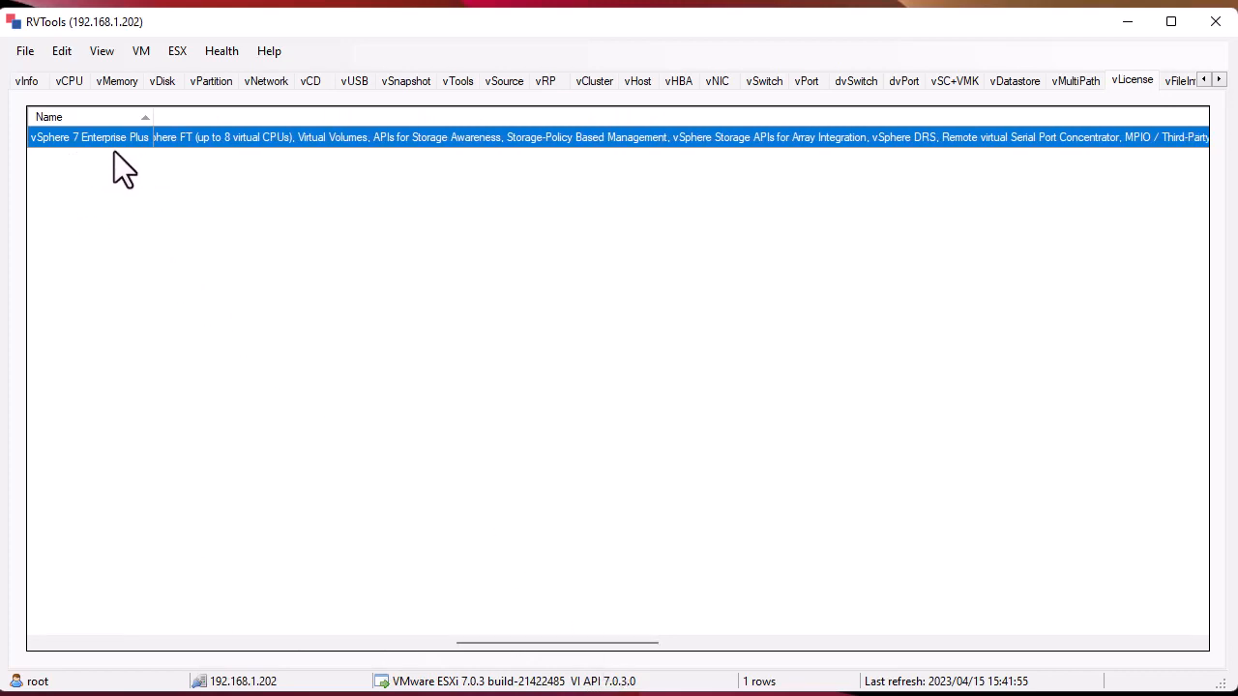
pyautogui.moveTo(503, 178)
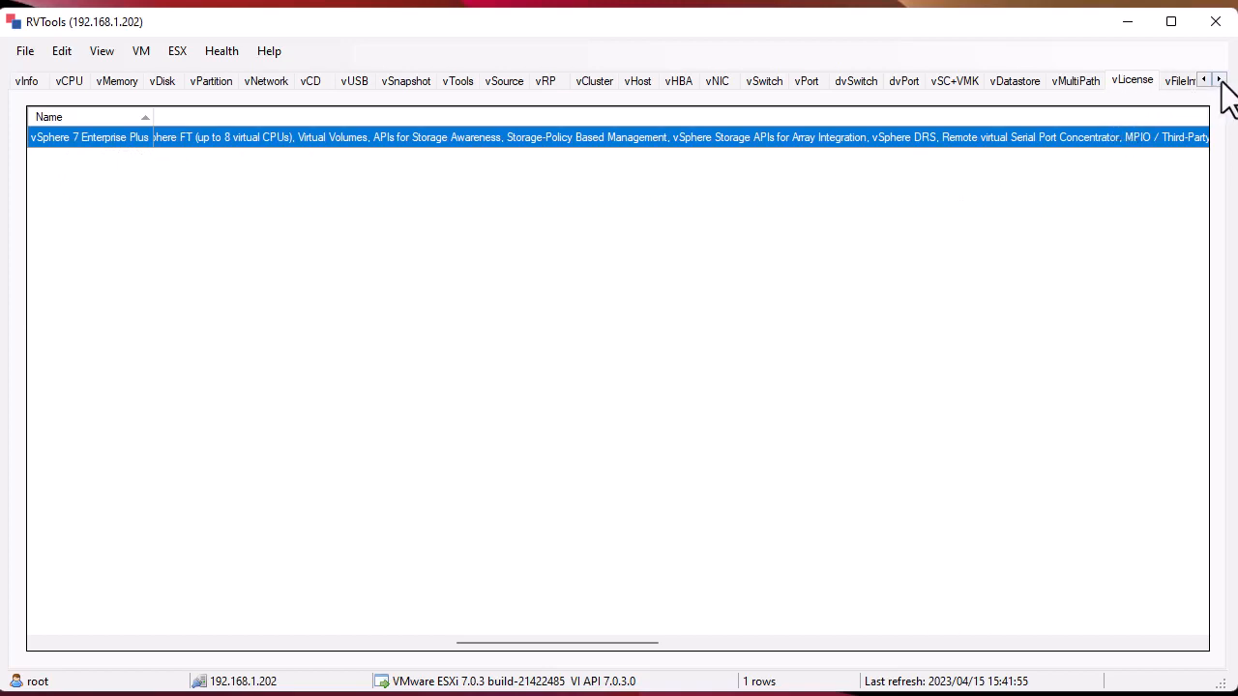
pyautogui.click(1218, 79)
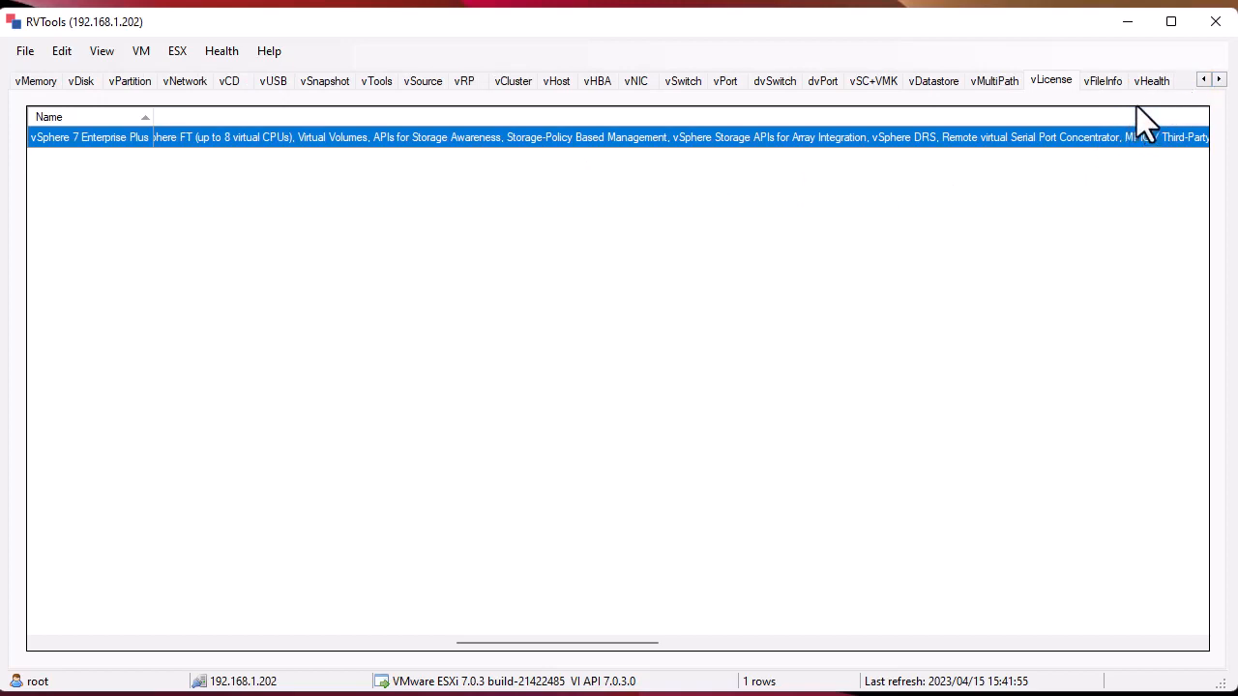
pyautogui.moveTo(1156, 110)
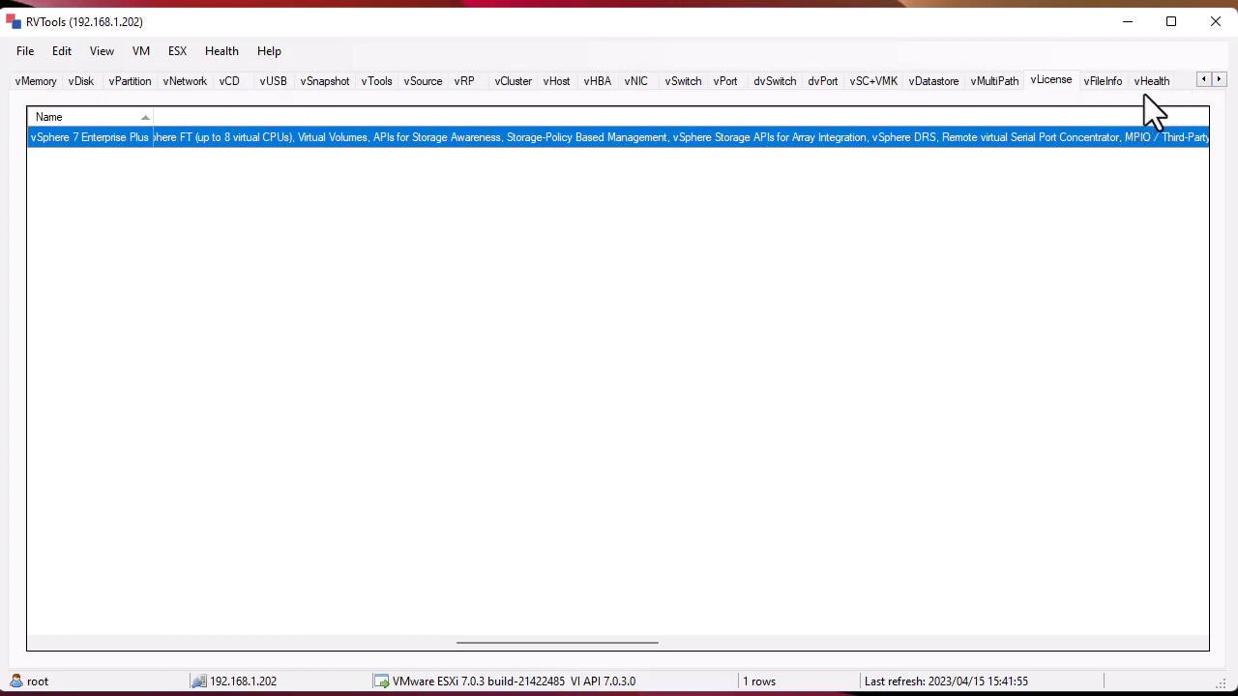
pyautogui.click(1153, 81)
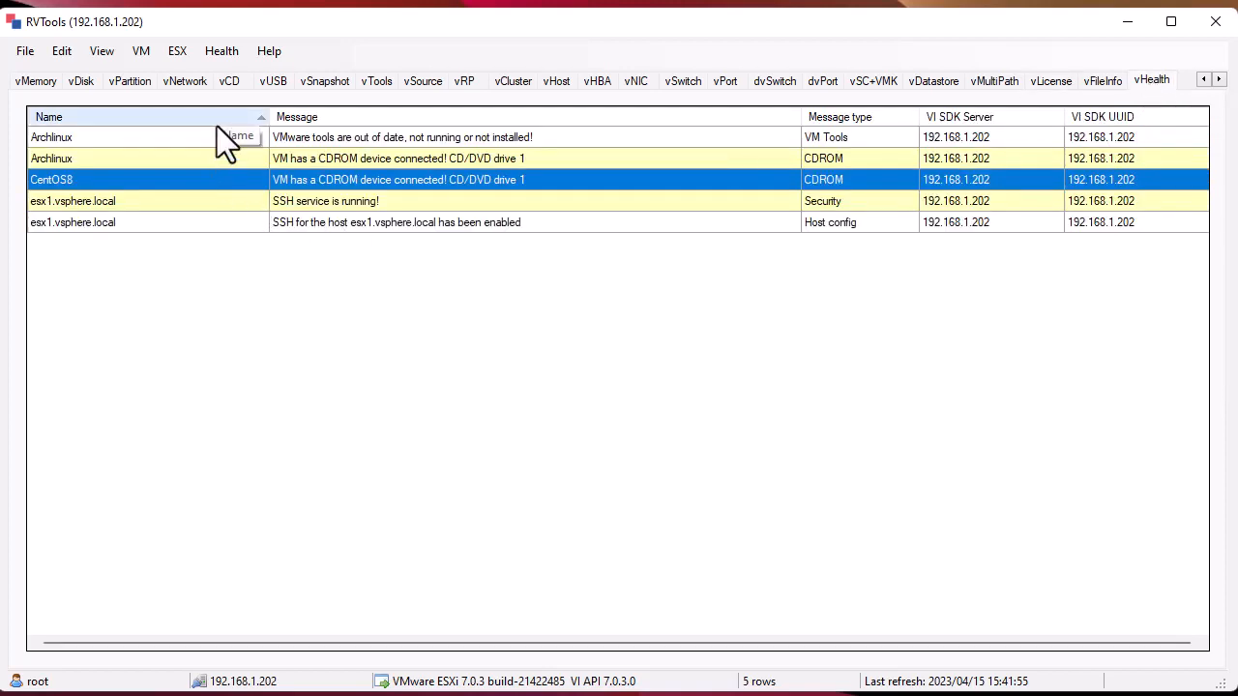
pyautogui.moveTo(239, 178)
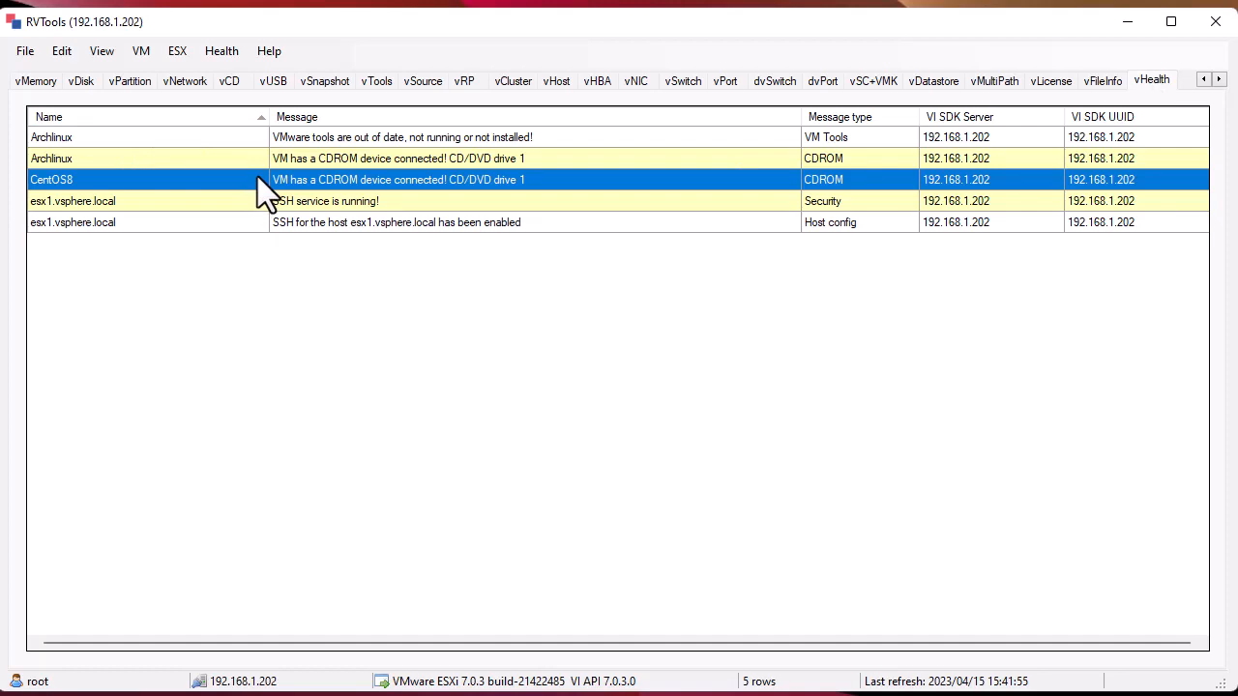
pyautogui.moveTo(269, 197)
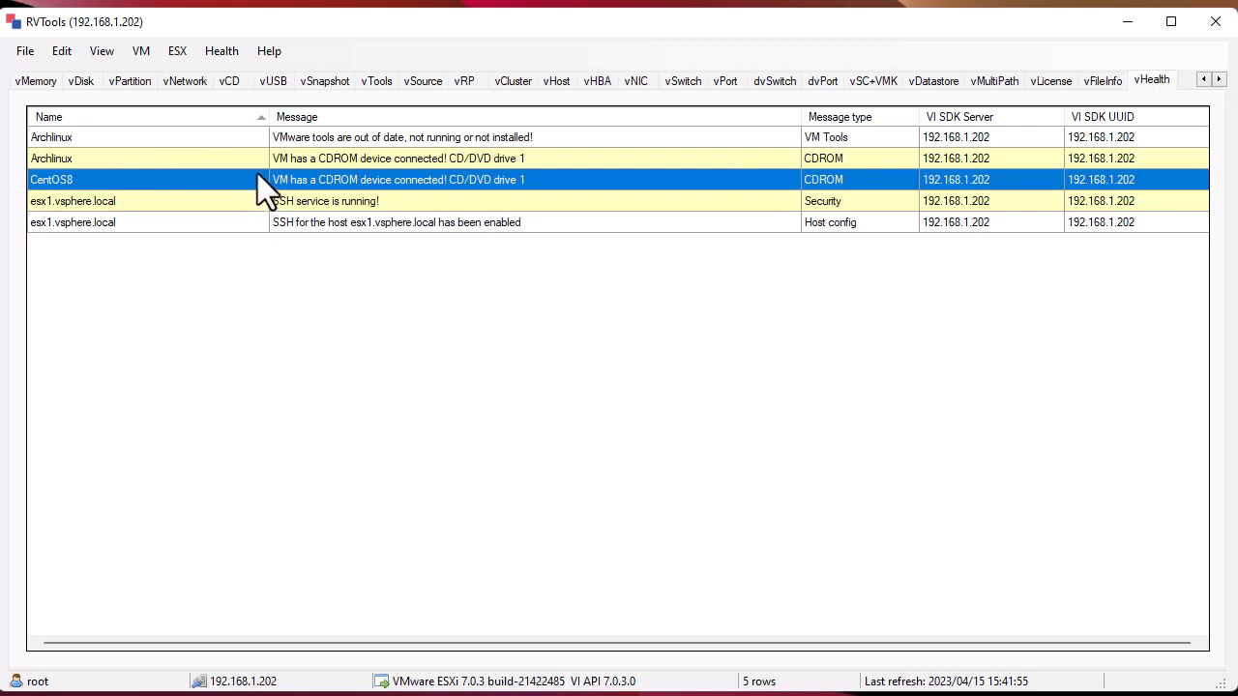
pyautogui.moveTo(371, 190)
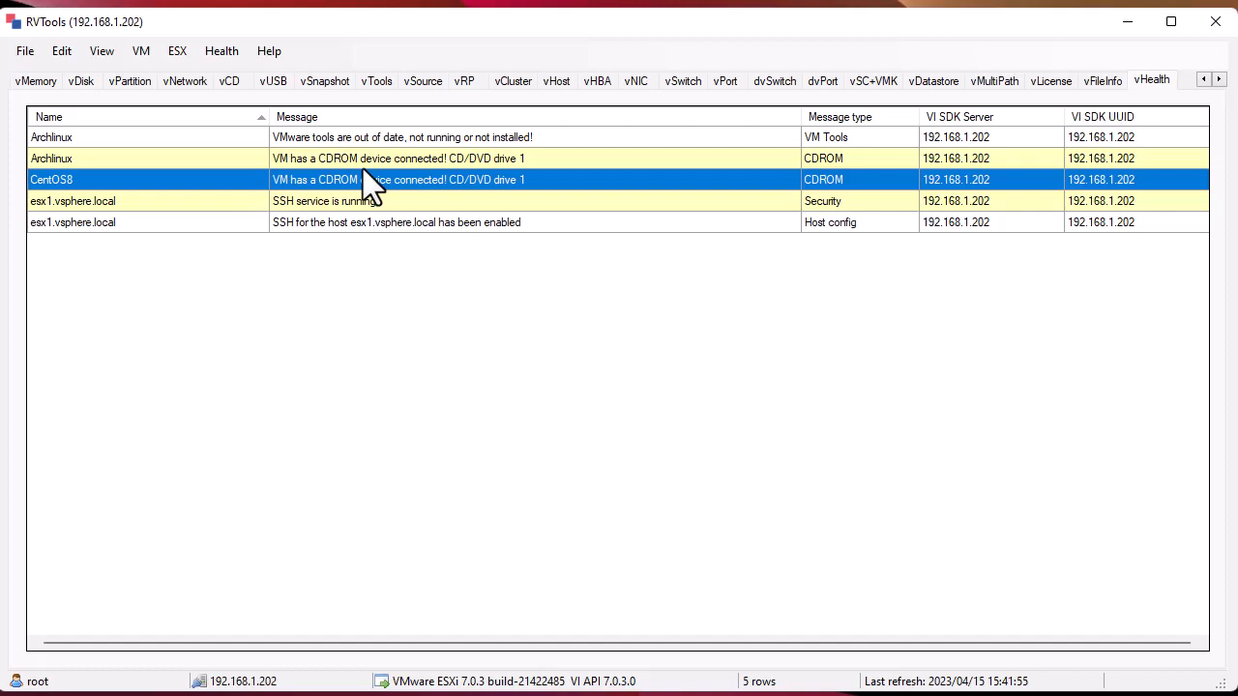
pyautogui.moveTo(306, 158)
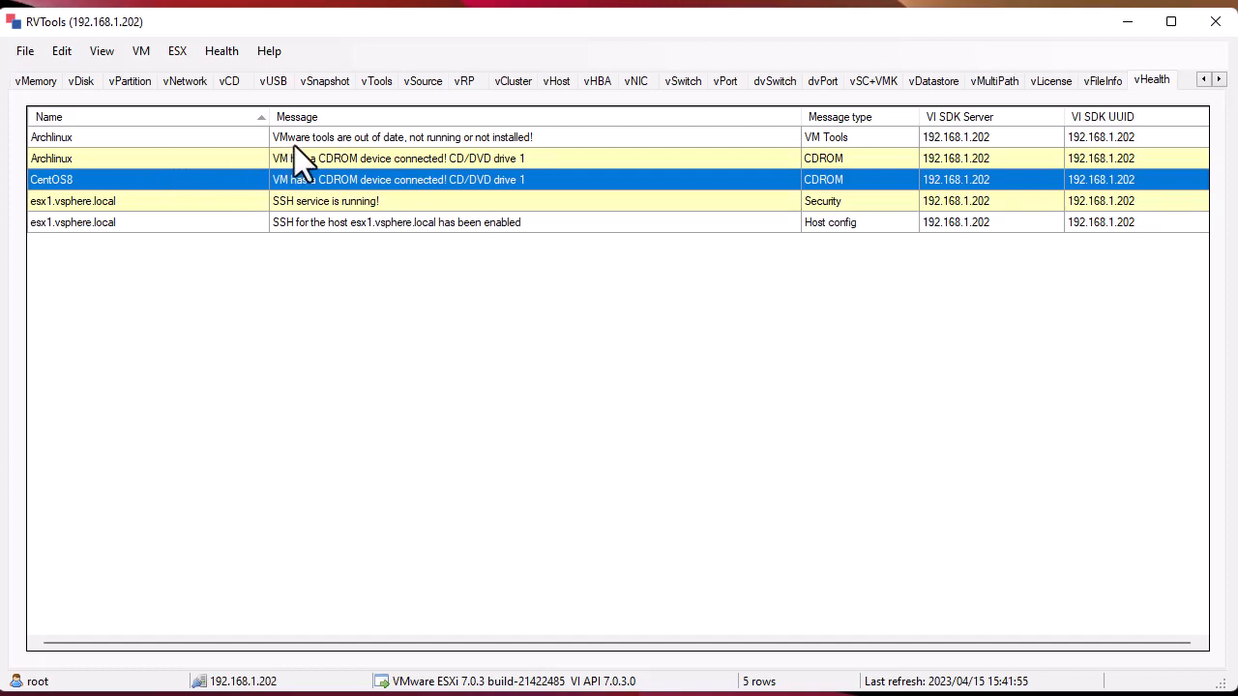
pyautogui.moveTo(410, 170)
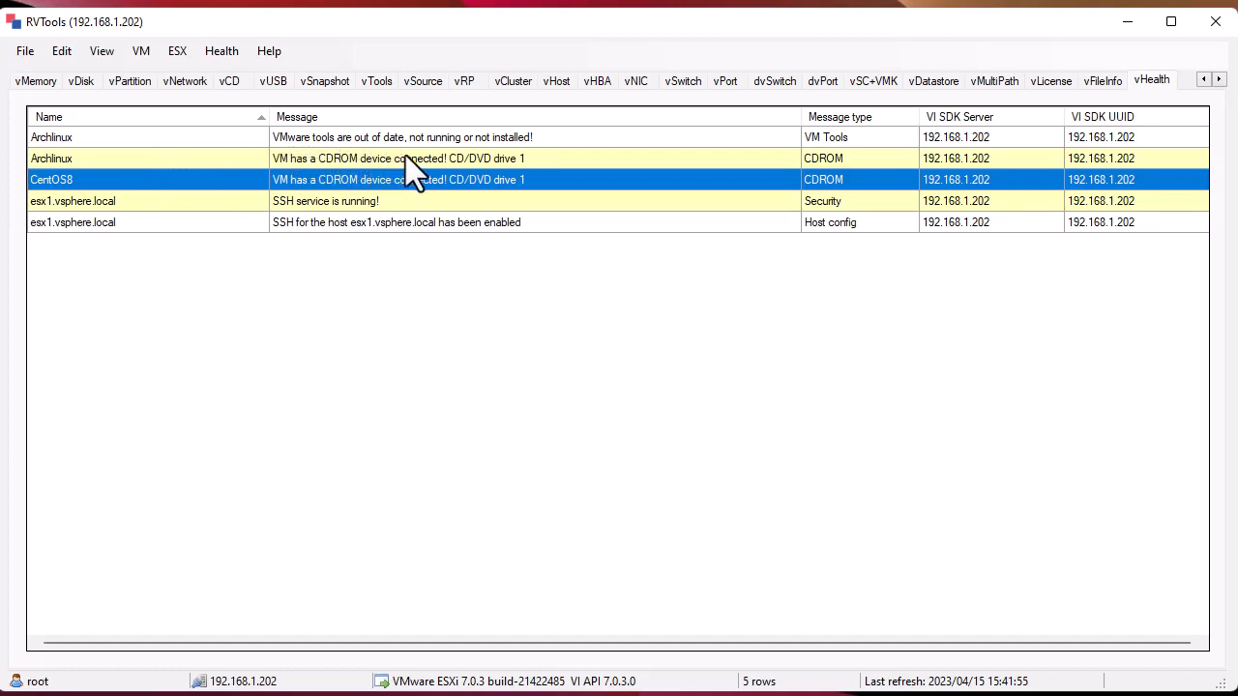
pyautogui.moveTo(464, 170)
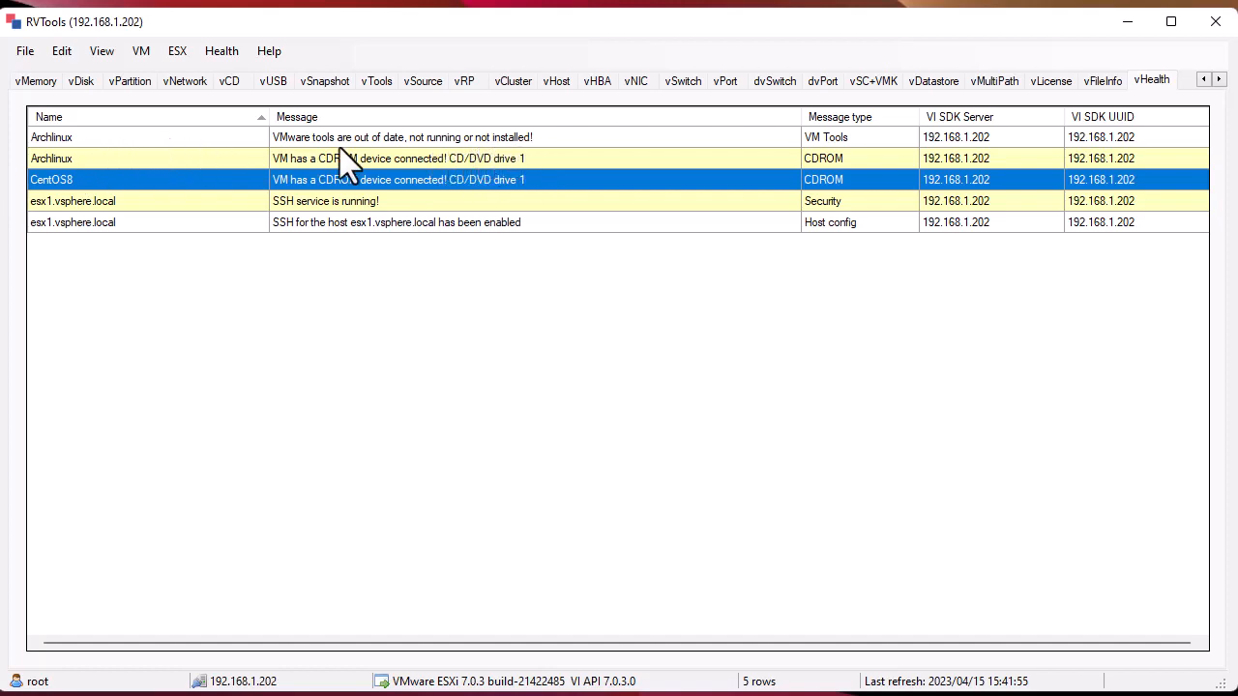
pyautogui.moveTo(305, 223)
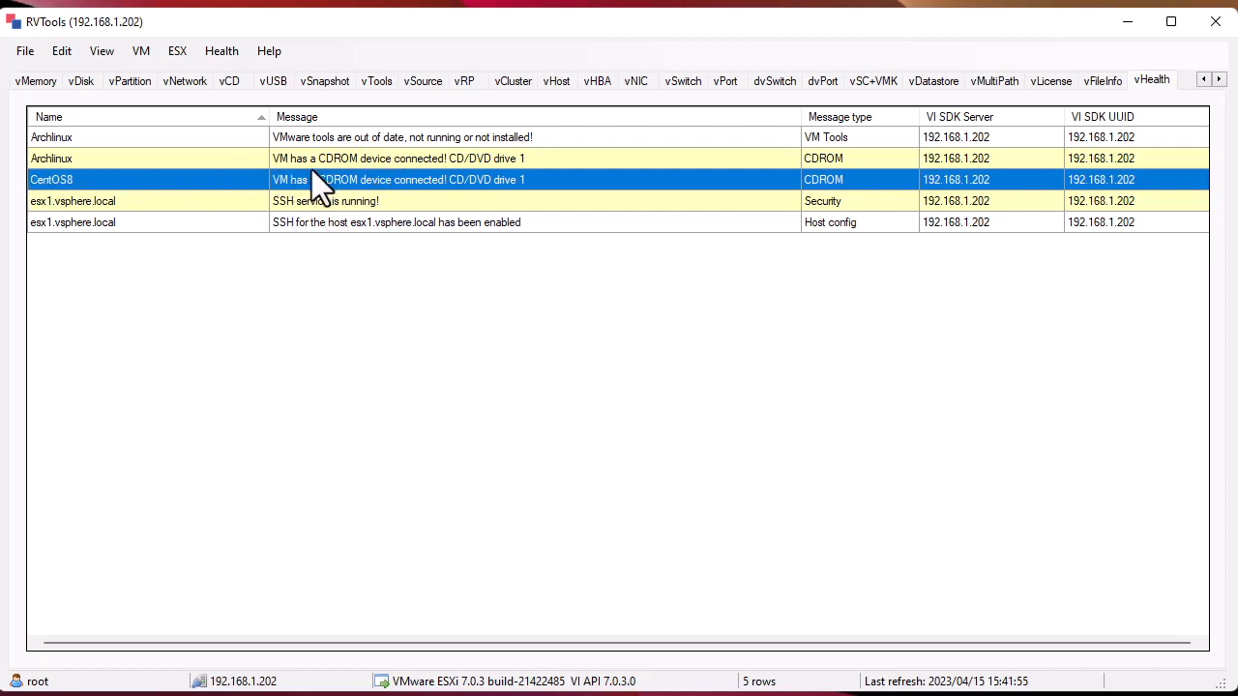
pyautogui.moveTo(403, 183)
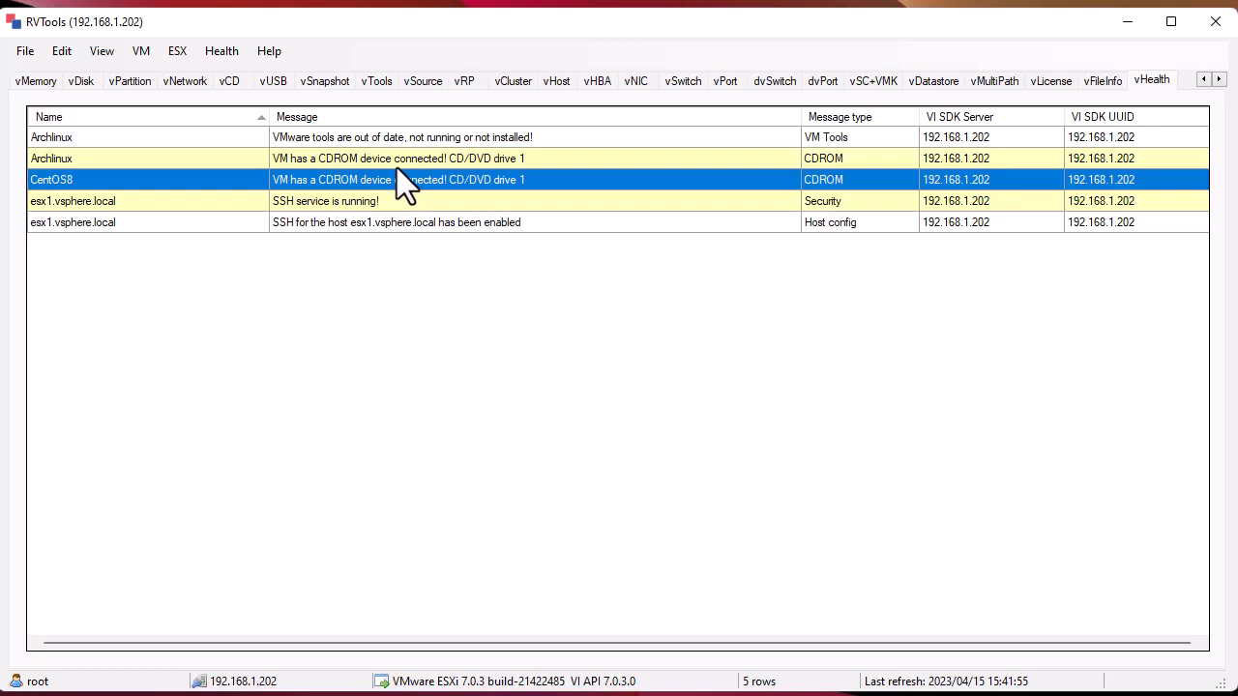
pyautogui.moveTo(170, 243)
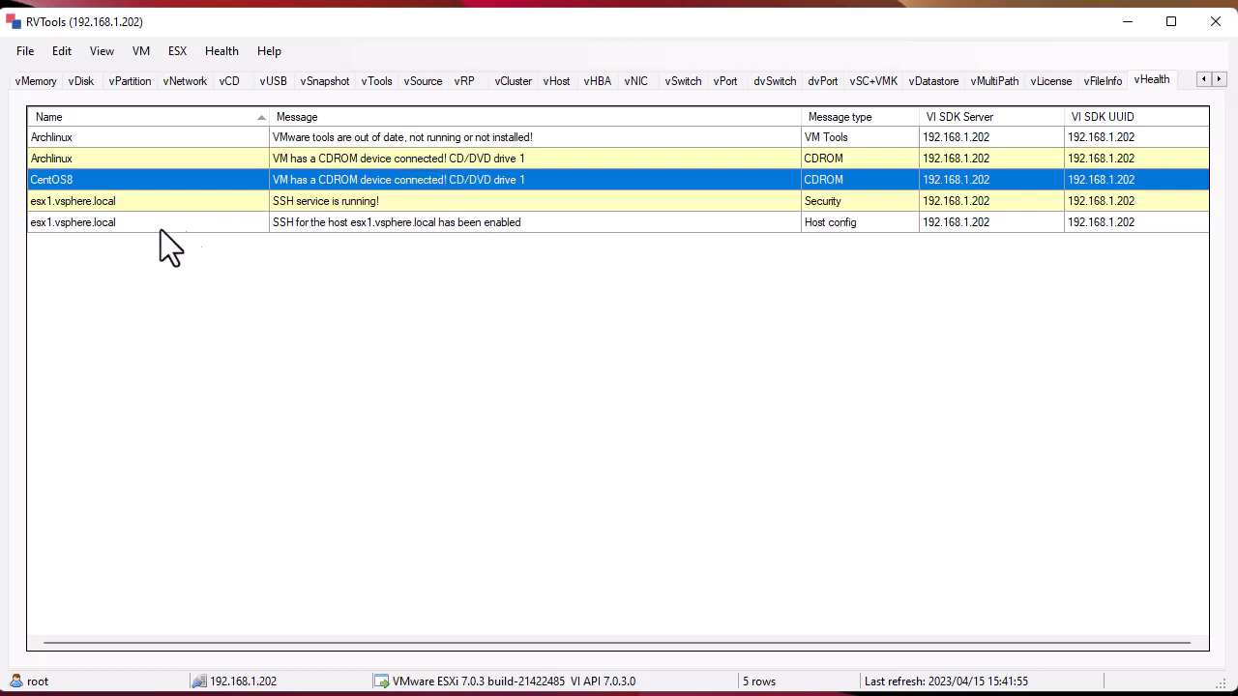
pyautogui.moveTo(365, 232)
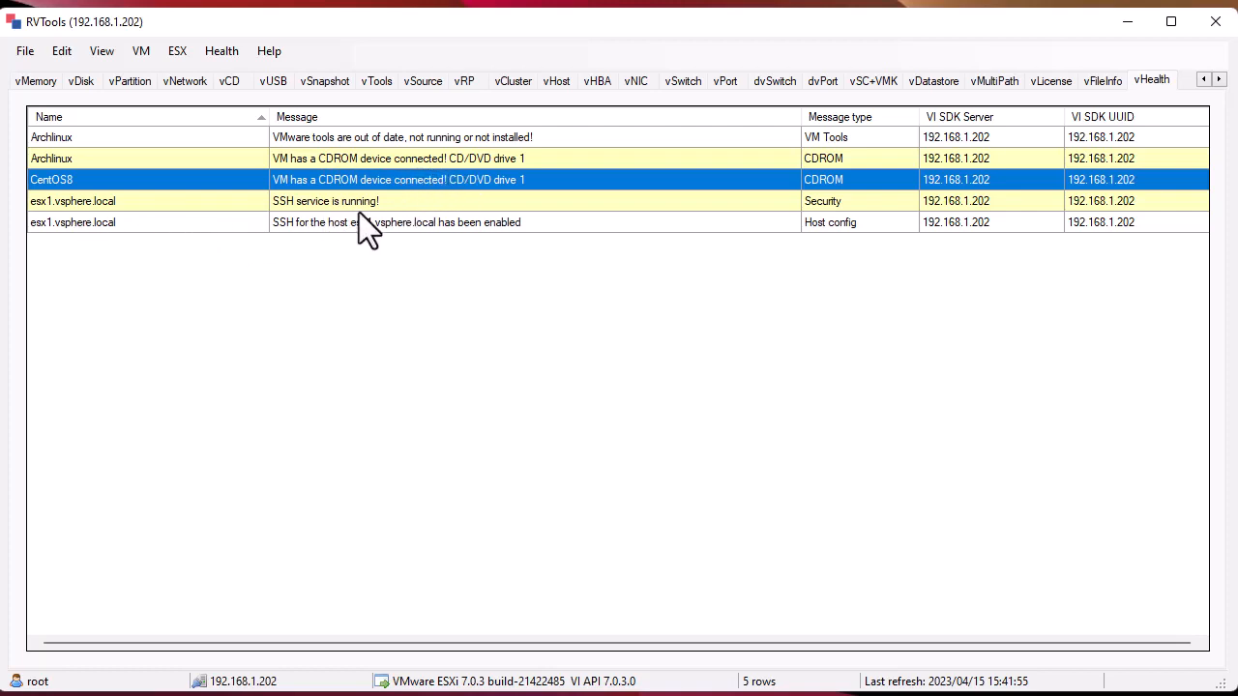
pyautogui.moveTo(414, 255)
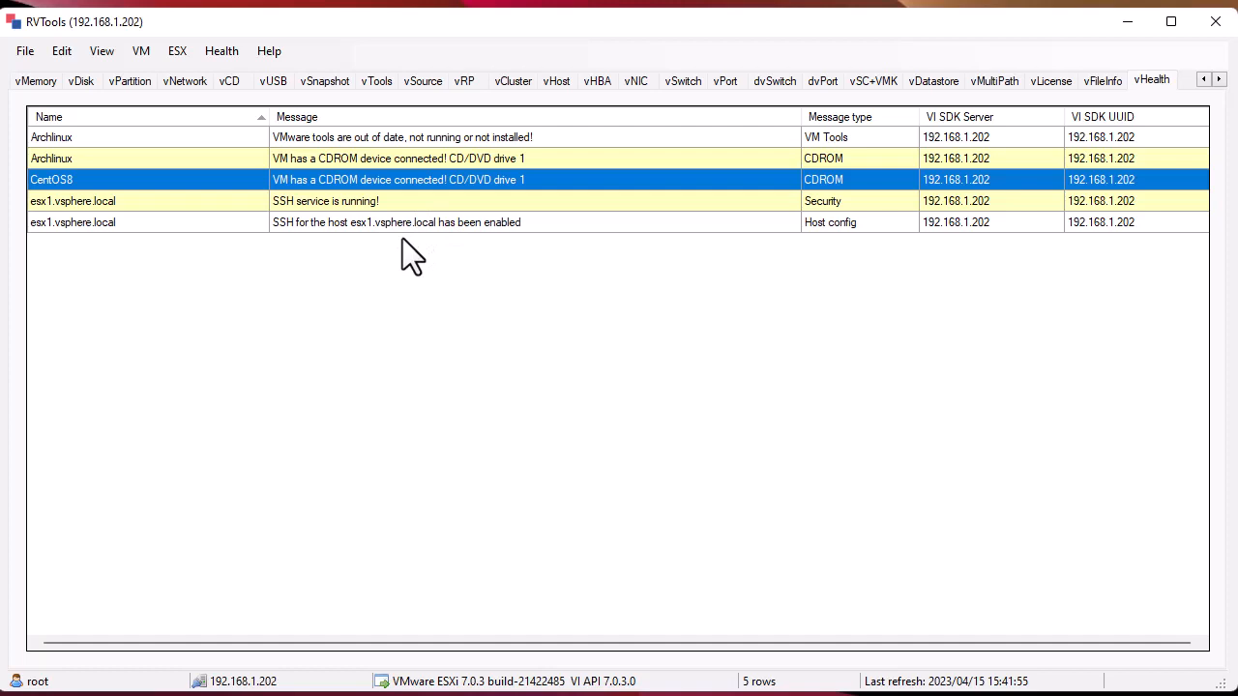
pyautogui.moveTo(106, 213)
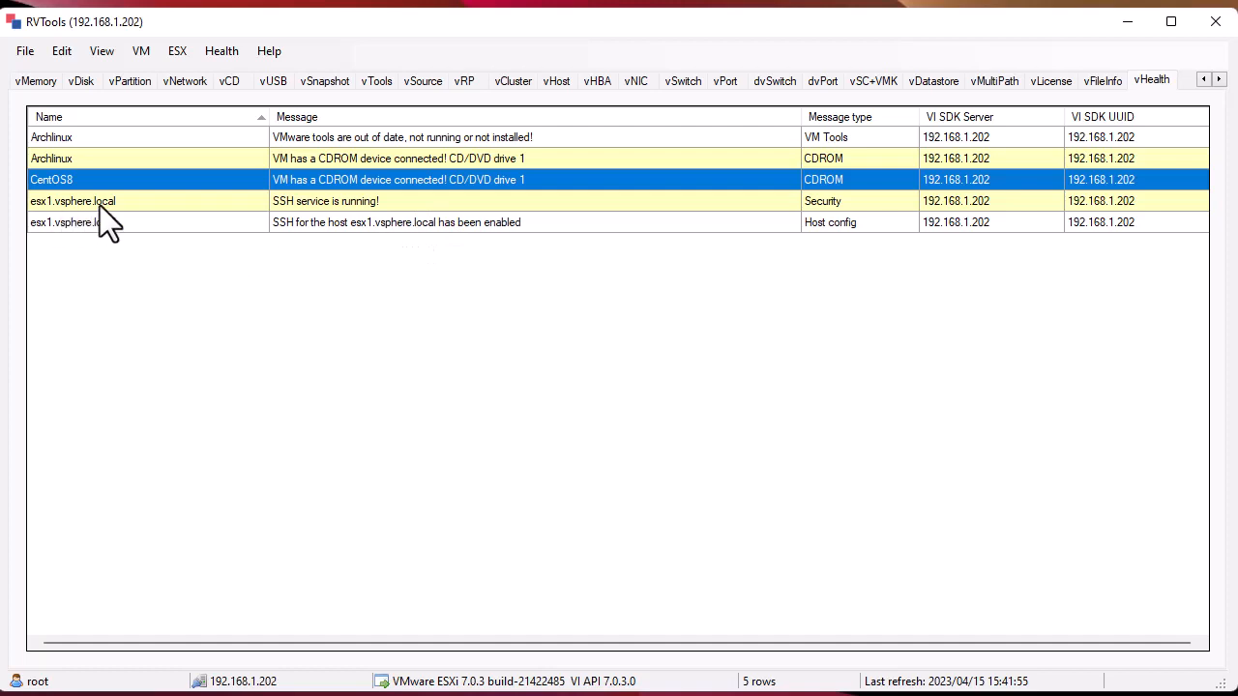
pyautogui.moveTo(371, 235)
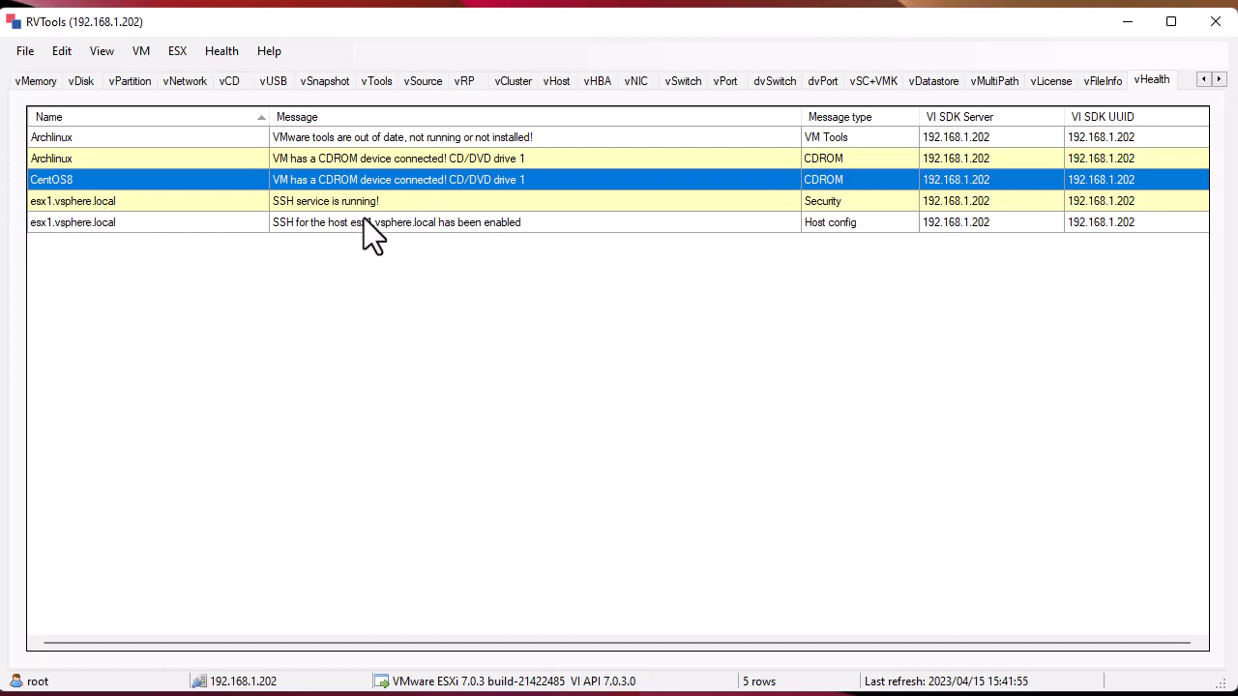
# Select the 'SSH service is running' warning among the five health messages
pyautogui.click(325, 199)
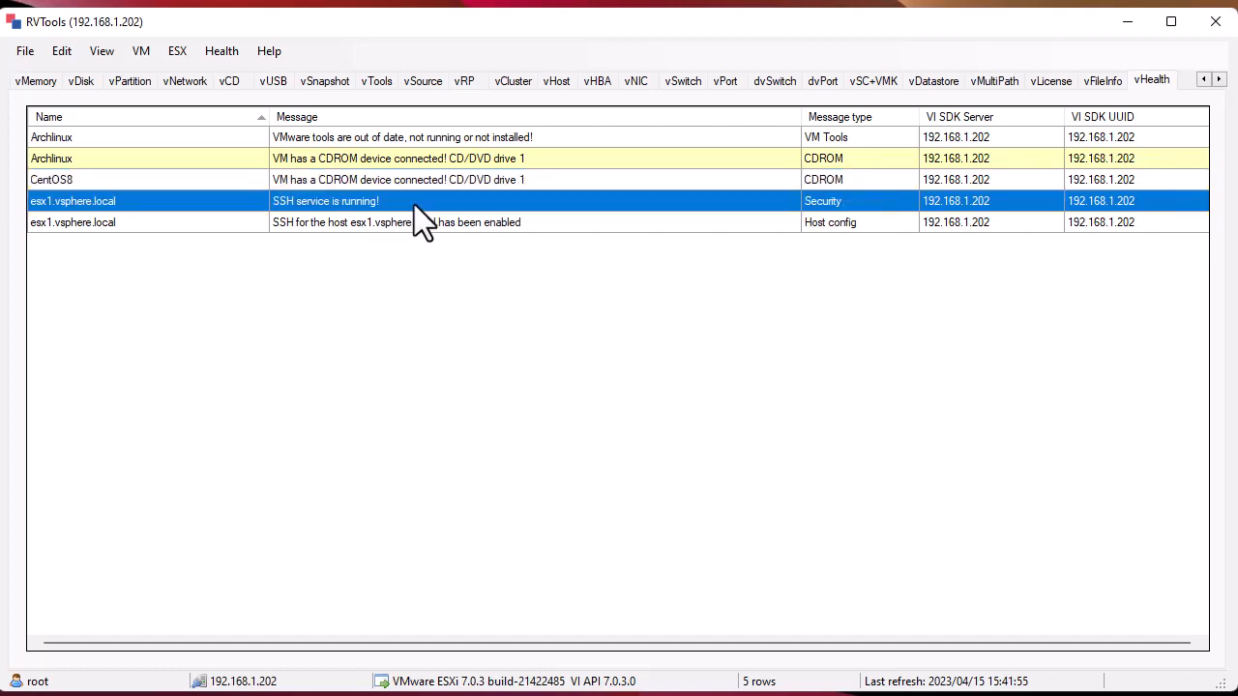
pyautogui.moveTo(462, 298)
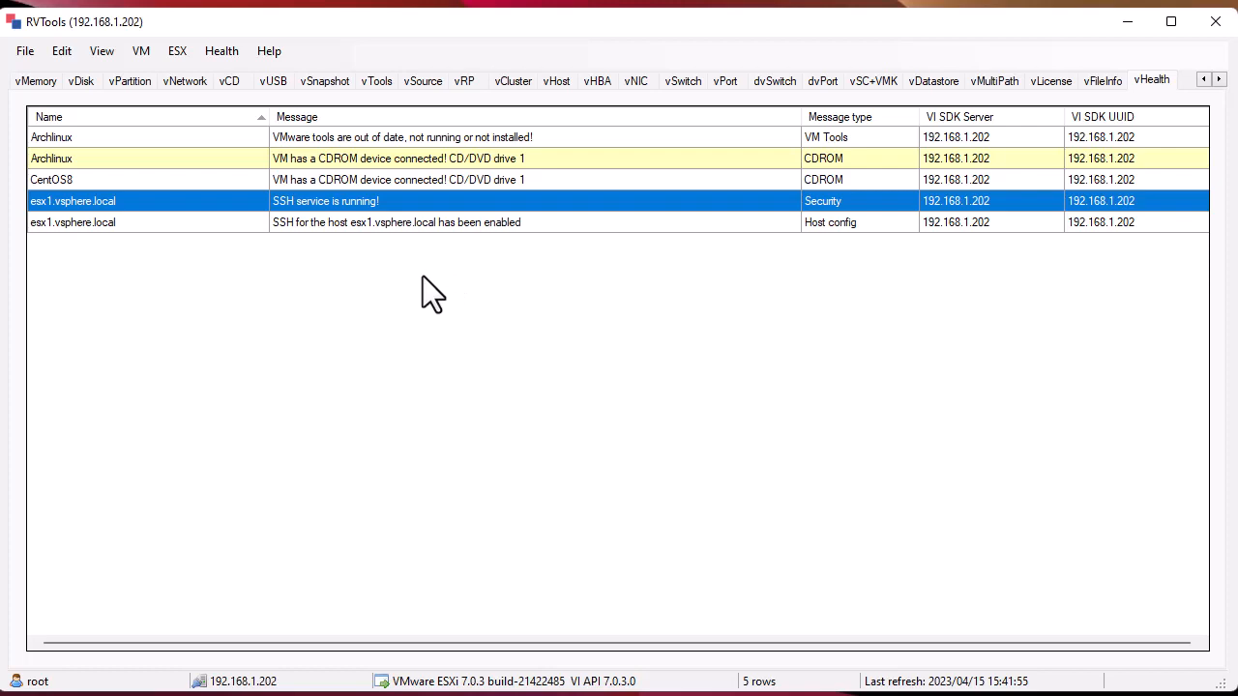
pyautogui.moveTo(890, 145)
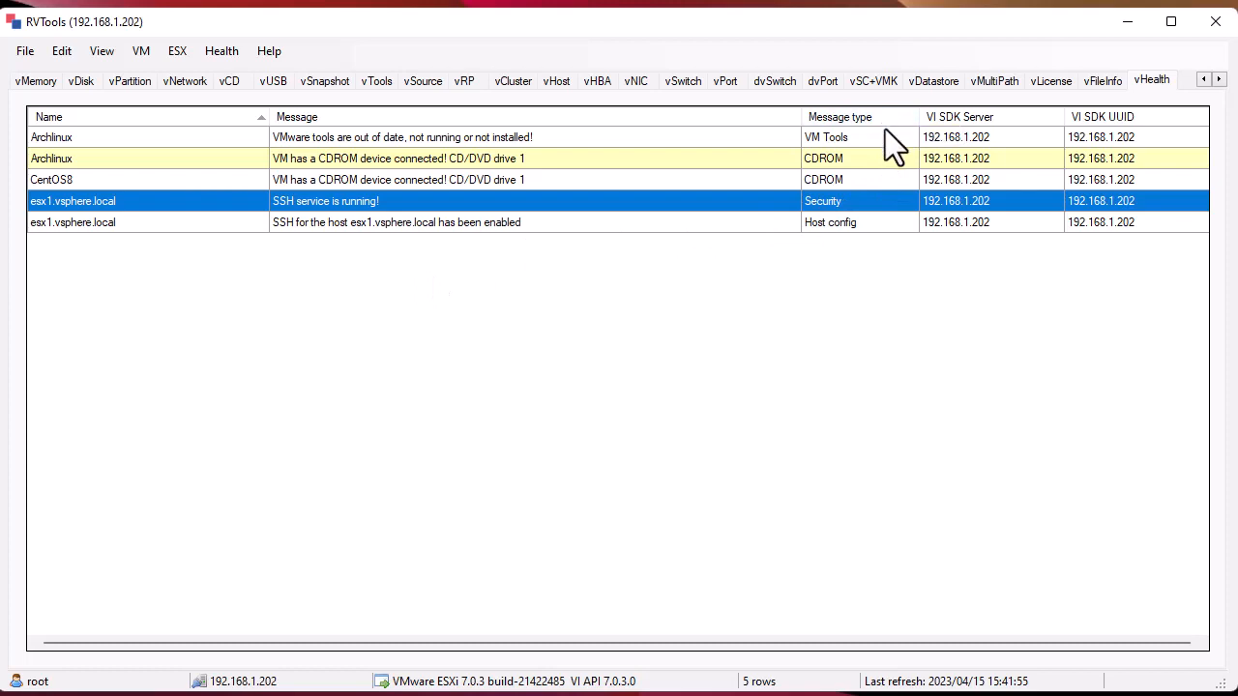
pyautogui.moveTo(887, 294)
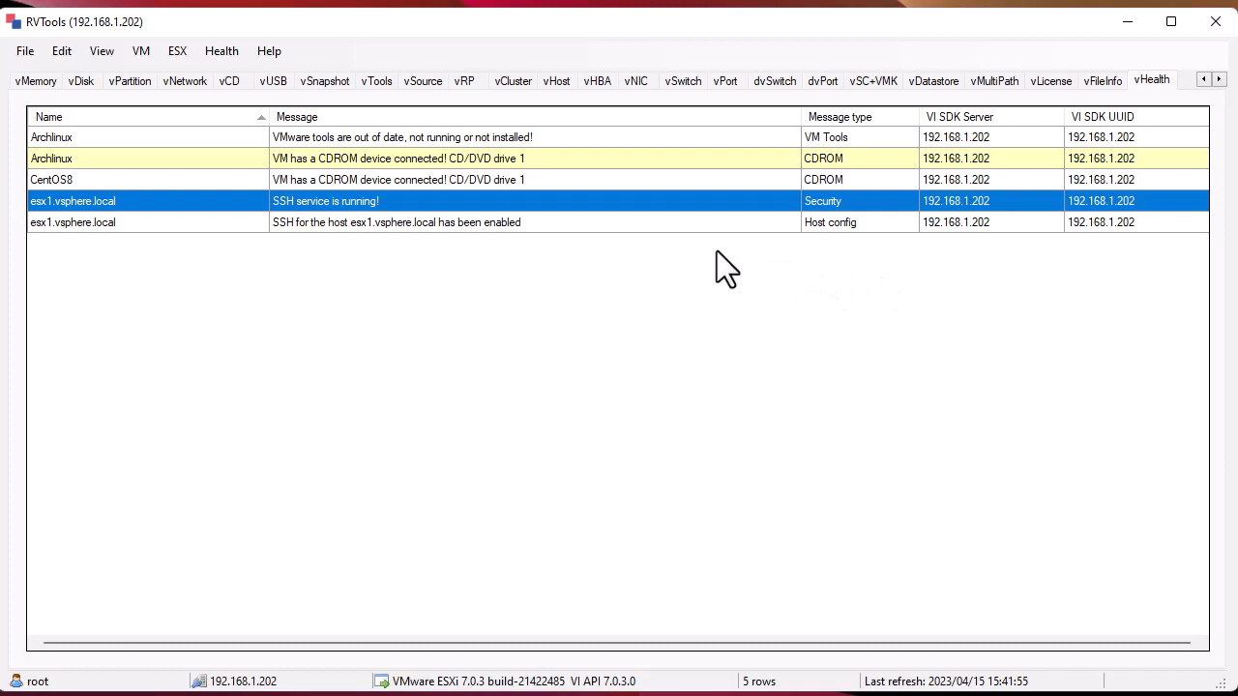
pyautogui.moveTo(627, 241)
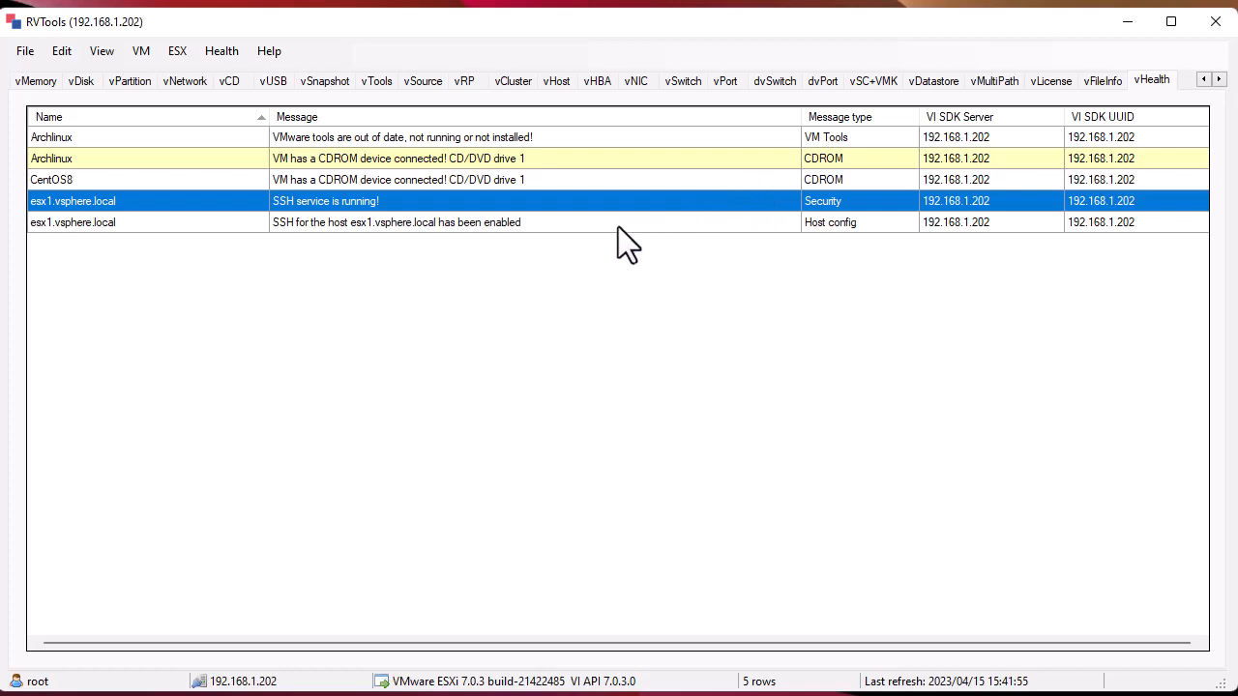
pyautogui.moveTo(616, 247)
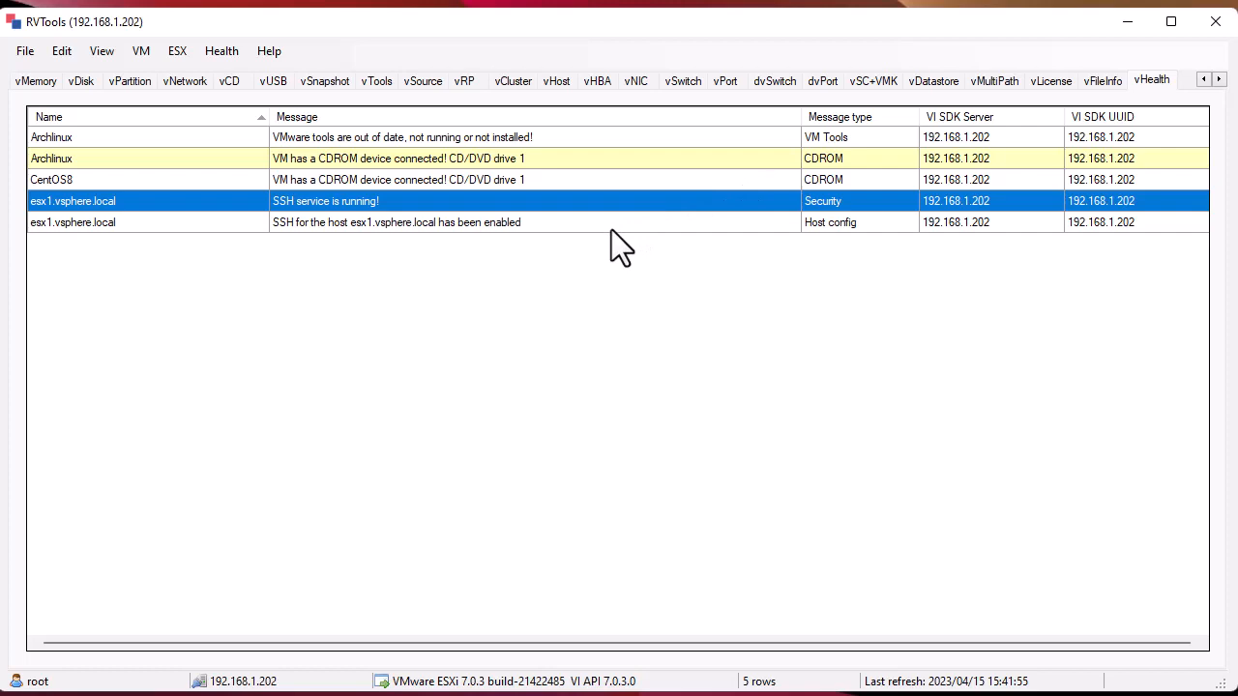
pyautogui.moveTo(982, 394)
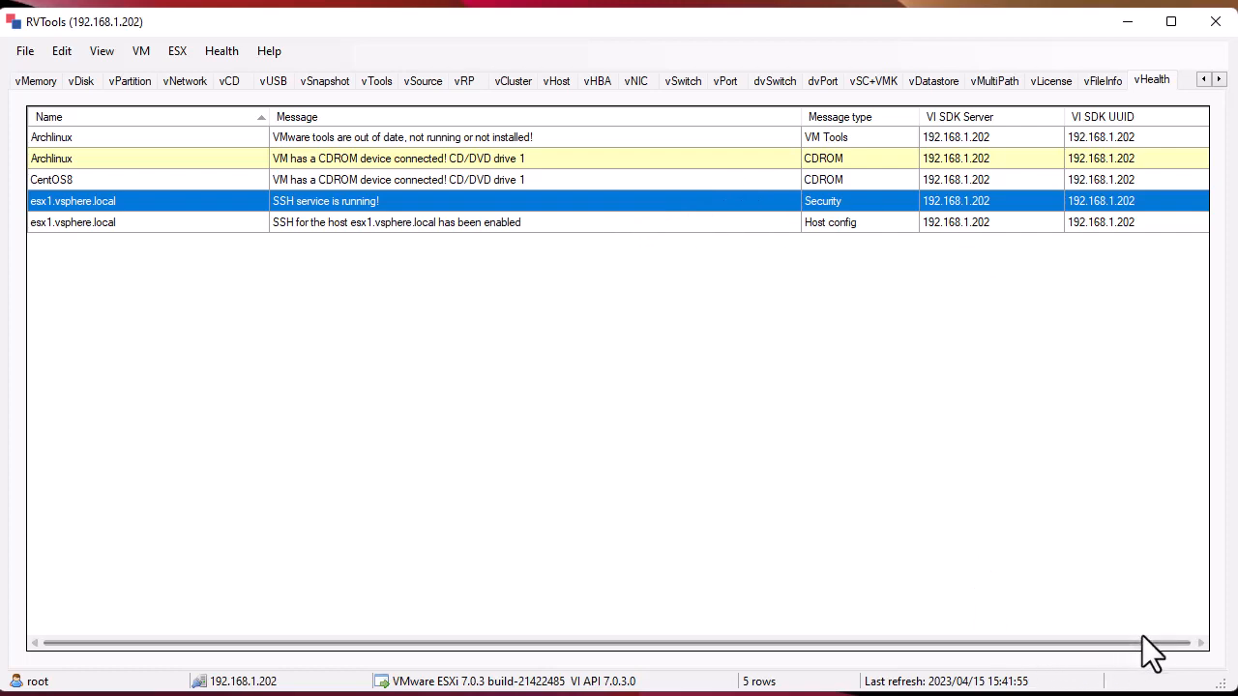
pyautogui.moveTo(997, 656)
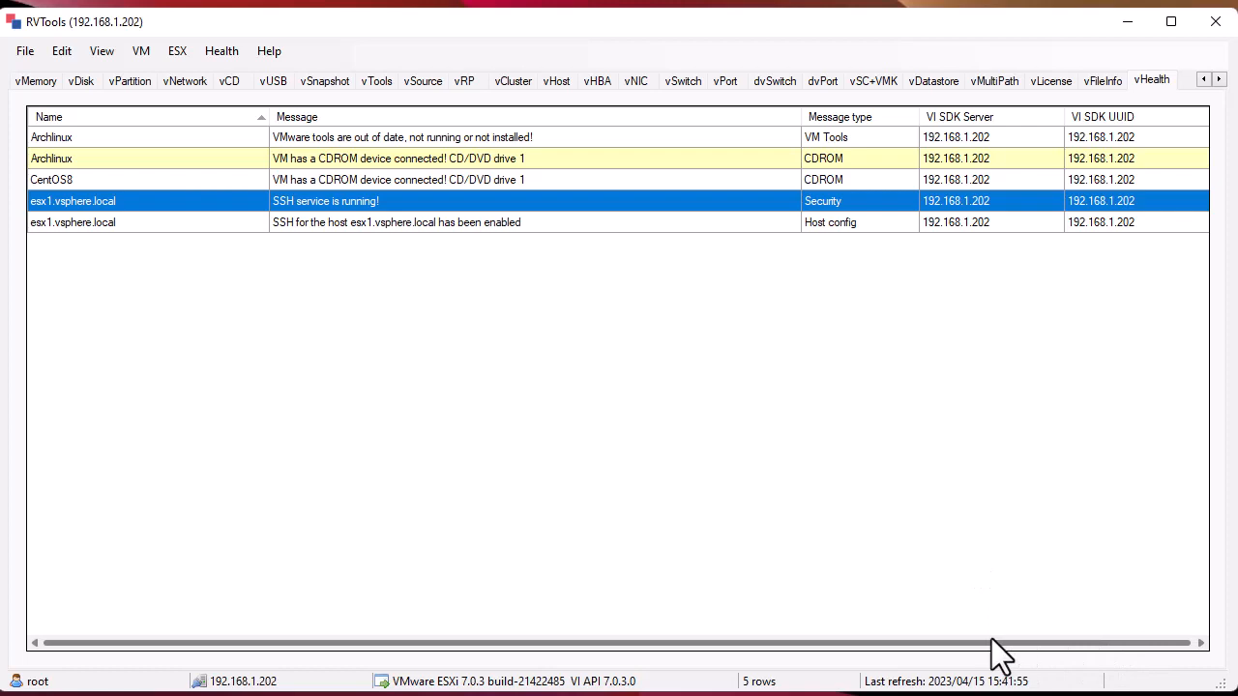
pyautogui.moveTo(145, 116)
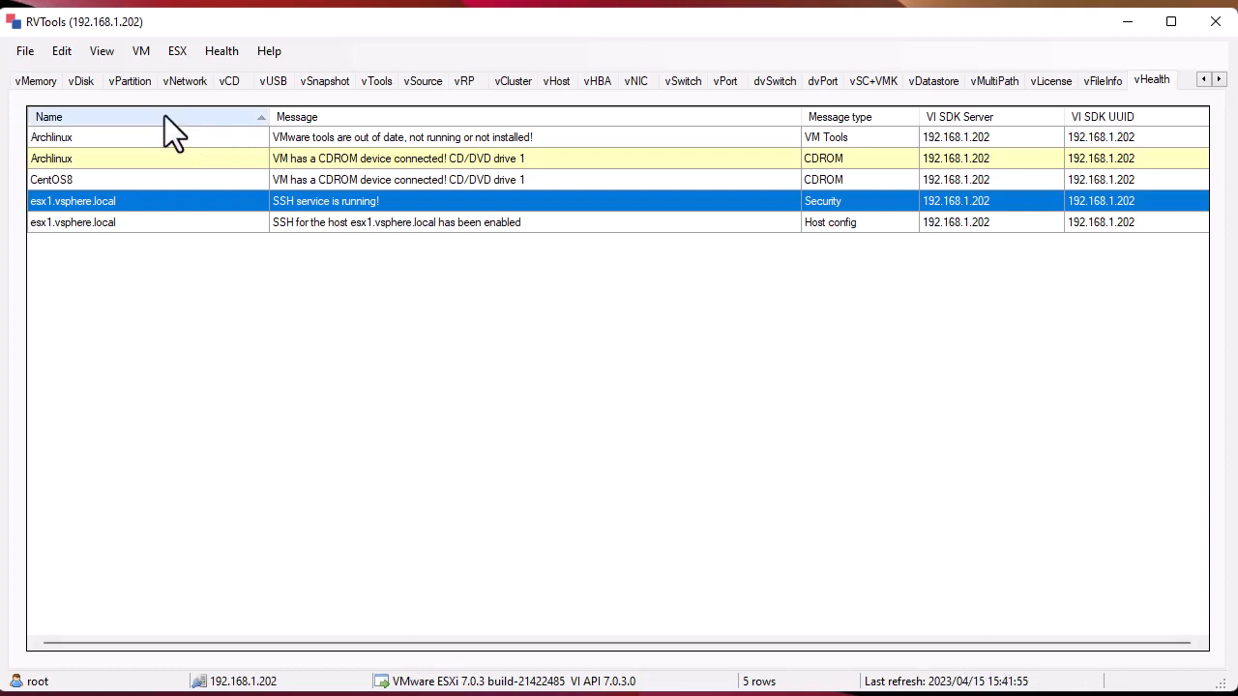
# Return to the vInfo view listing all 17 virtual machines via VM > Info
pyautogui.click(139, 50)
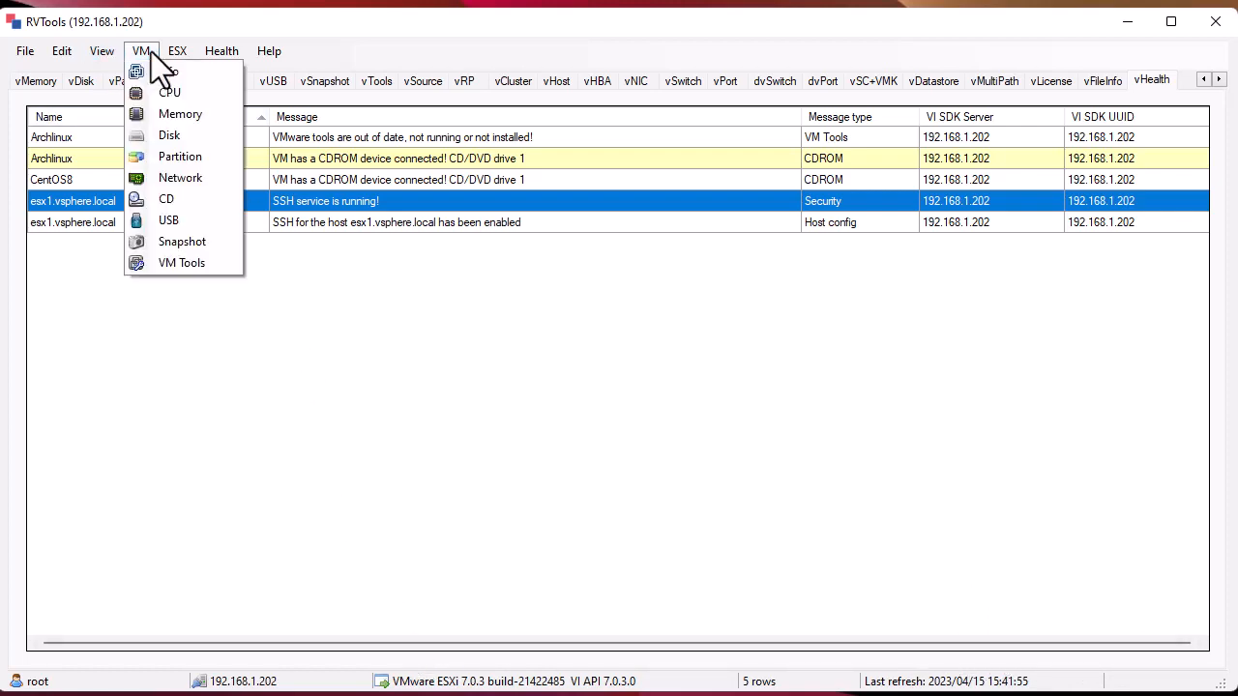
pyautogui.moveTo(180, 112)
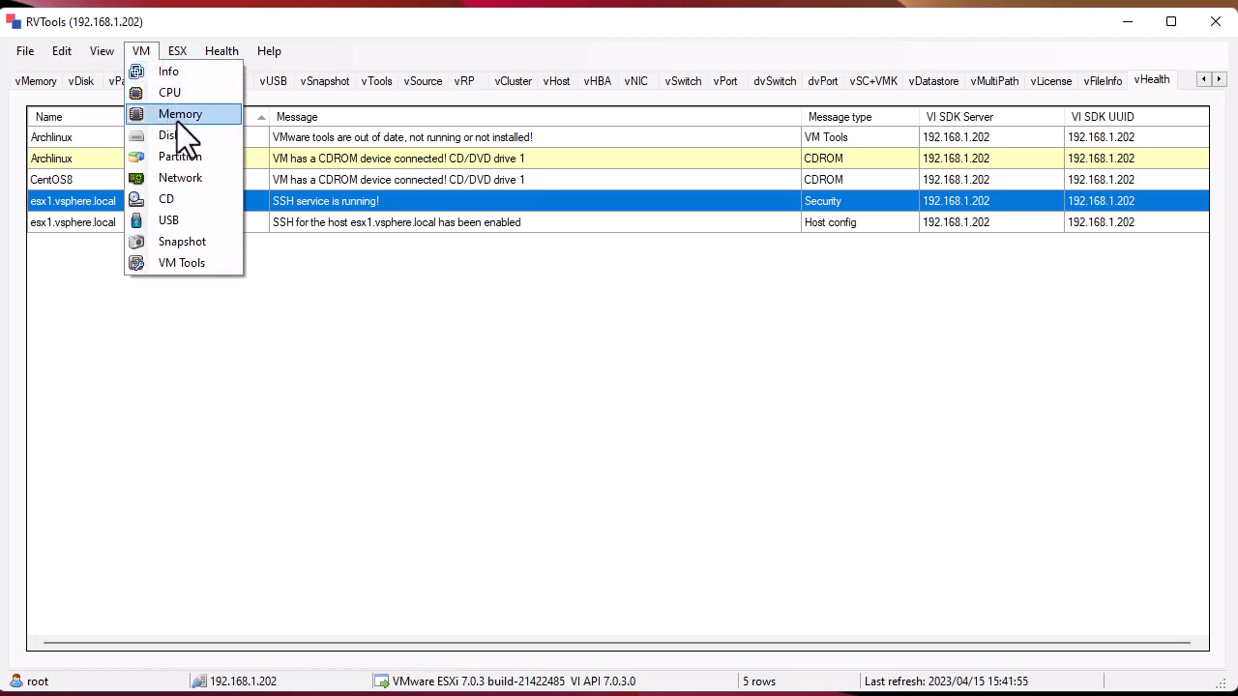
pyautogui.click(169, 69)
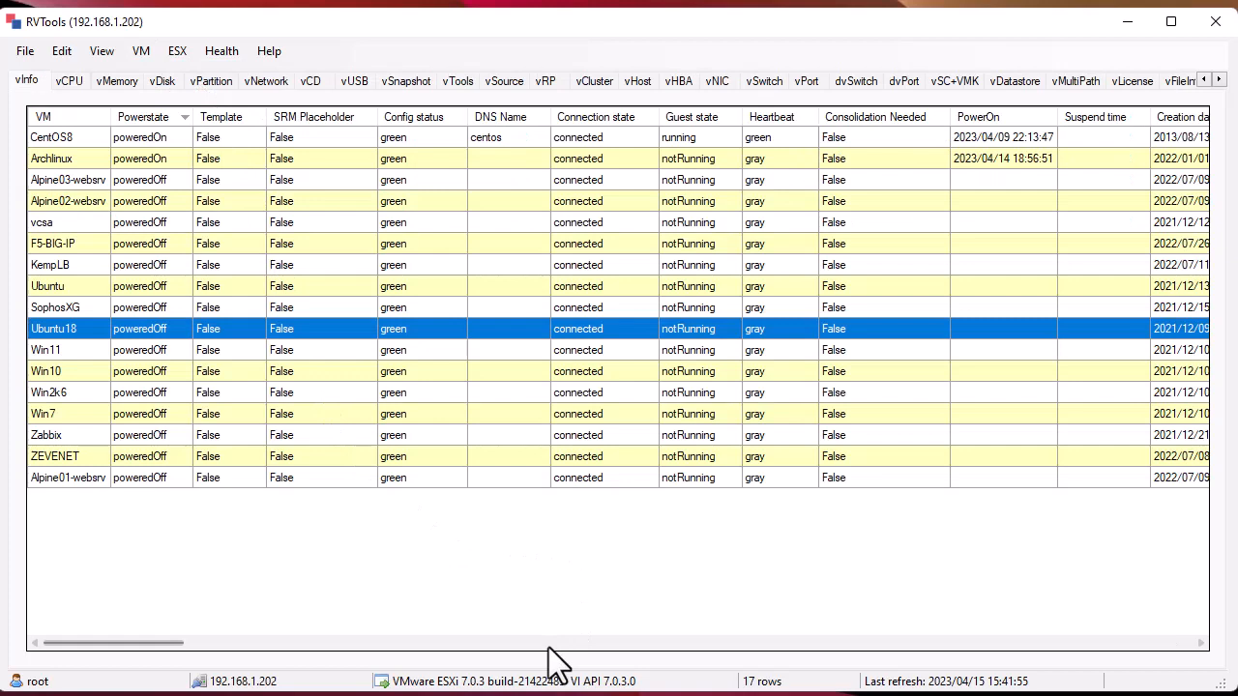
pyautogui.moveTo(406, 247)
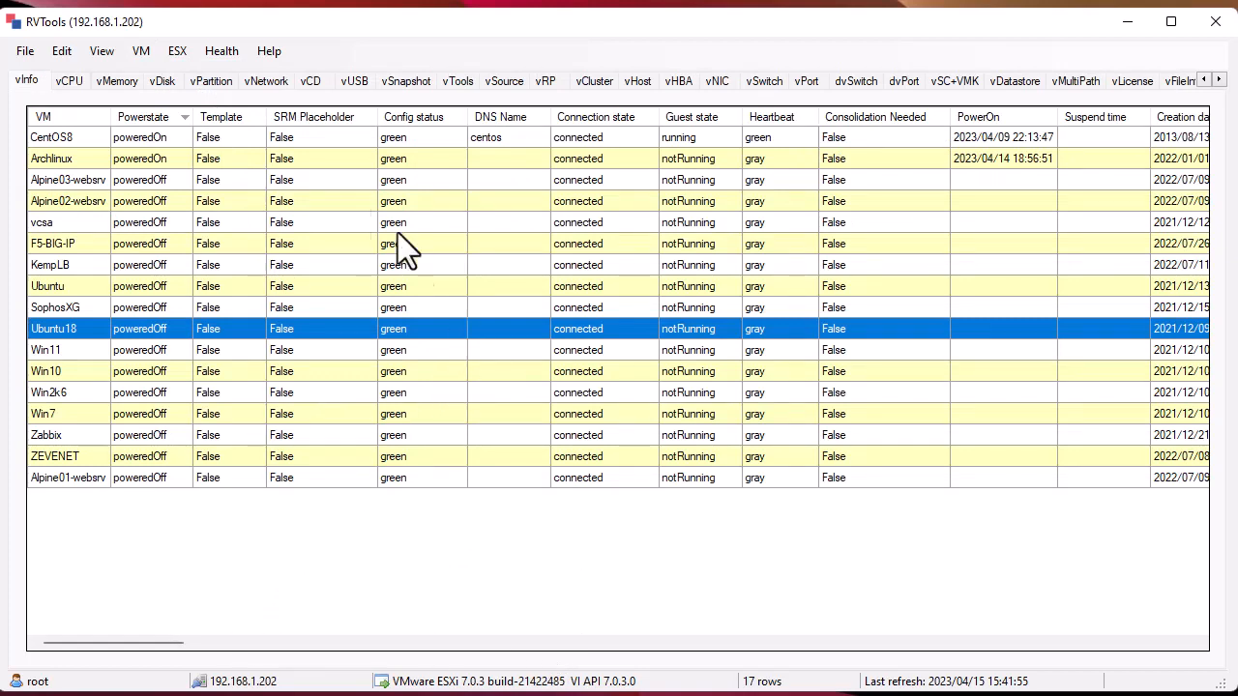
pyautogui.moveTo(34, 77)
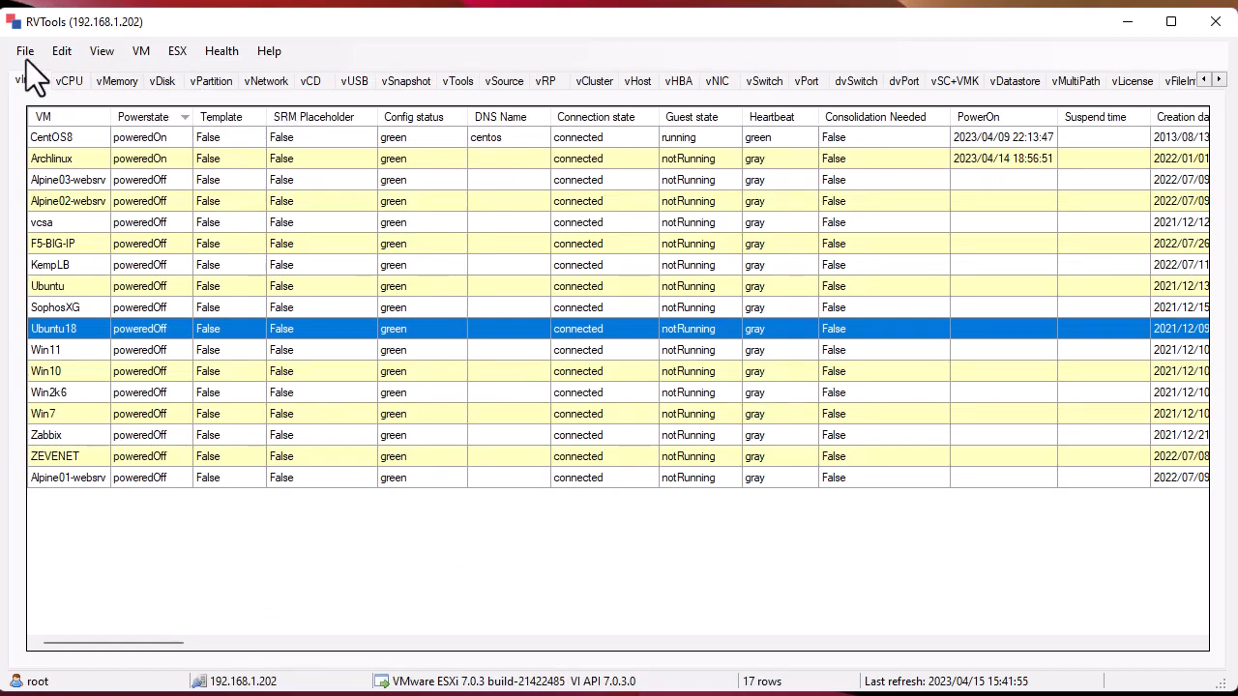
# Export all tabs to an Excel workbook on the Desktop with the default file name
pyautogui.click(25, 50)
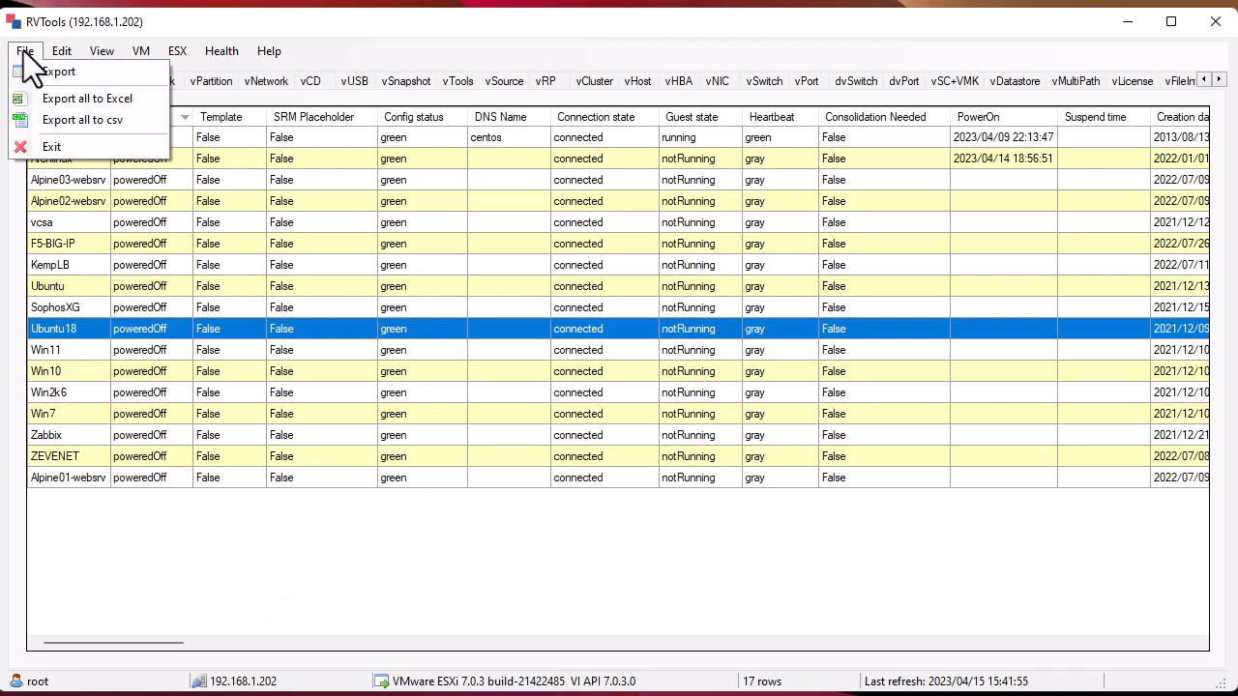
pyautogui.moveTo(87, 97)
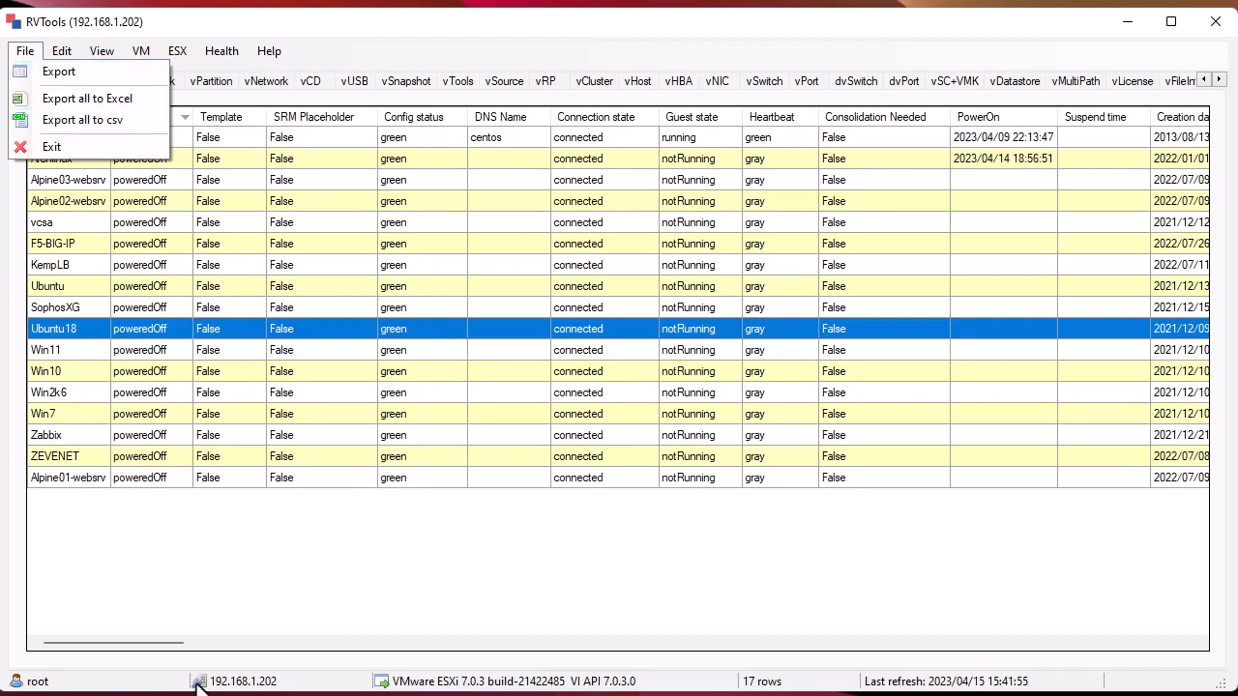
pyautogui.click(23, 50)
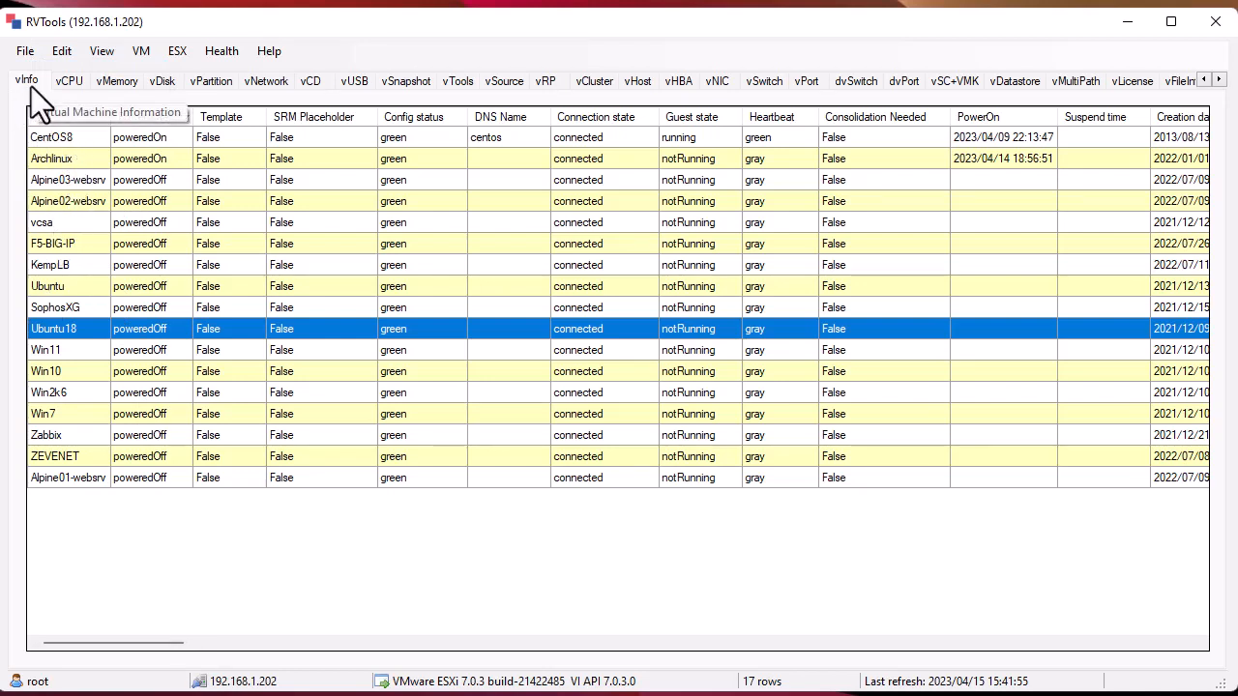
pyautogui.click(25, 50)
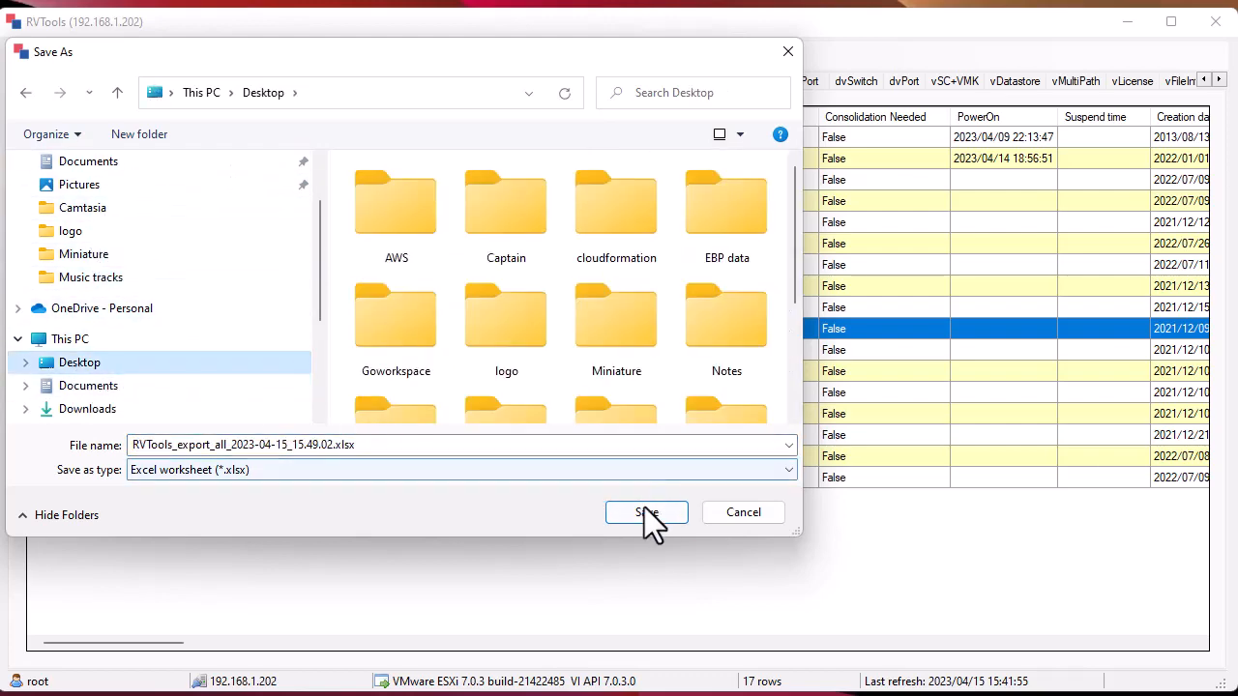
pyautogui.click(646, 511)
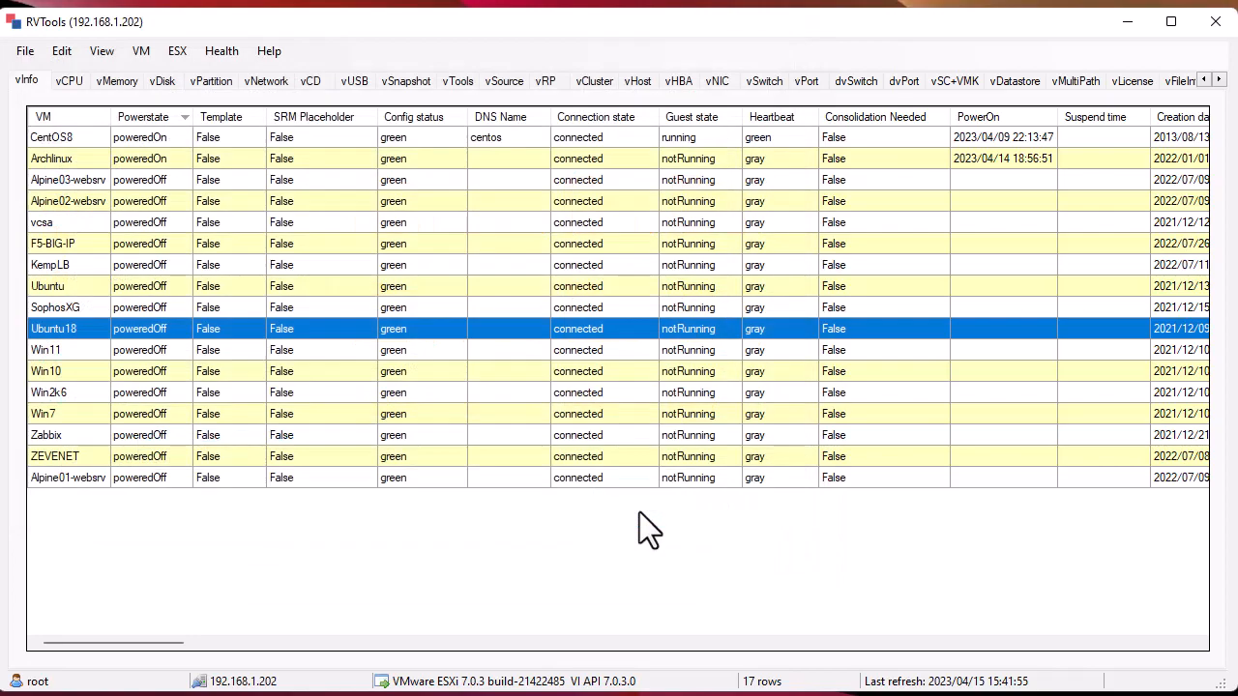
pyautogui.click(211, 81)
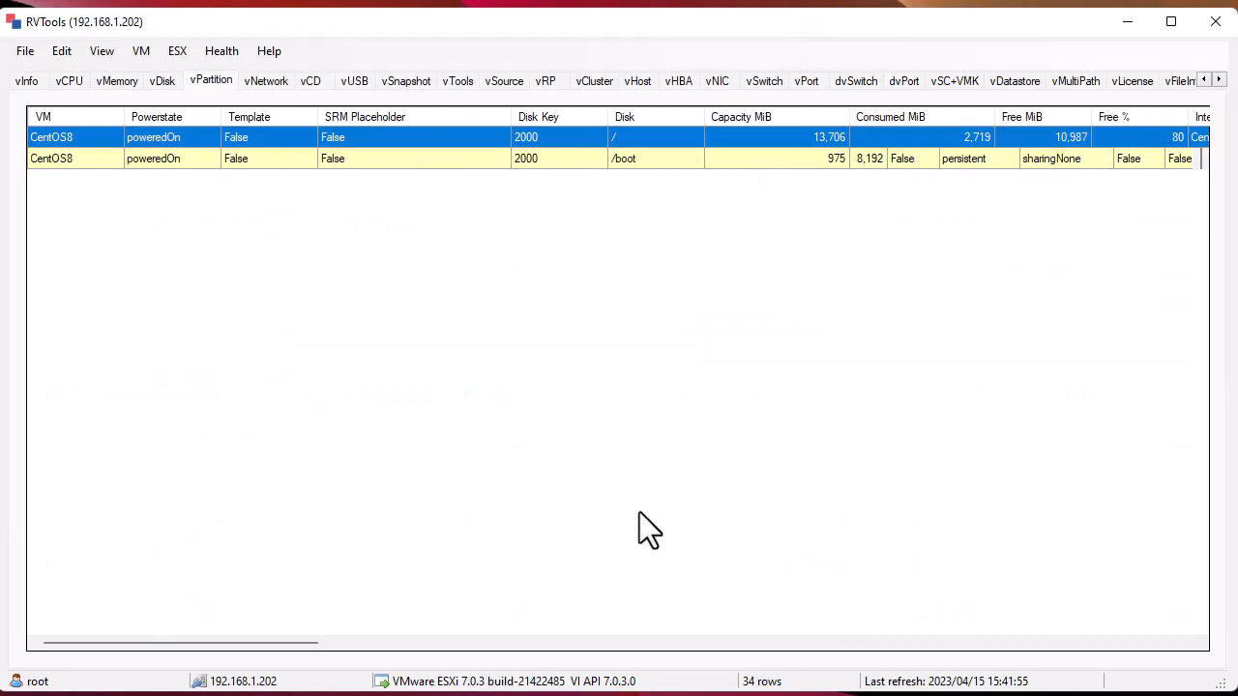
# Review the empty vCluster list, then the five vHealth warnings again
pyautogui.click(594, 81)
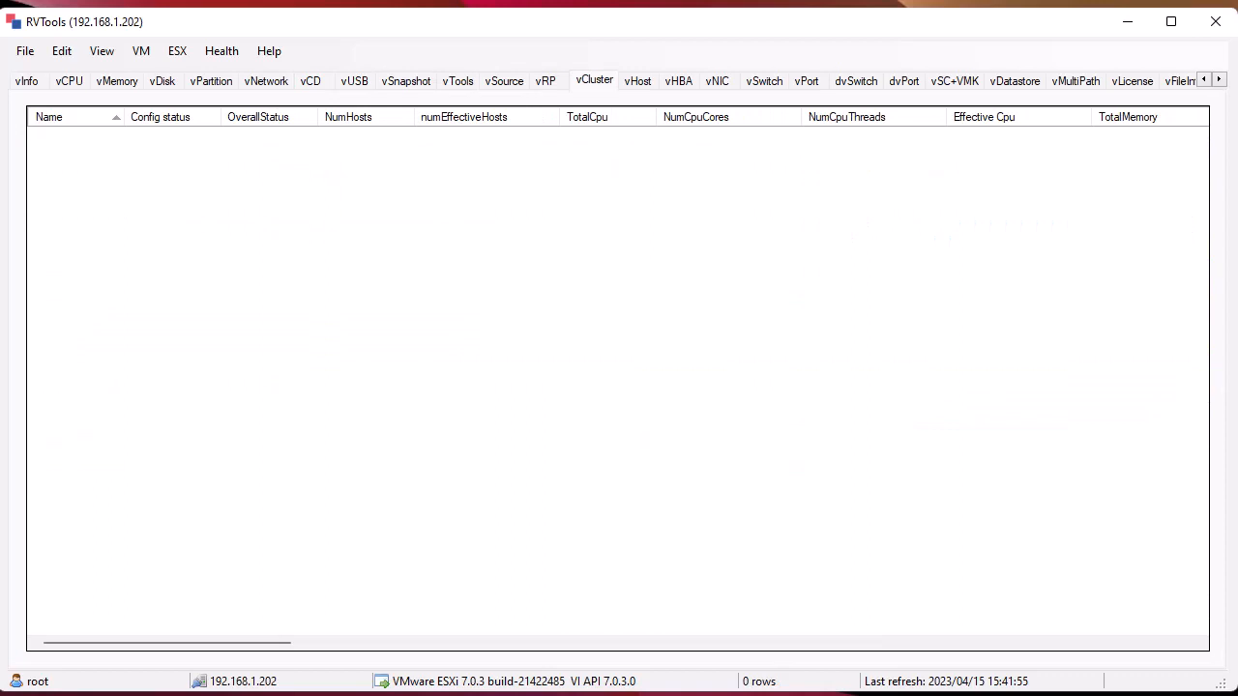
pyautogui.click(1151, 79)
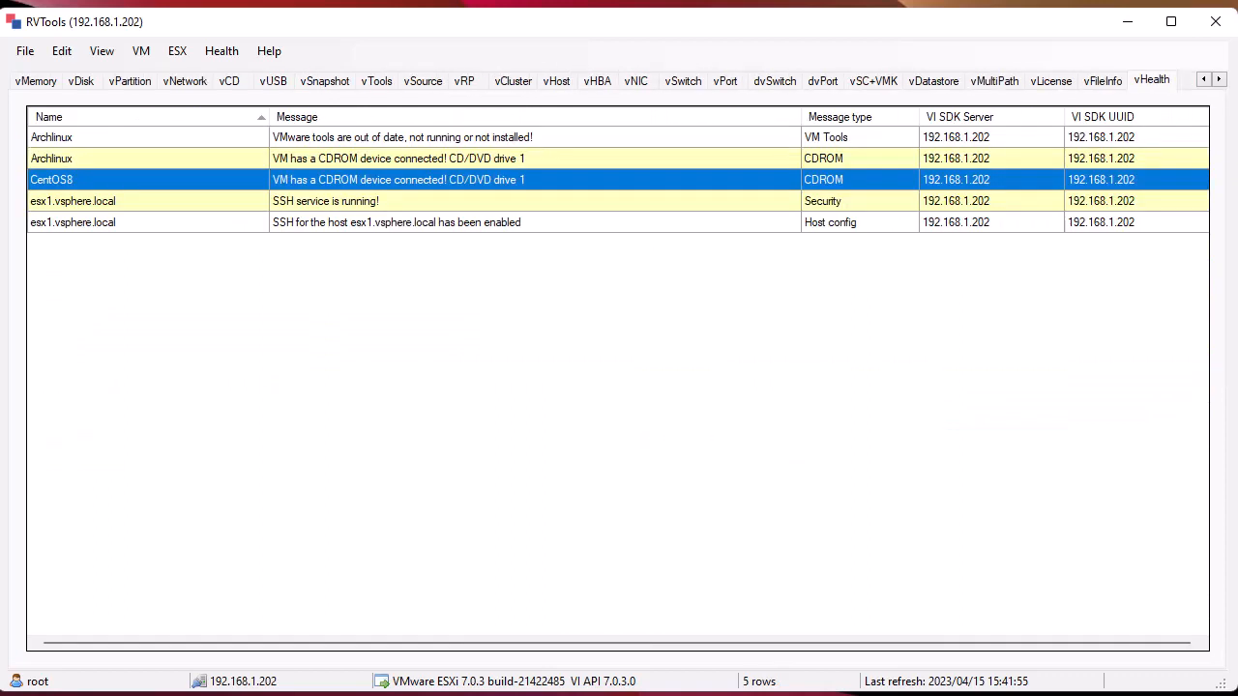
pyautogui.moveTo(379, 209)
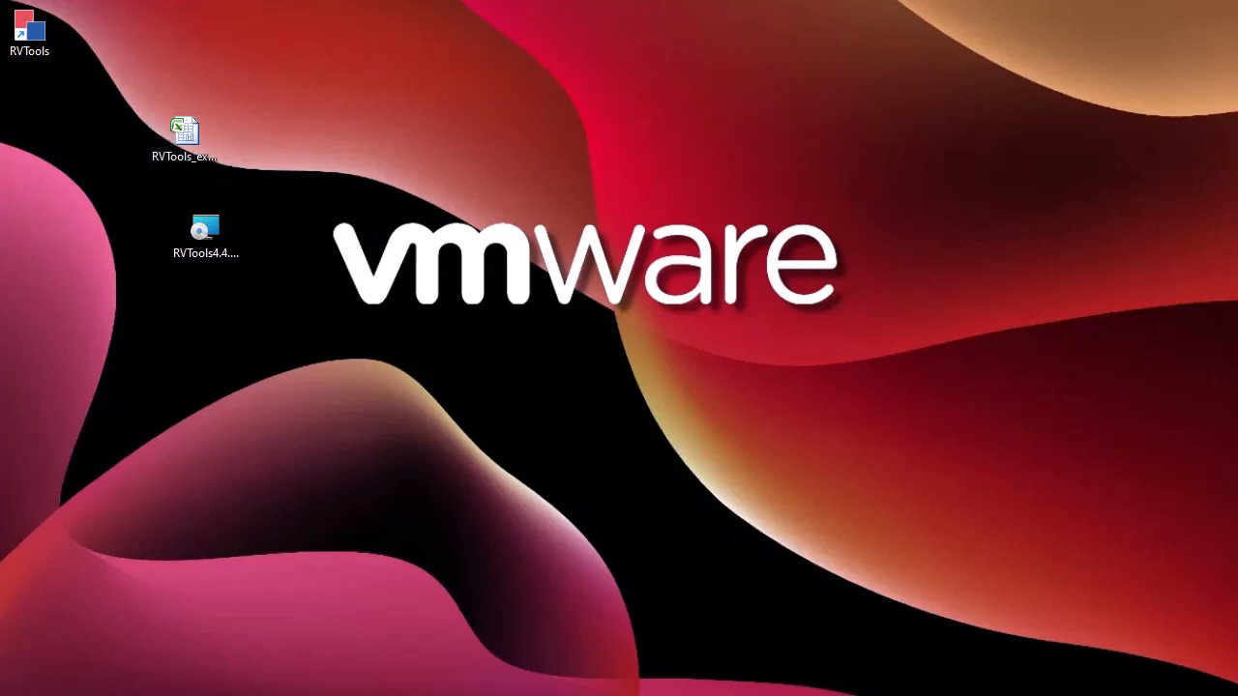
# Open the exported RVTools .xlsx workbook from the desktop in Excel
pyautogui.doubleClick(184, 131)
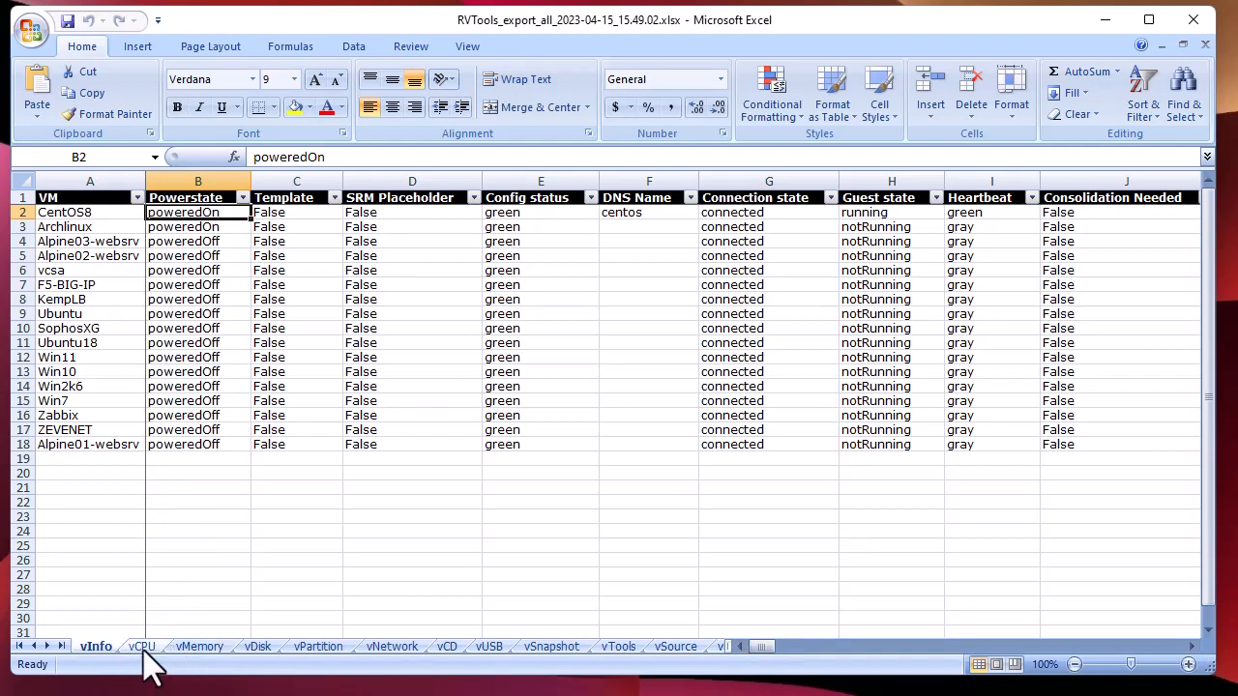
# View the vCPU sheet, then the vPartition sheet with CentOS8's two partitions
pyautogui.rightClick(200, 646)
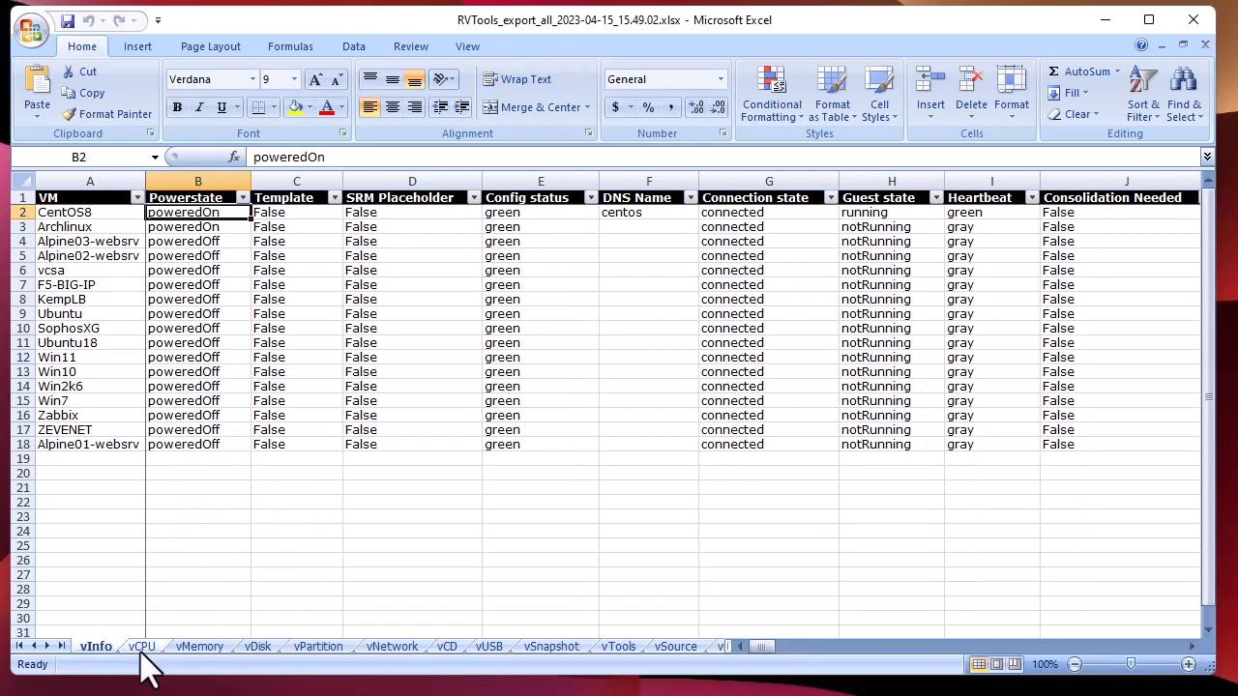
pyautogui.click(143, 646)
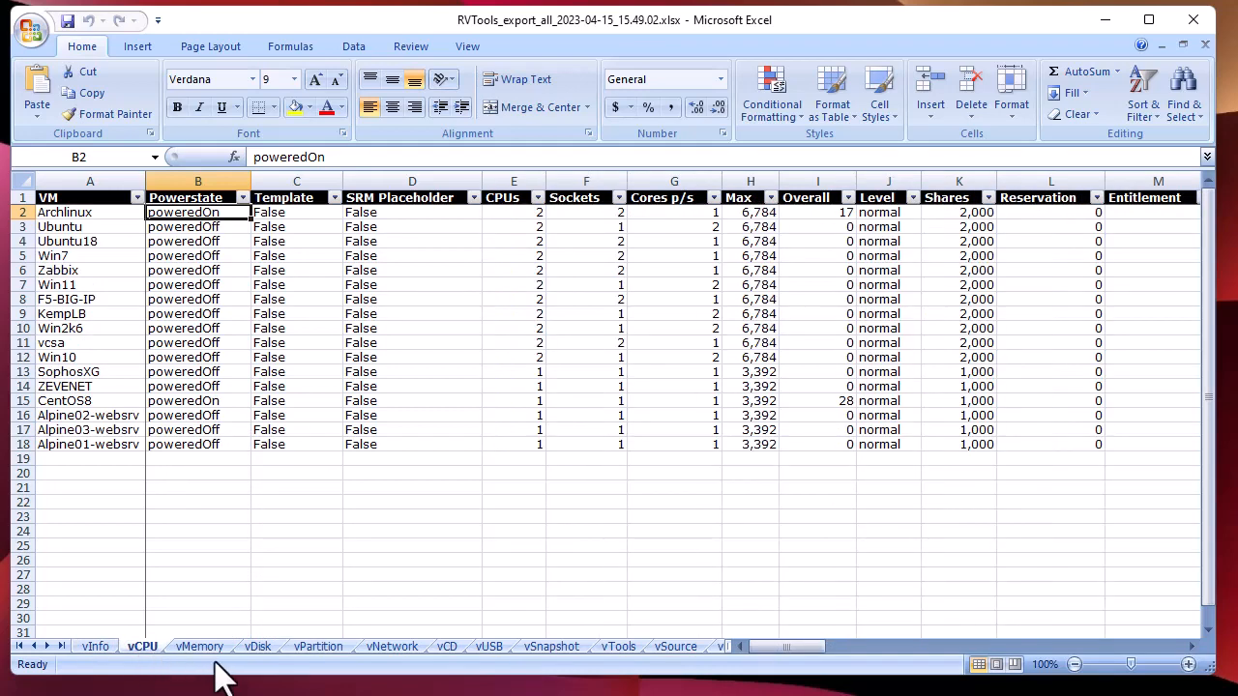
pyautogui.click(318, 645)
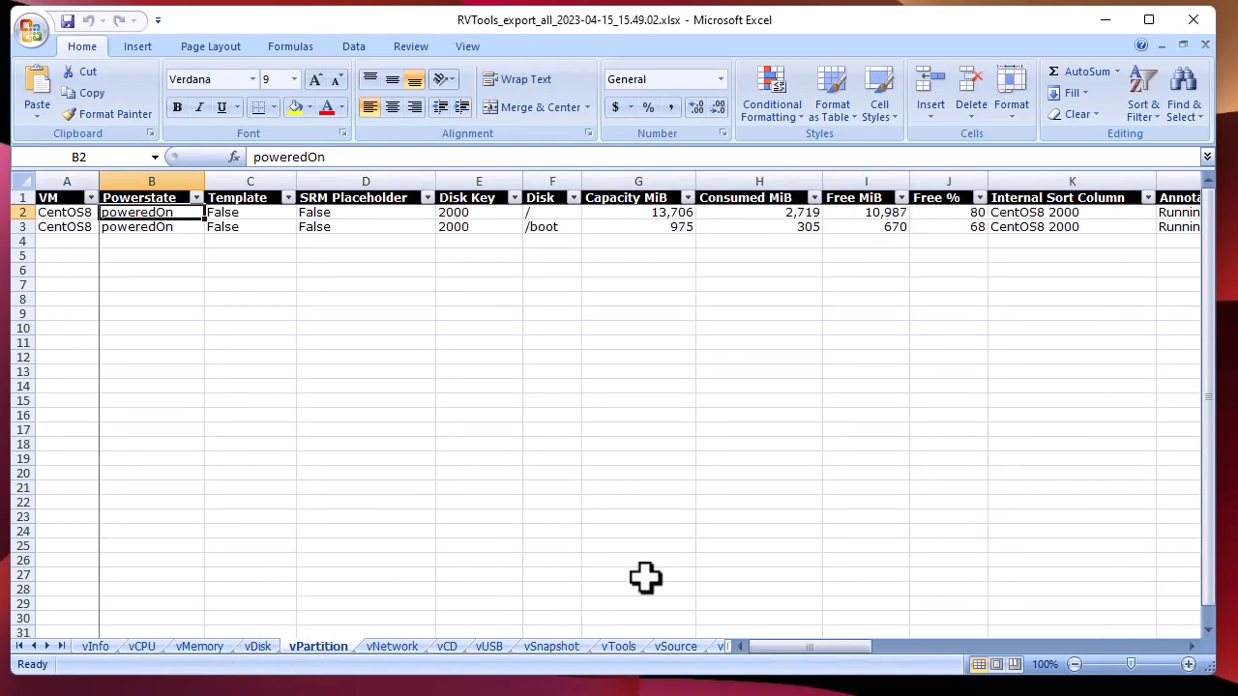
pyautogui.moveTo(657, 561)
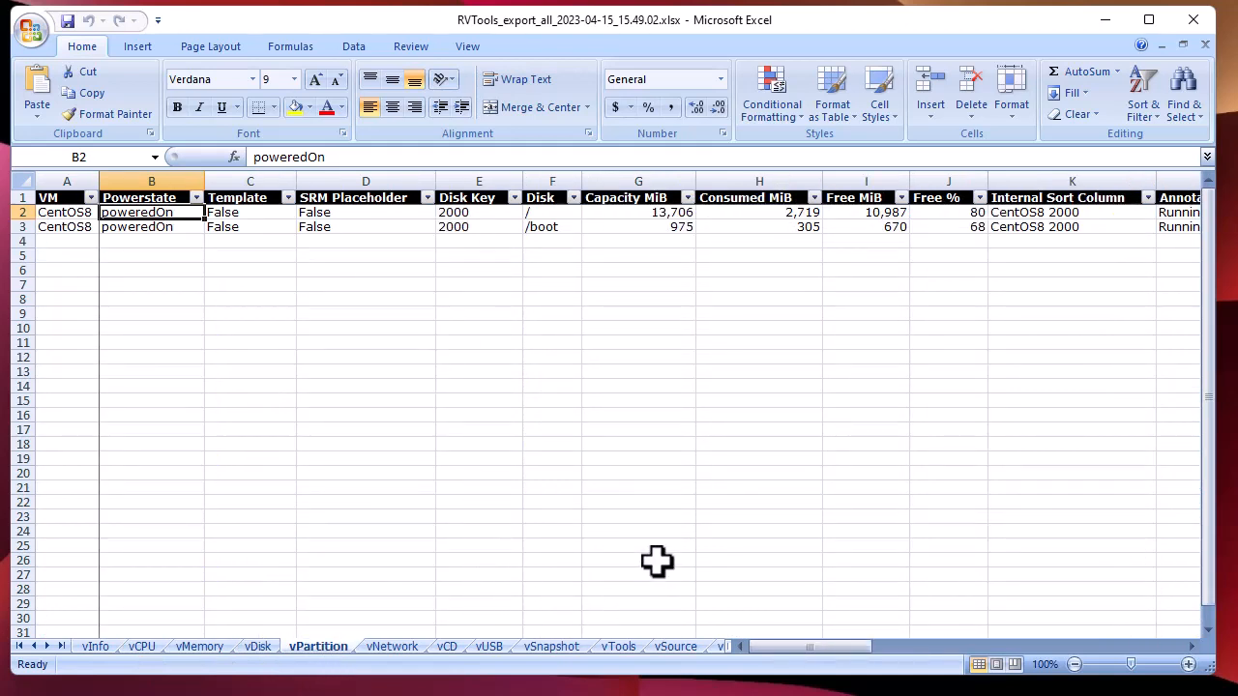
pyautogui.moveTo(407, 286)
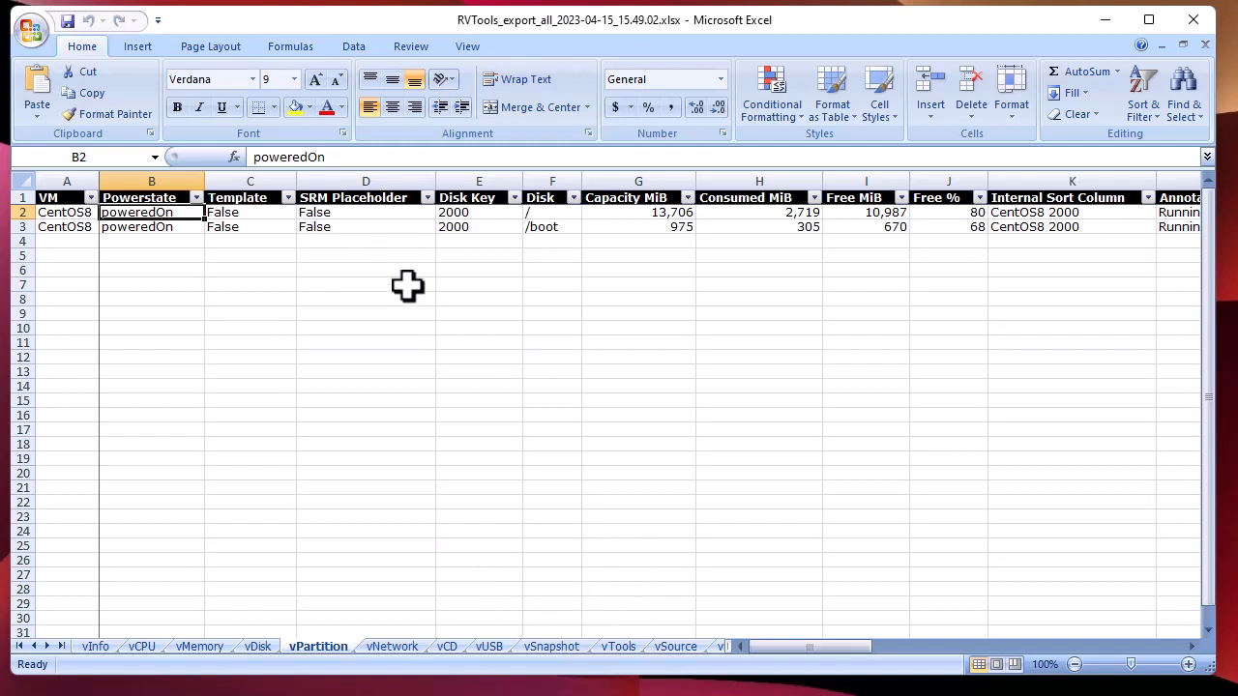
pyautogui.moveTo(592, 437)
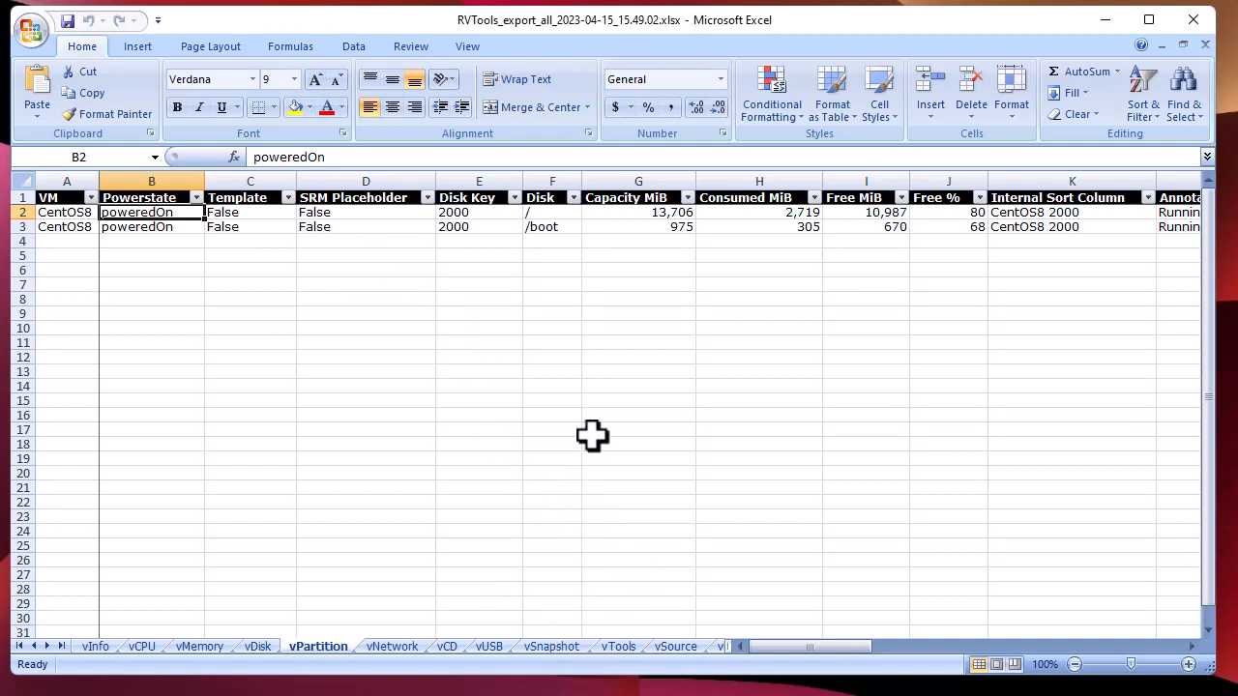
pyautogui.moveTo(499, 248)
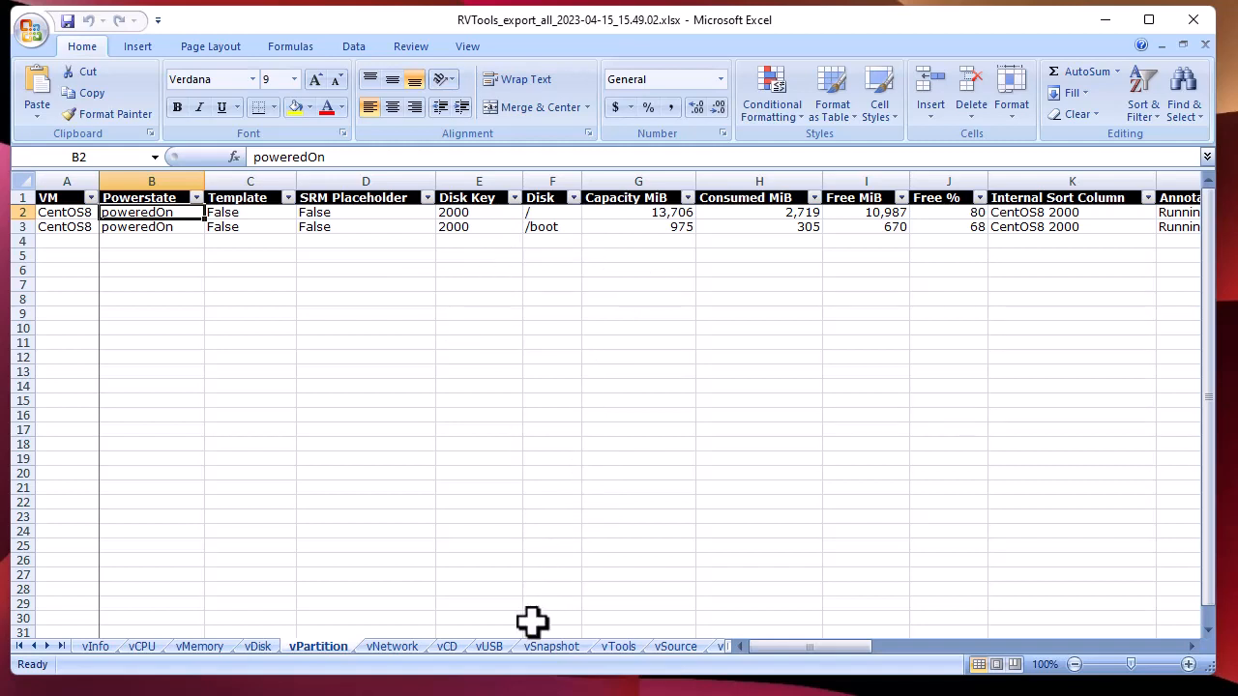
pyautogui.moveTo(456, 668)
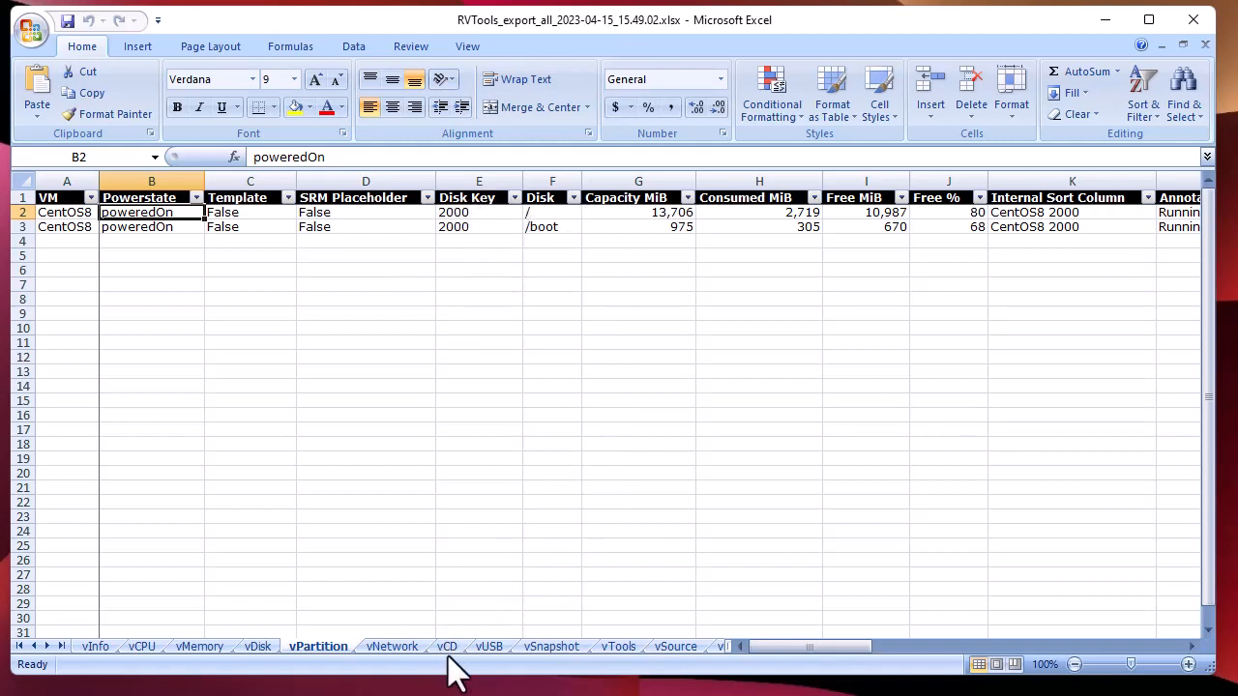
# Browse the empty vSnapshot and ESXi 7.0.3 vSource sheets, then return to vInfo
pyautogui.click(551, 645)
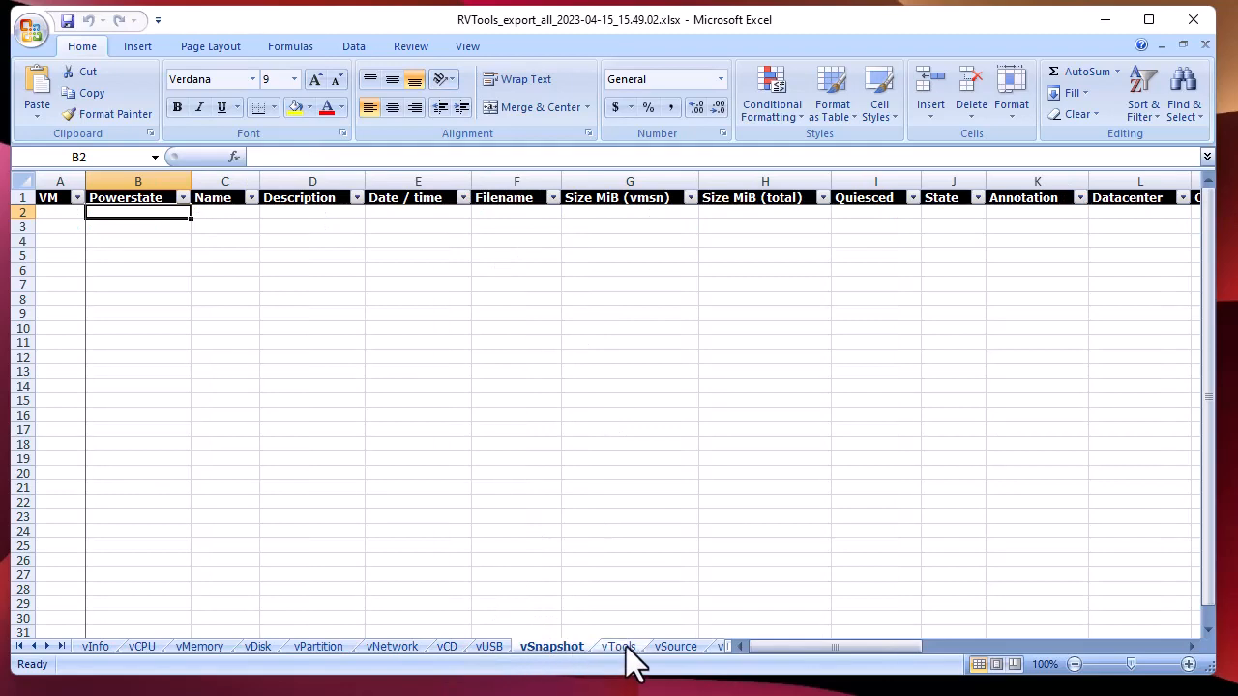
pyautogui.click(675, 646)
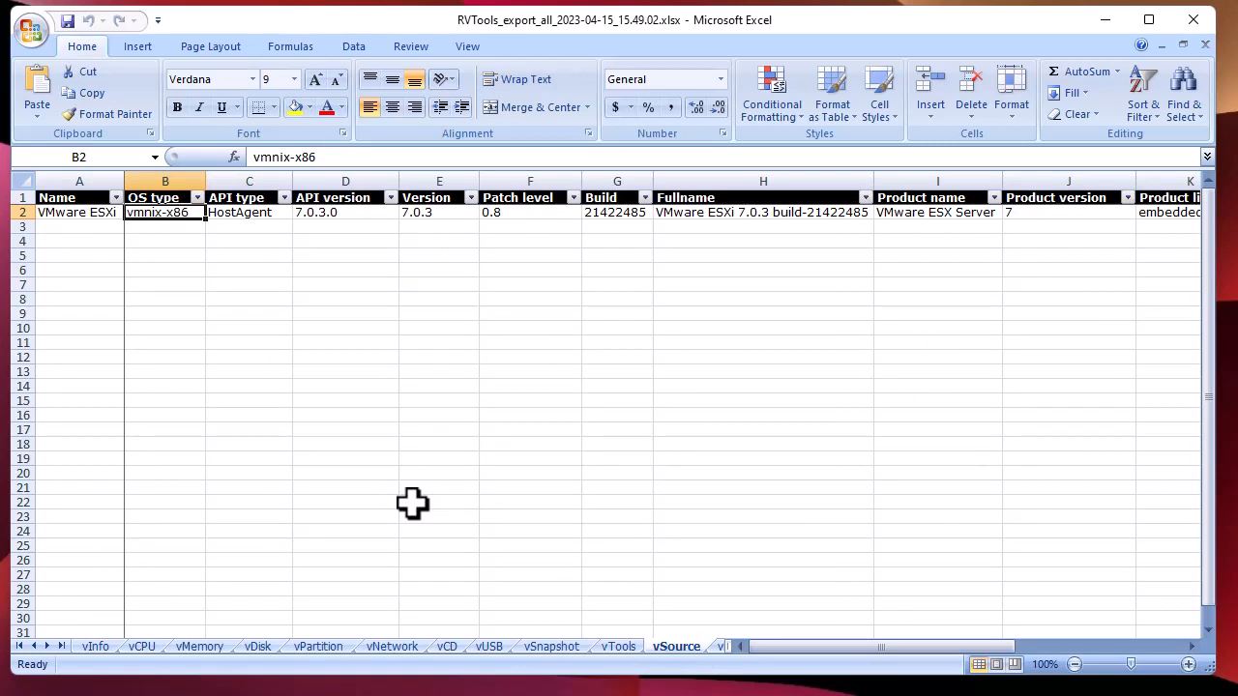
pyautogui.moveTo(359, 518)
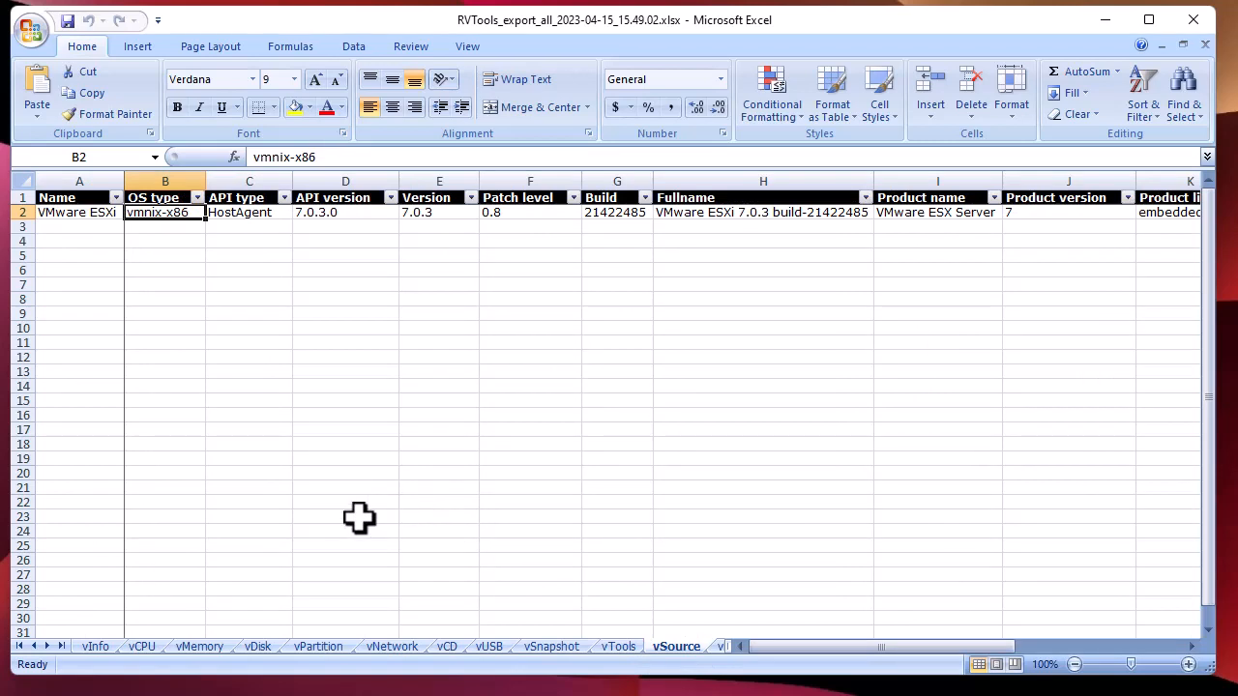
pyautogui.click(95, 646)
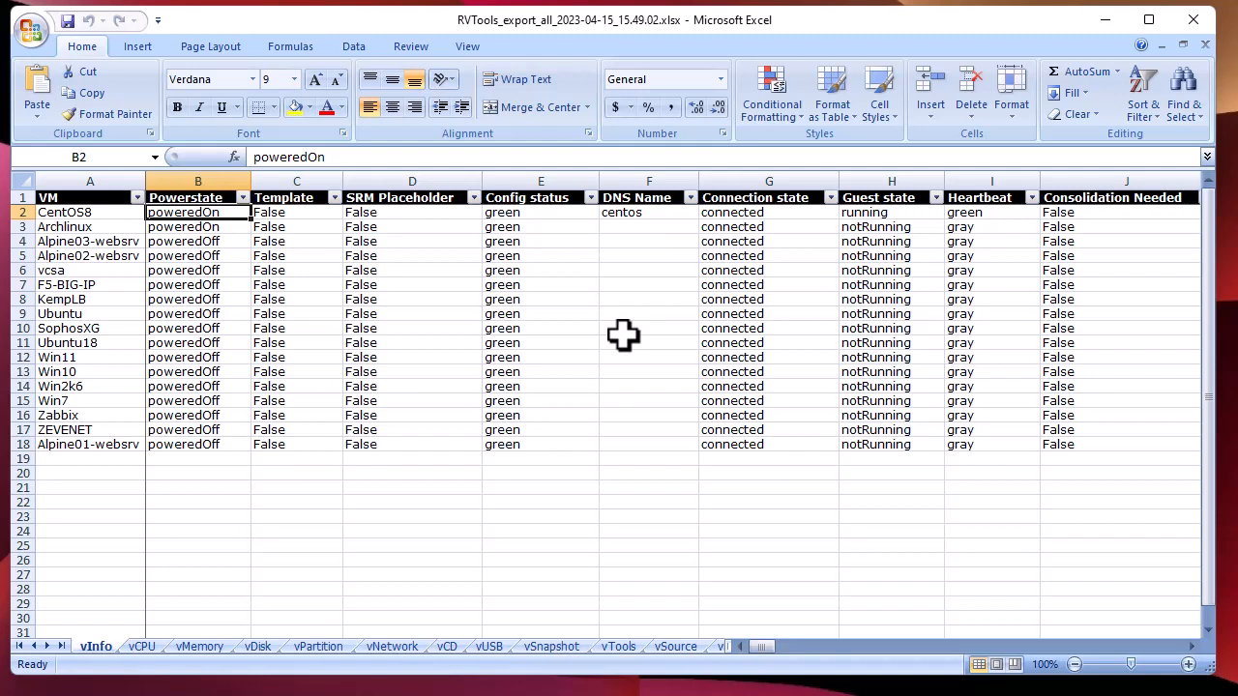
pyautogui.moveTo(677, 329)
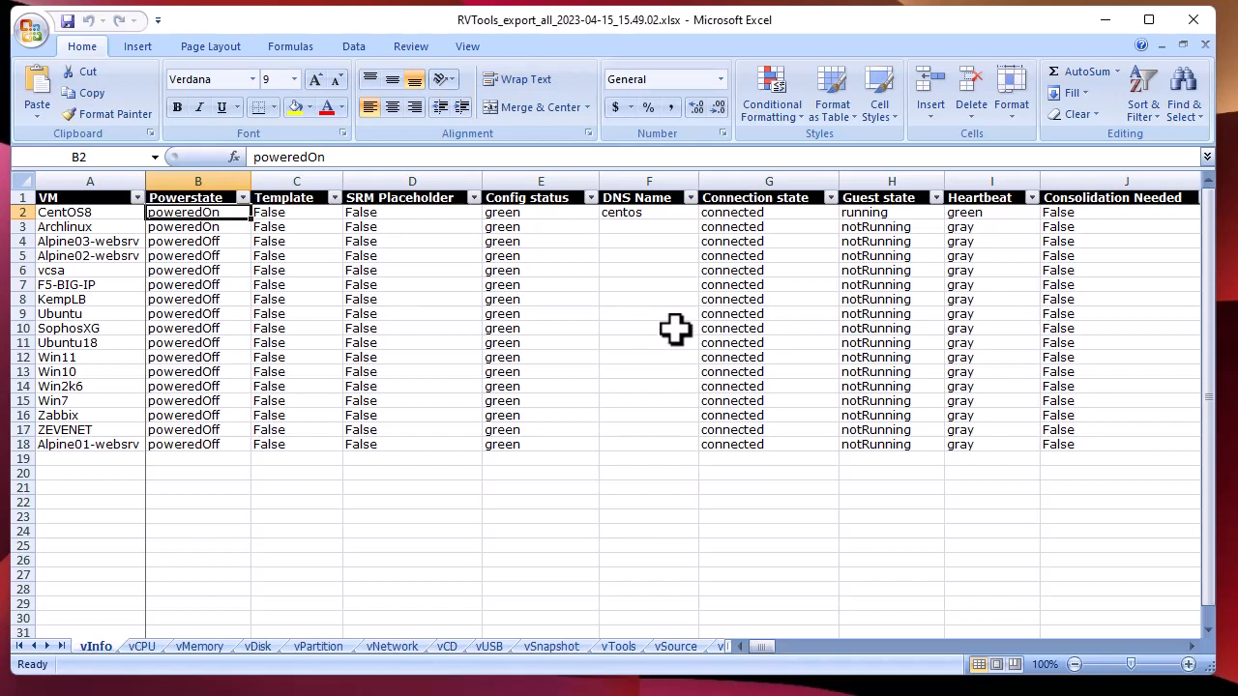